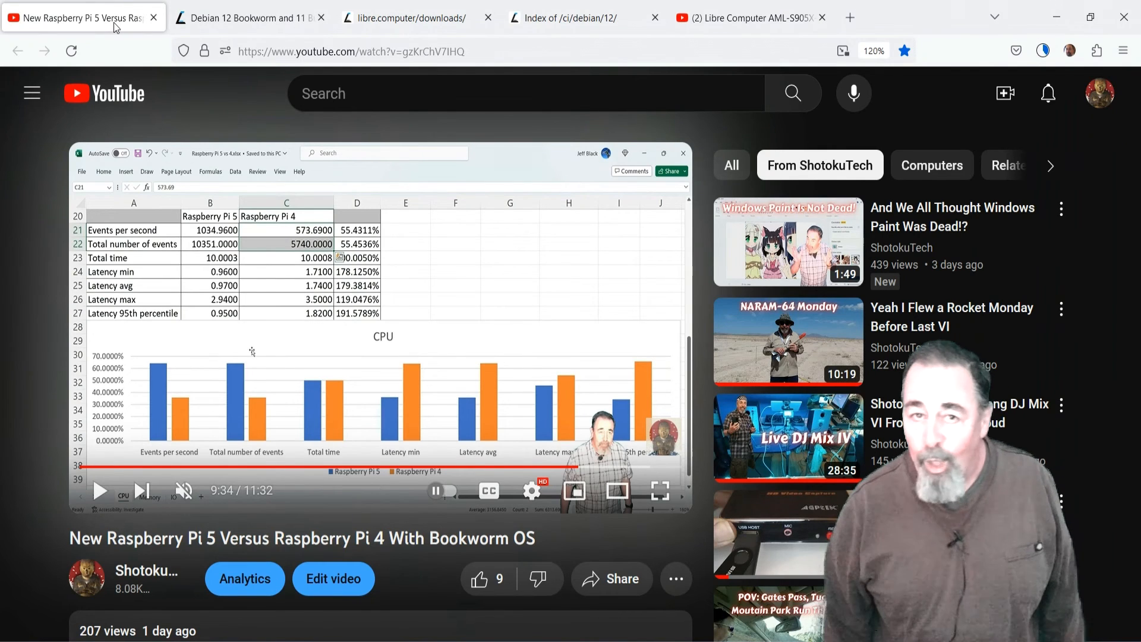
mouse_move(7, 571)
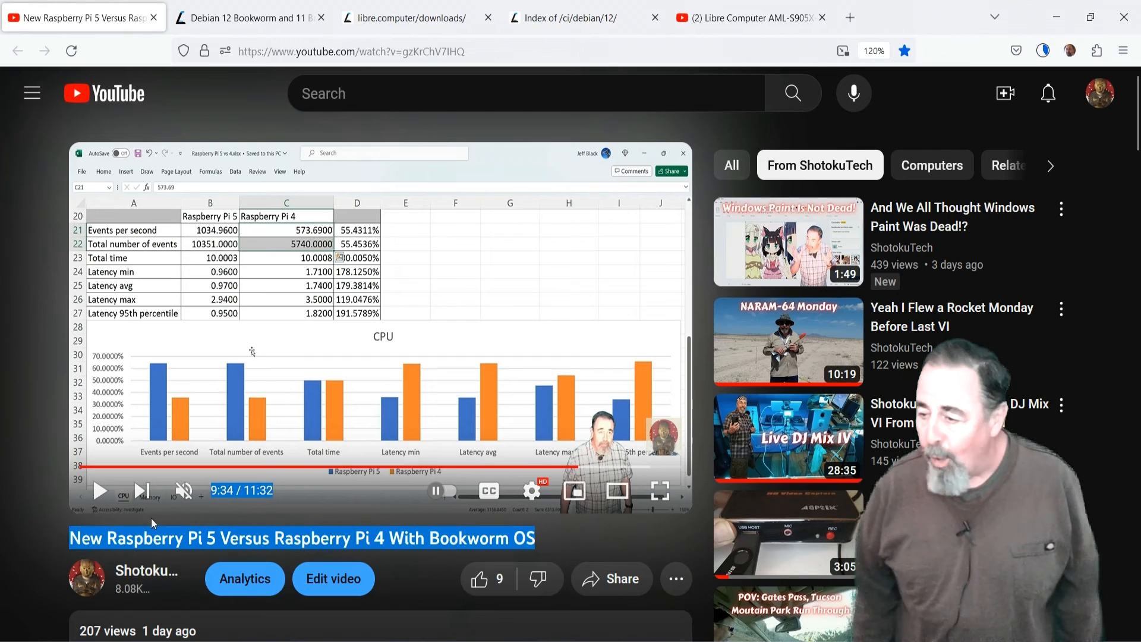
Browse down and back up through the Le Potato AML-S905X-CC playlist's videos
left_click(742, 17)
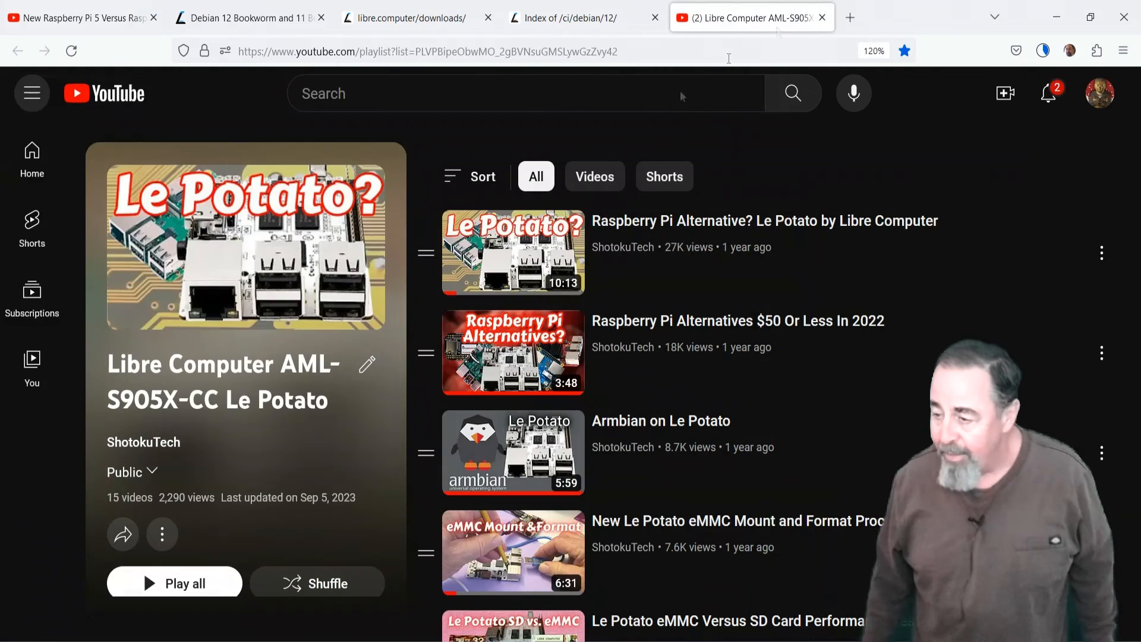
scroll("down", 3)
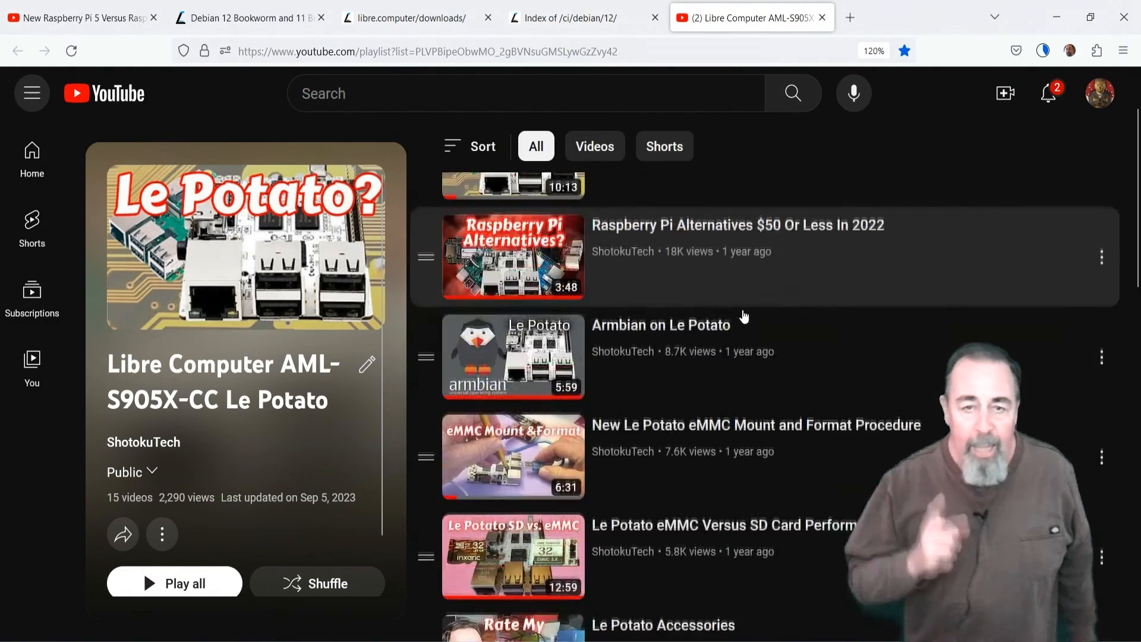
scroll("down", 3)
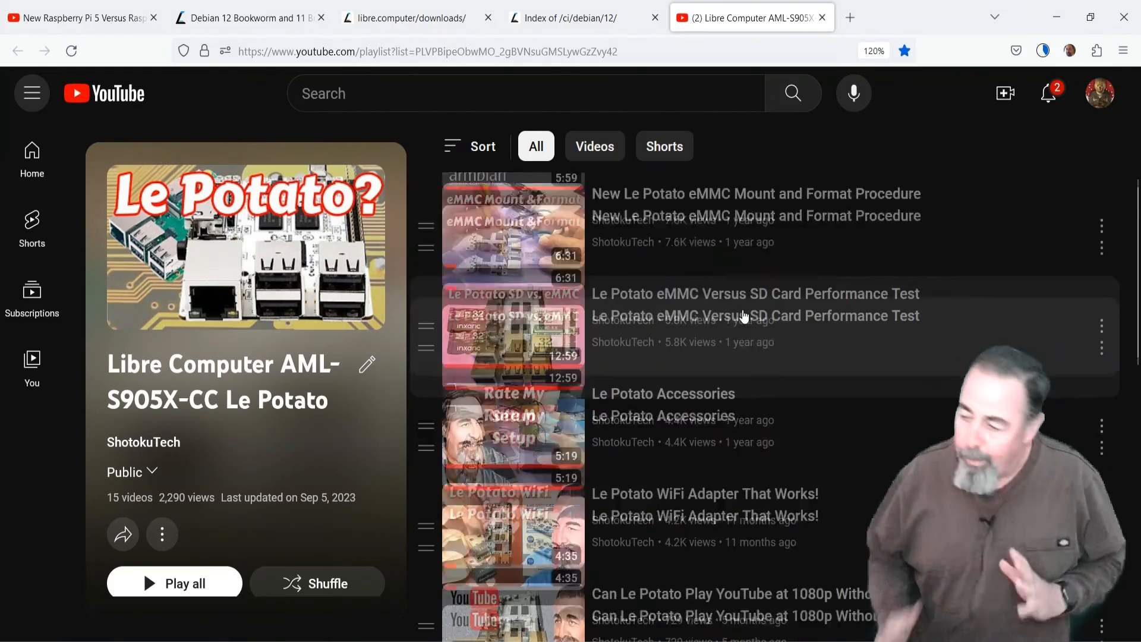
scroll("down", 3)
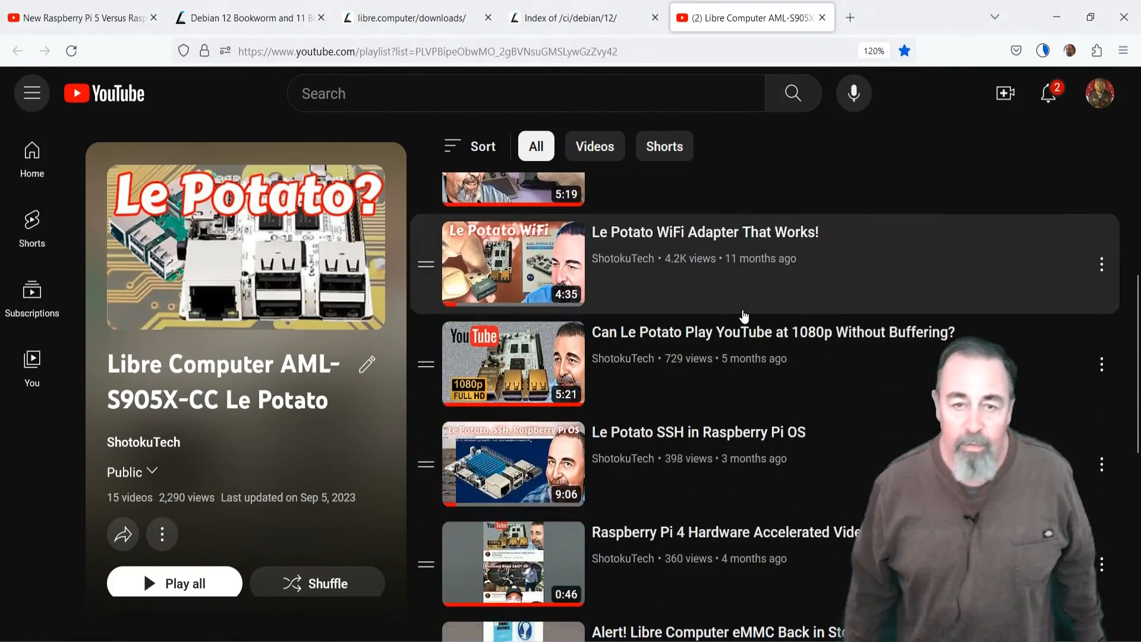
scroll("down", 3)
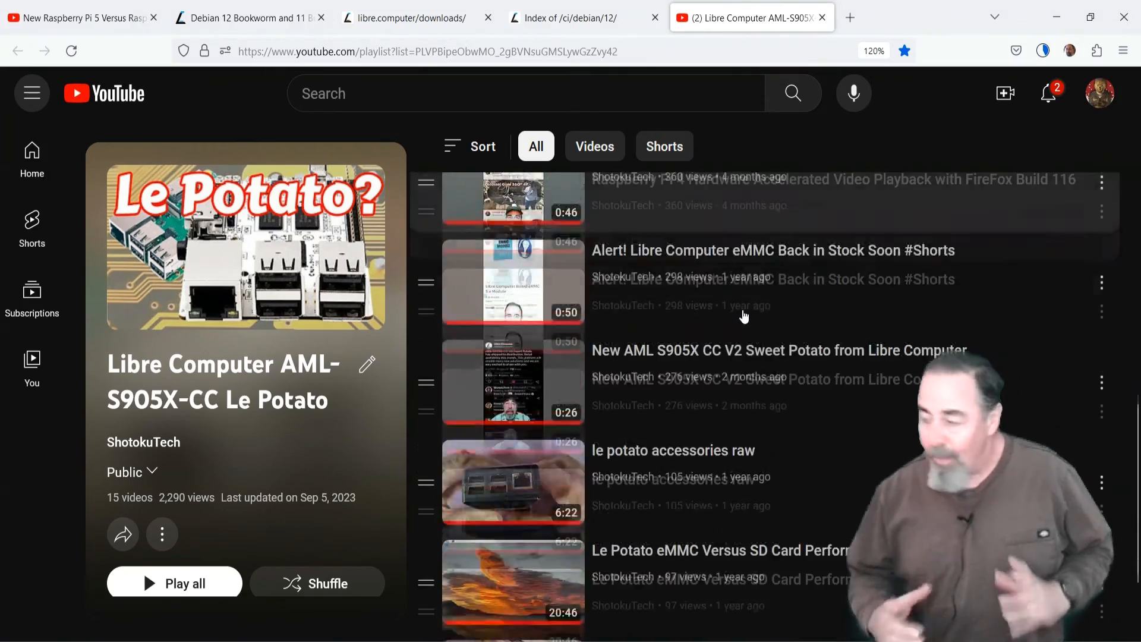
scroll("down", 3)
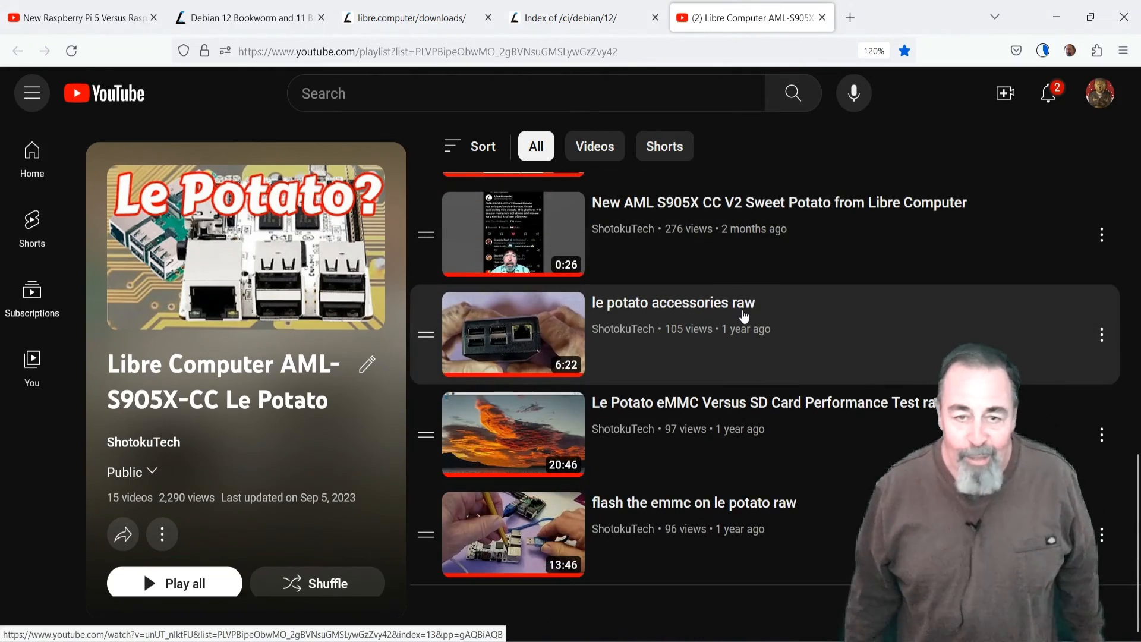
scroll("up", 3)
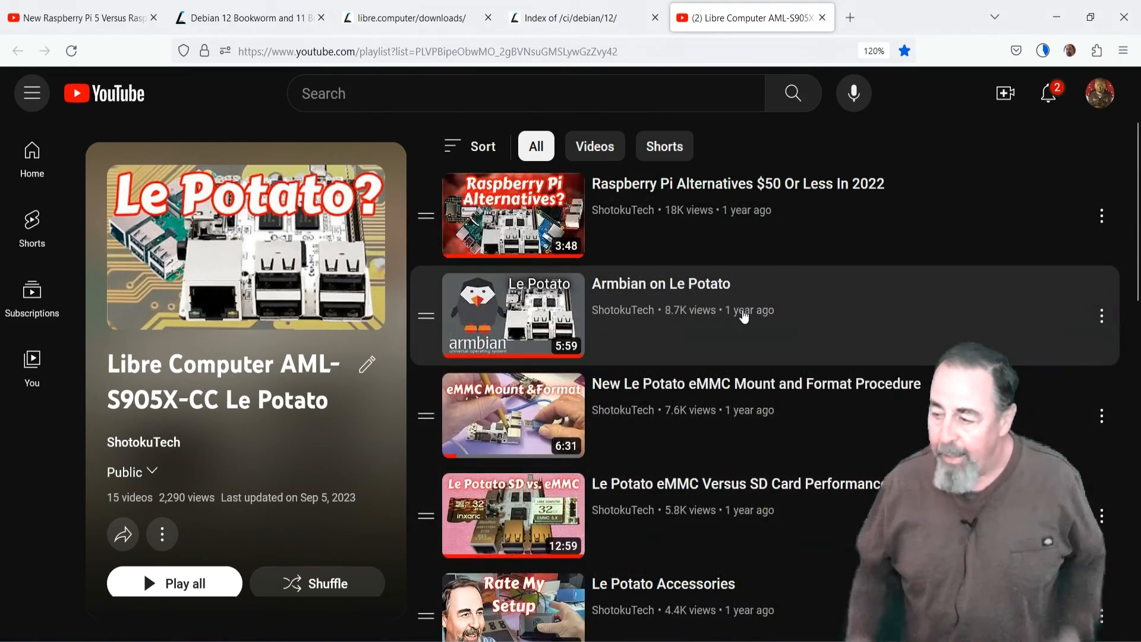
scroll("up", 3)
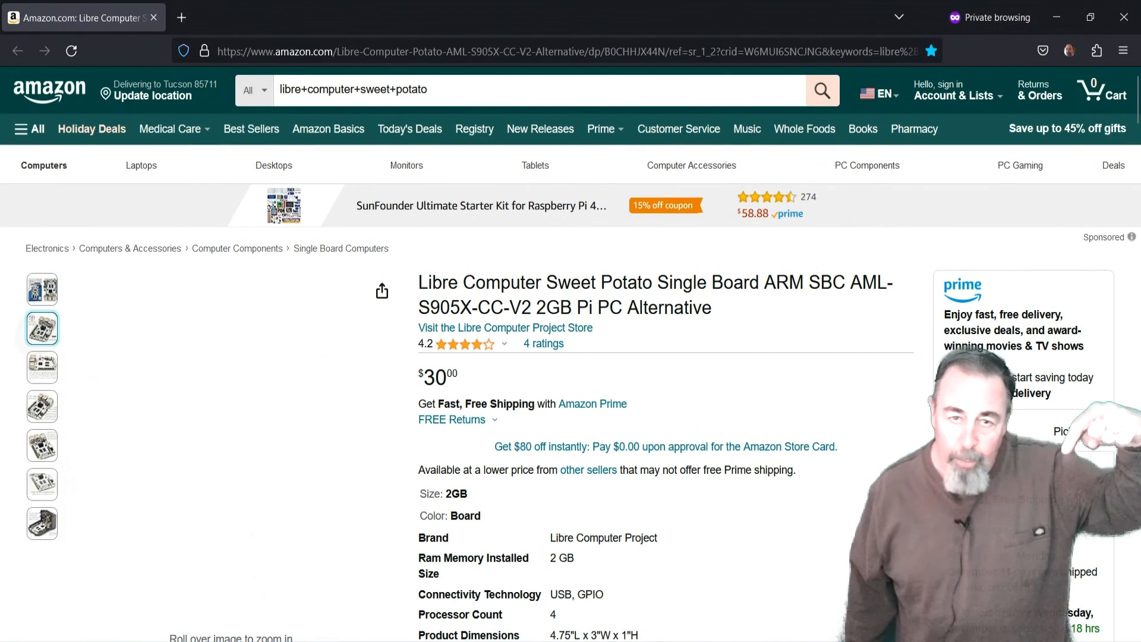
left_click(43, 360)
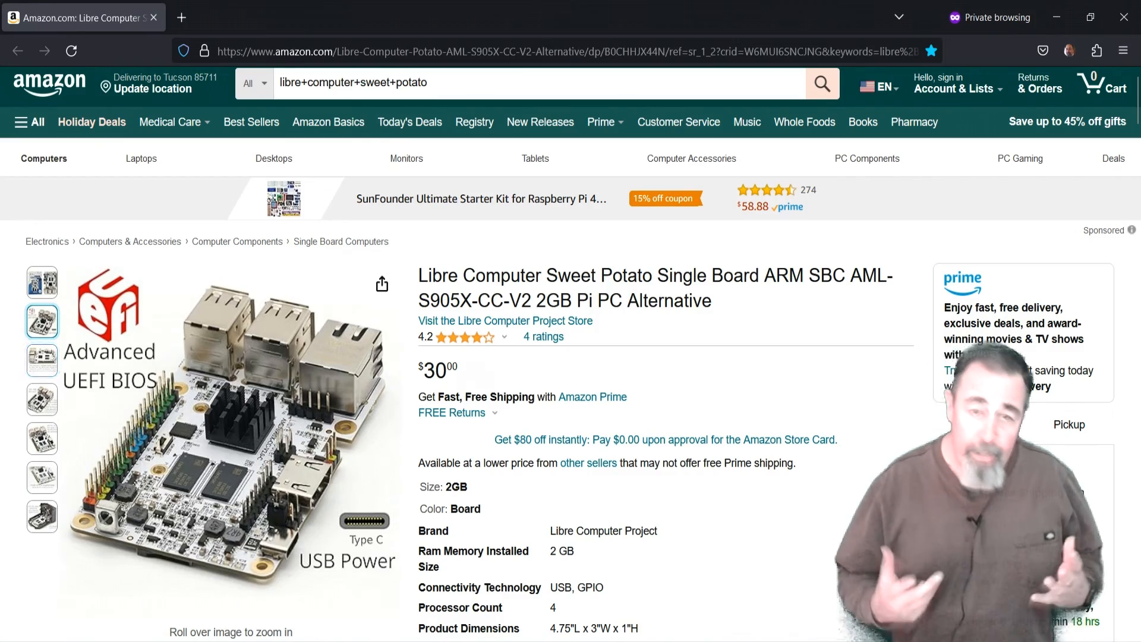
scroll("down", 3)
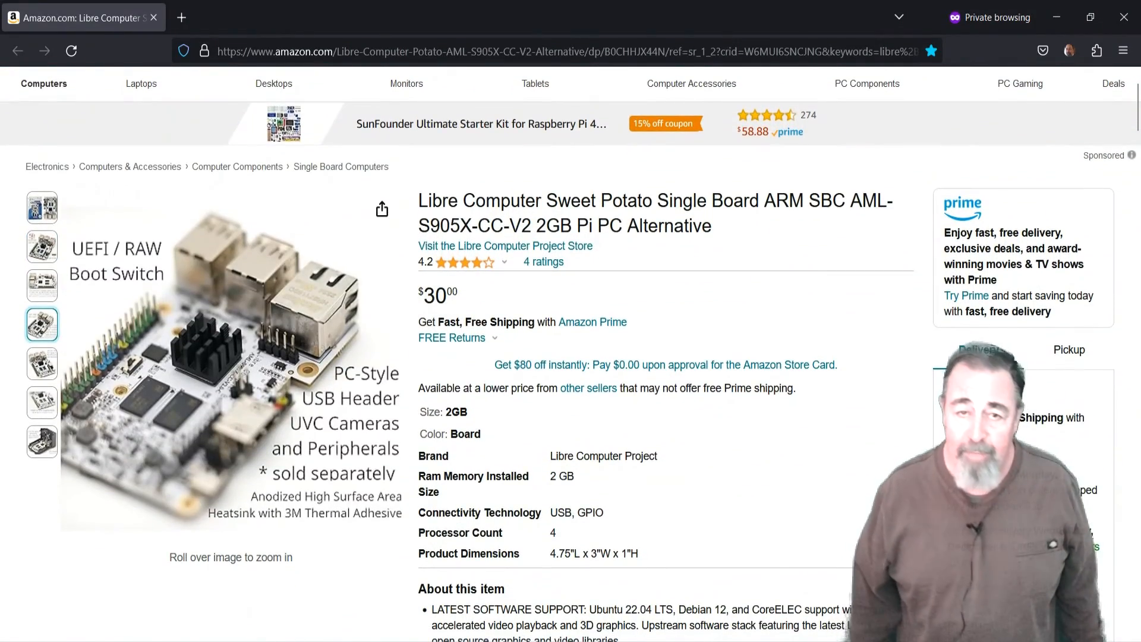
left_click(42, 207)
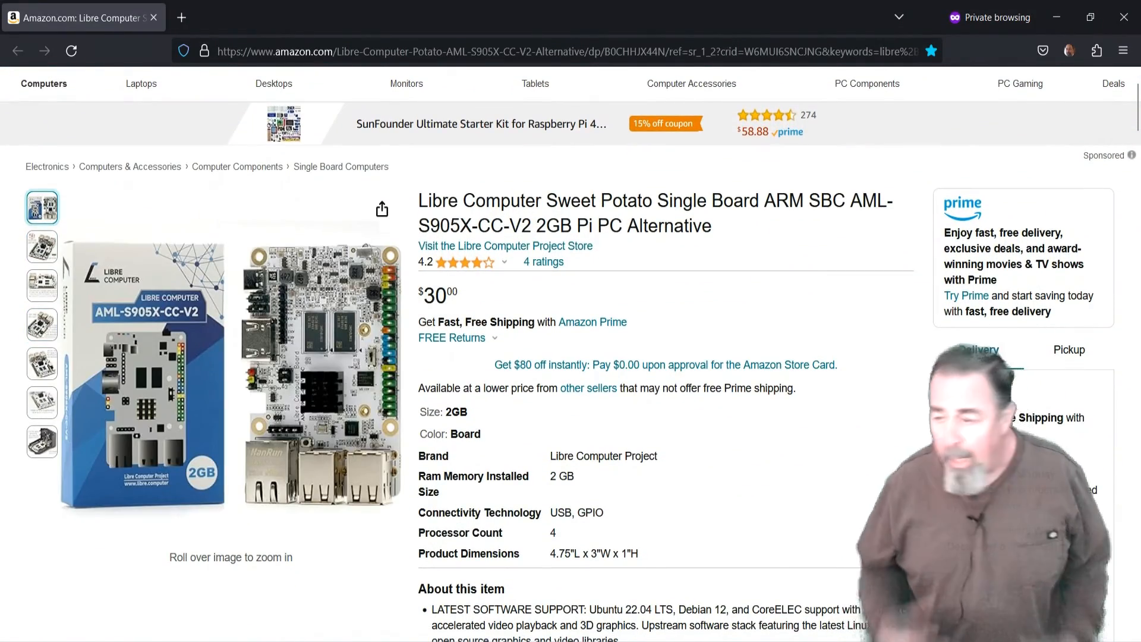
left_click(42, 247)
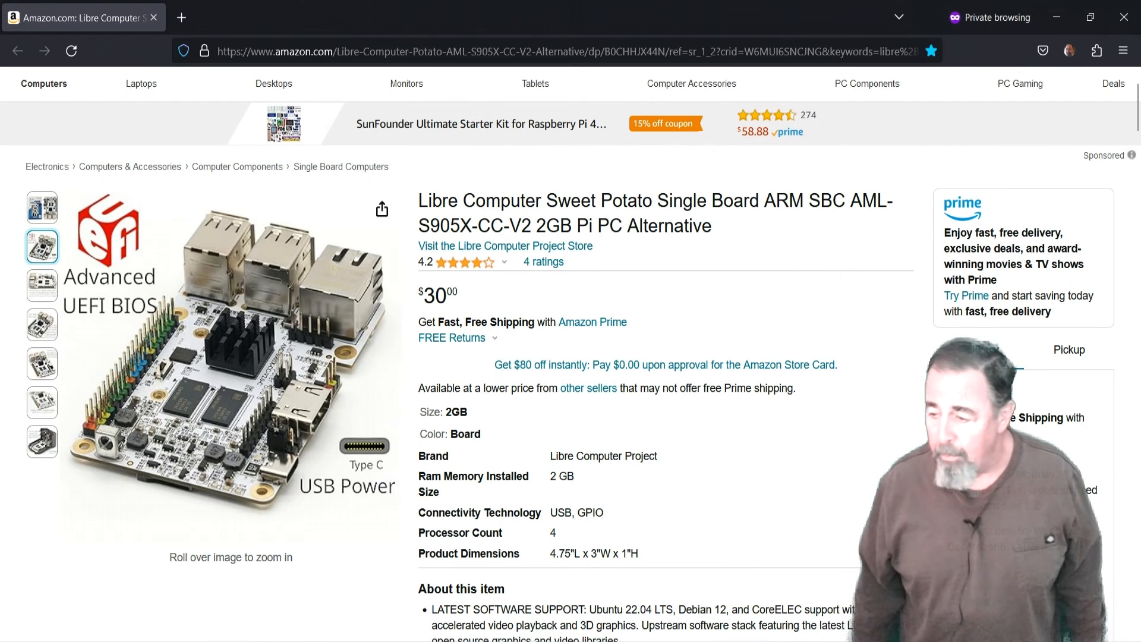
left_click(42, 285)
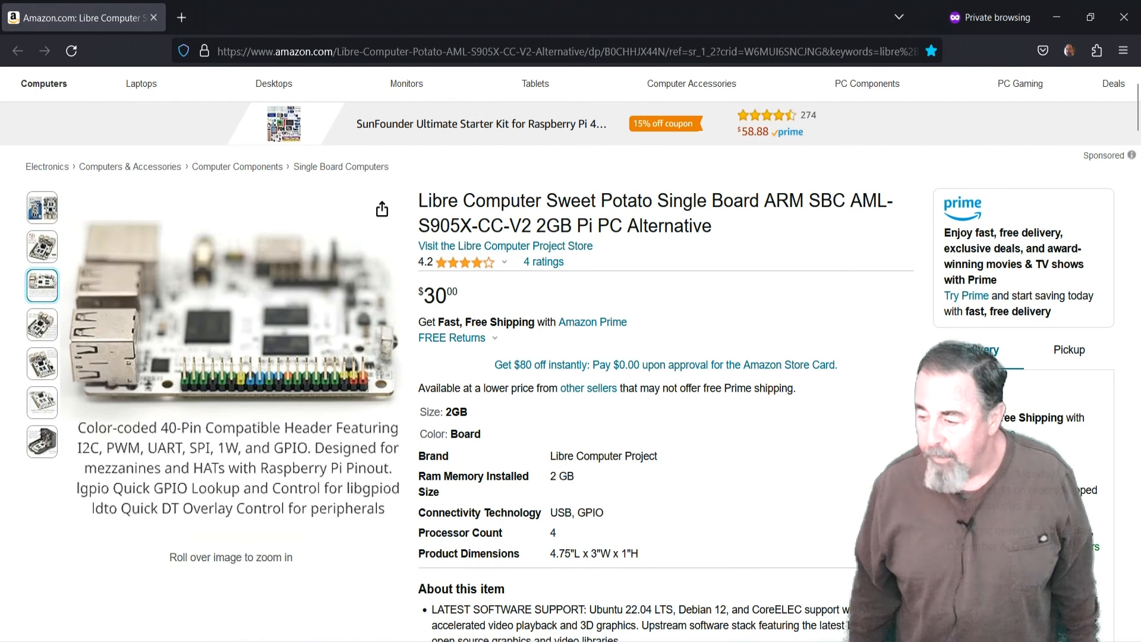
left_click(42, 325)
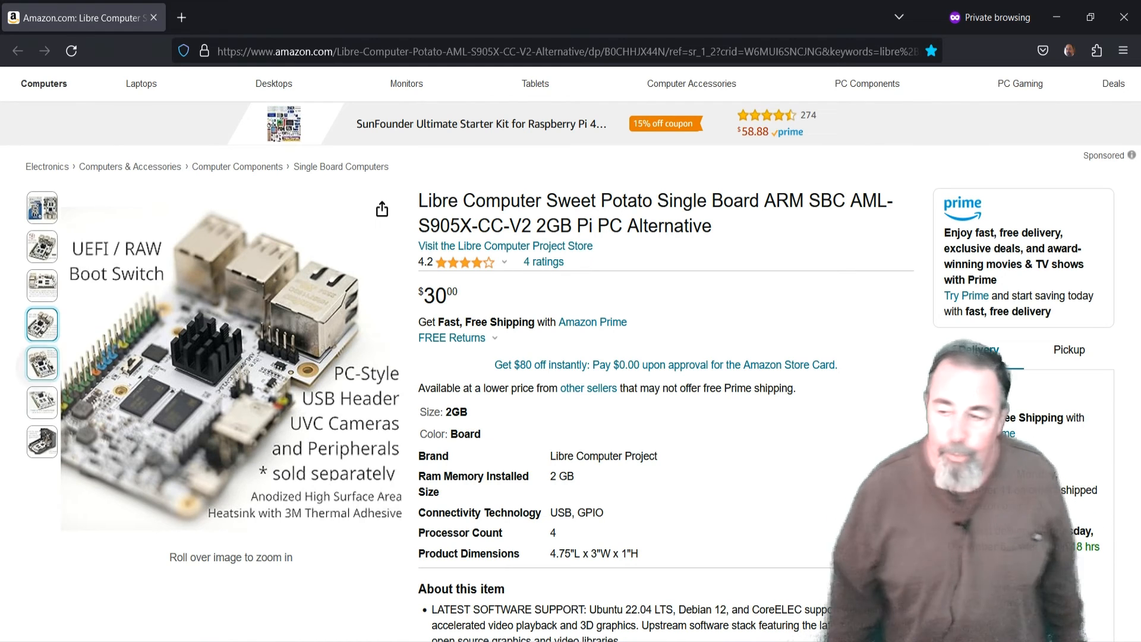
left_click(42, 364)
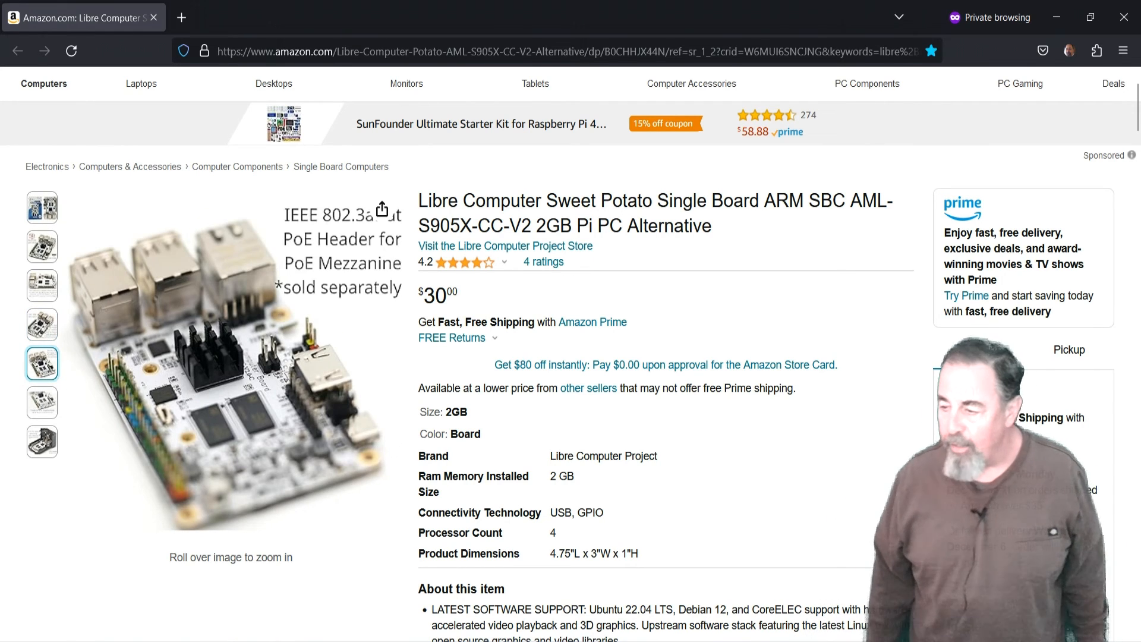
left_click(42, 402)
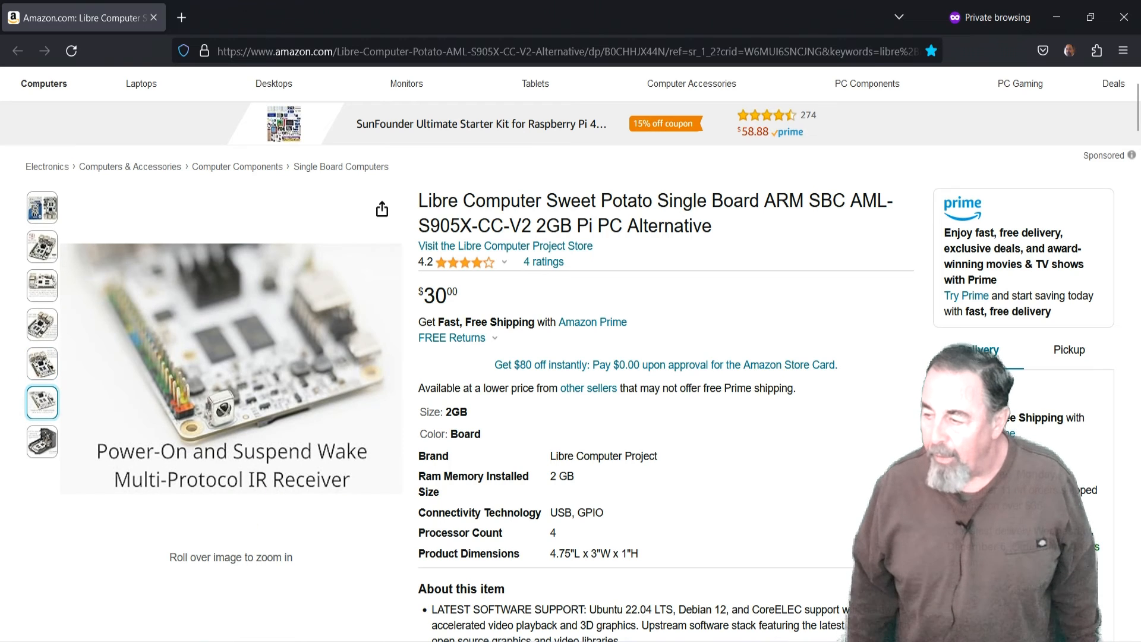
left_click(42, 207)
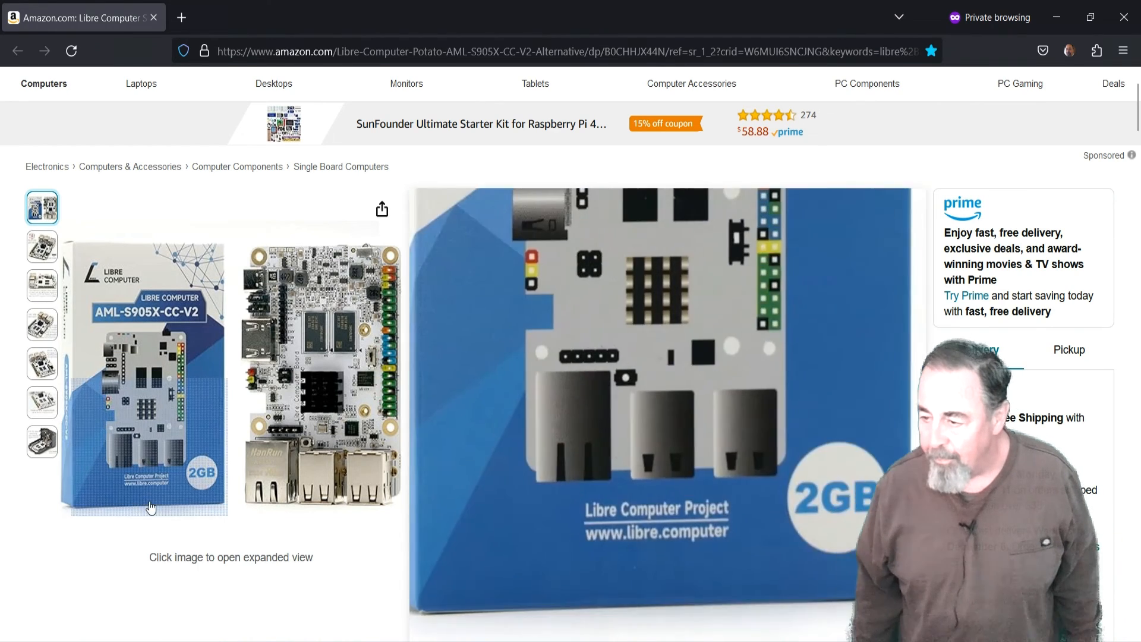
Highlight the Bookworm guide's default login notes, then reach the Debian 12 image file index via the downloads page
left_click(250, 17)
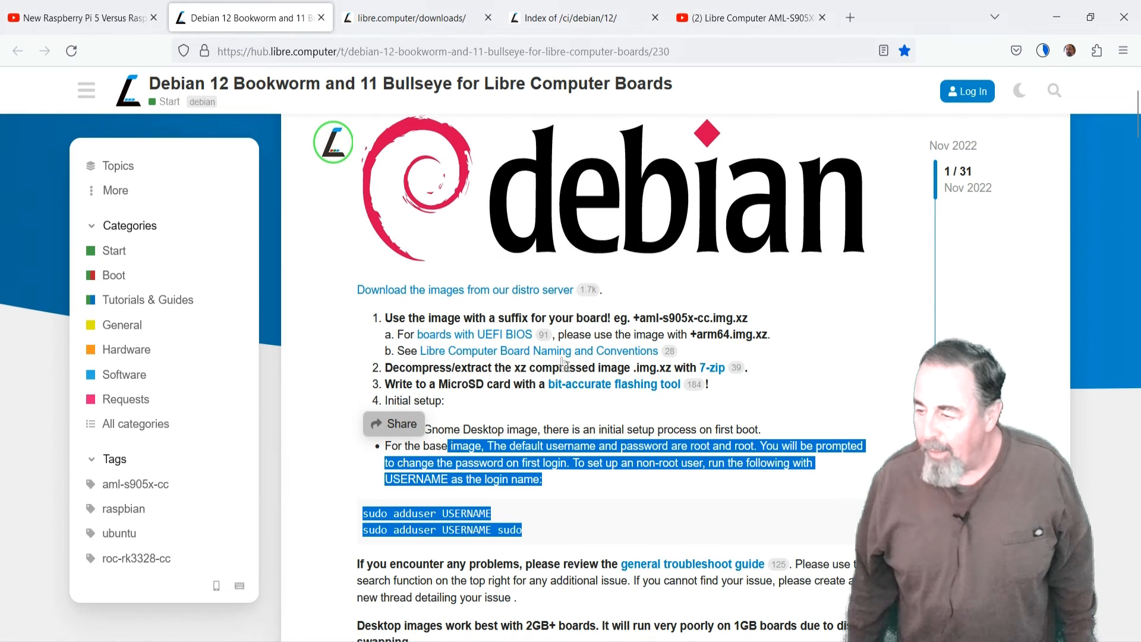
left_click(386, 428)
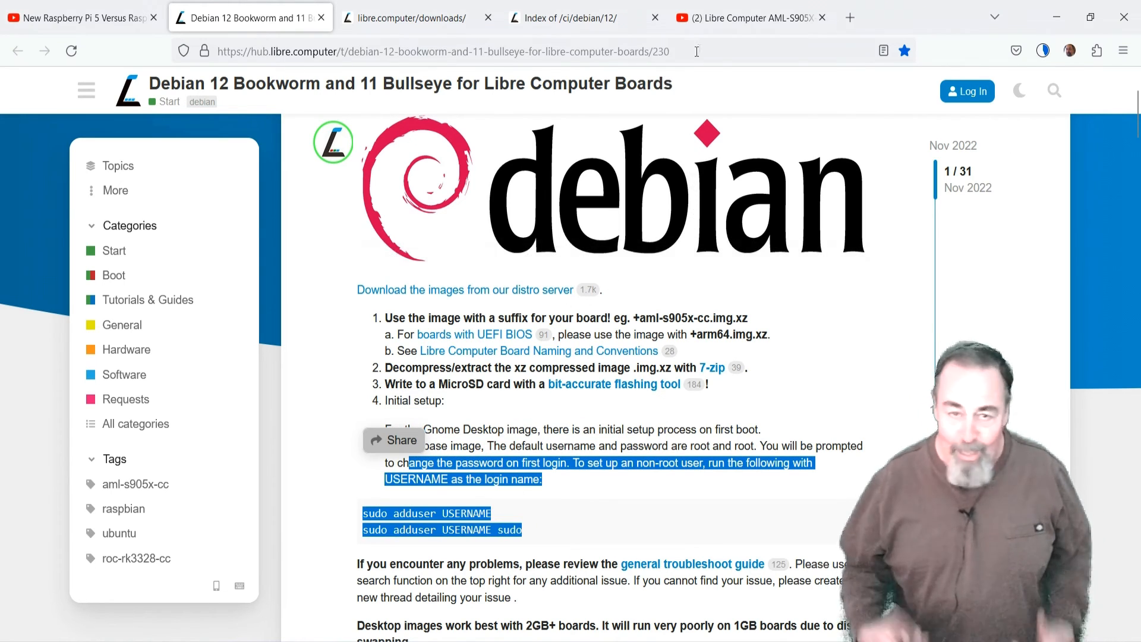
left_click(405, 17)
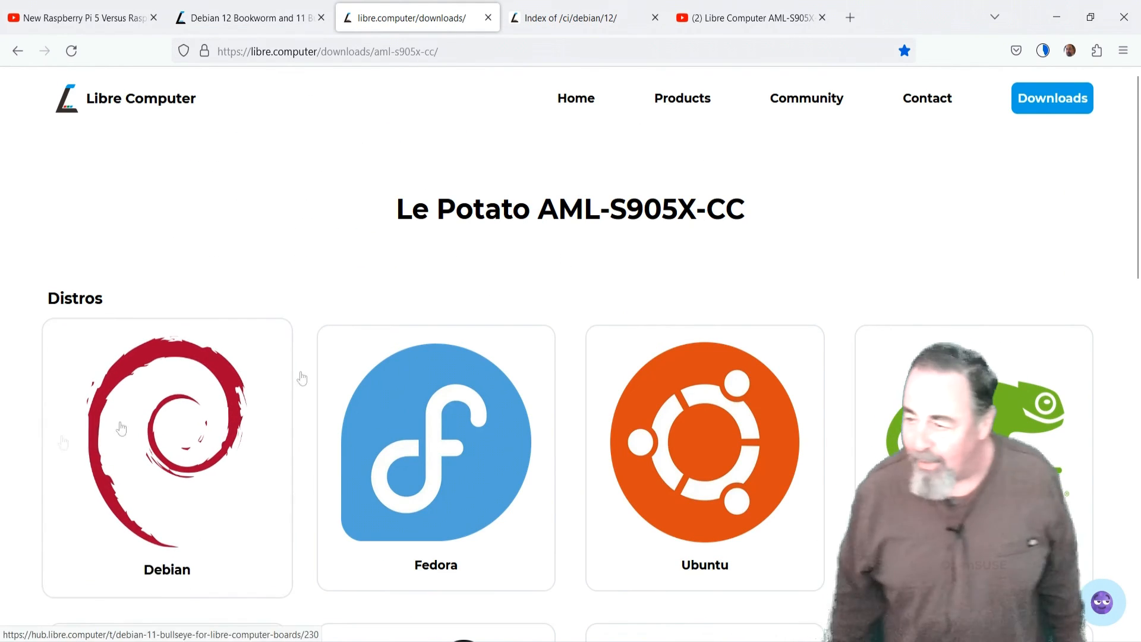
left_click(575, 17)
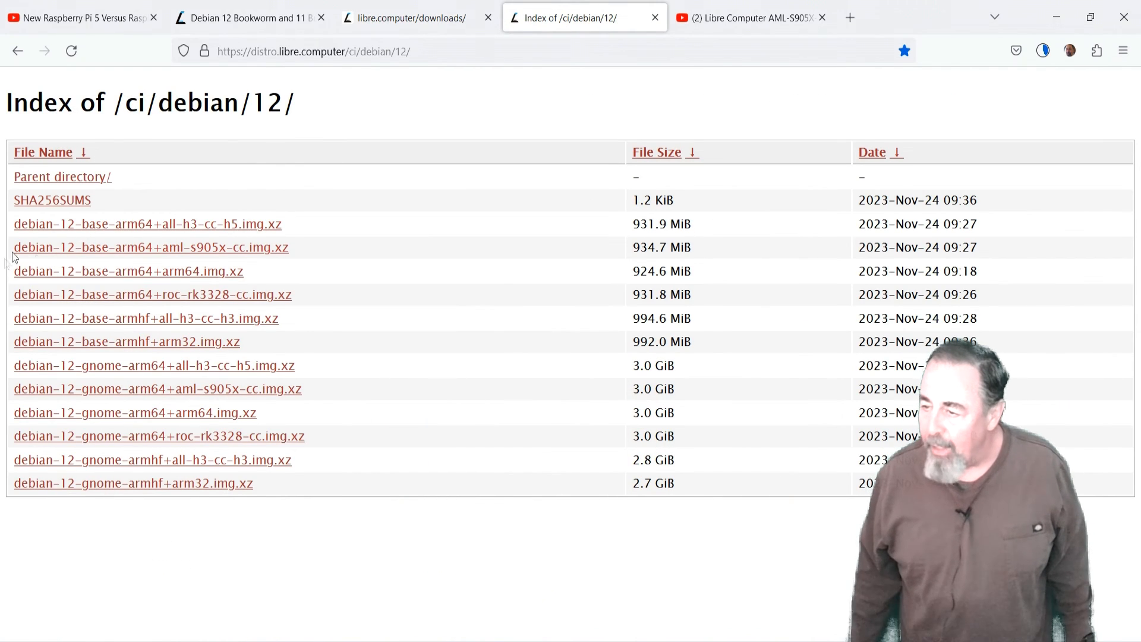
mouse_move(229, 248)
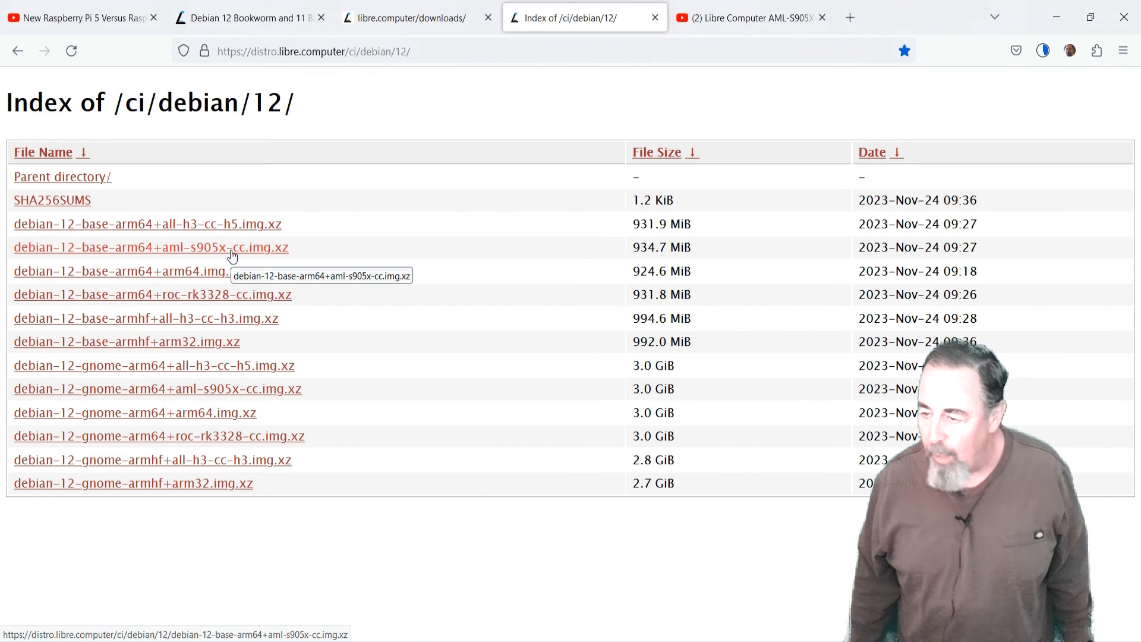
mouse_move(185, 397)
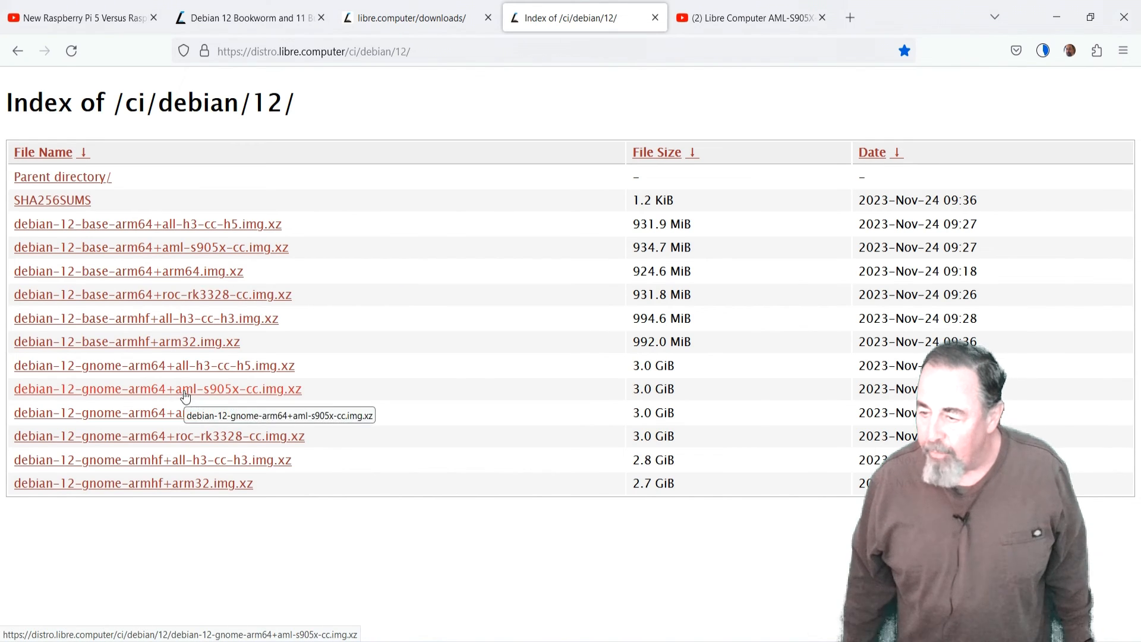
Save debian-12-gnome-arm64+aml-s905x-cc.img.xz to Downloads, replacing the existing copy
right_click(157, 388)
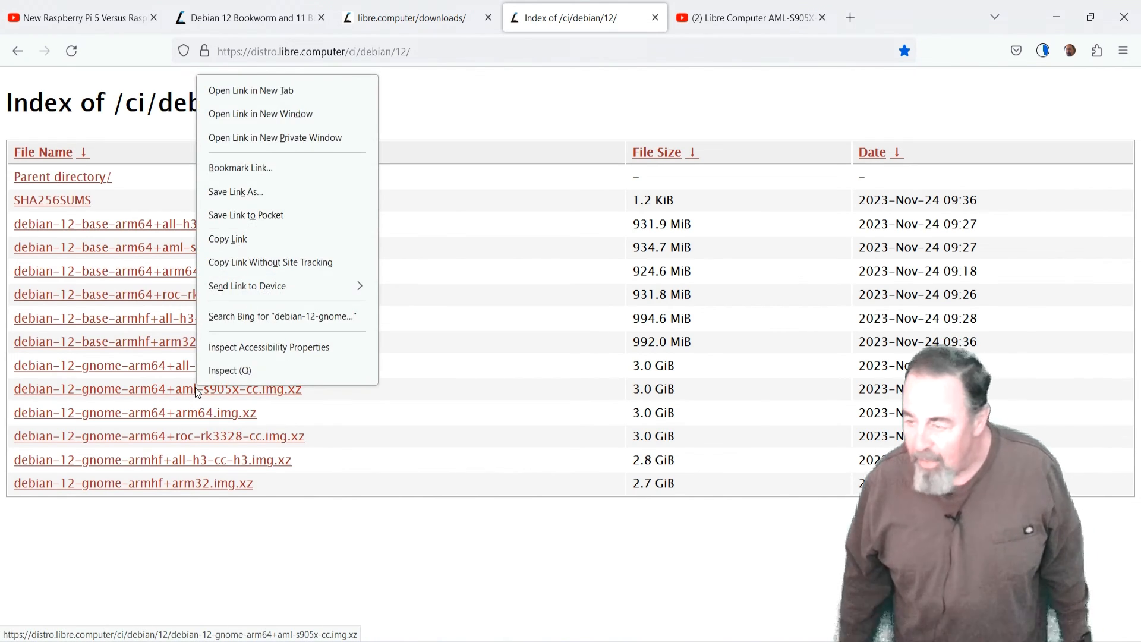
mouse_move(246, 214)
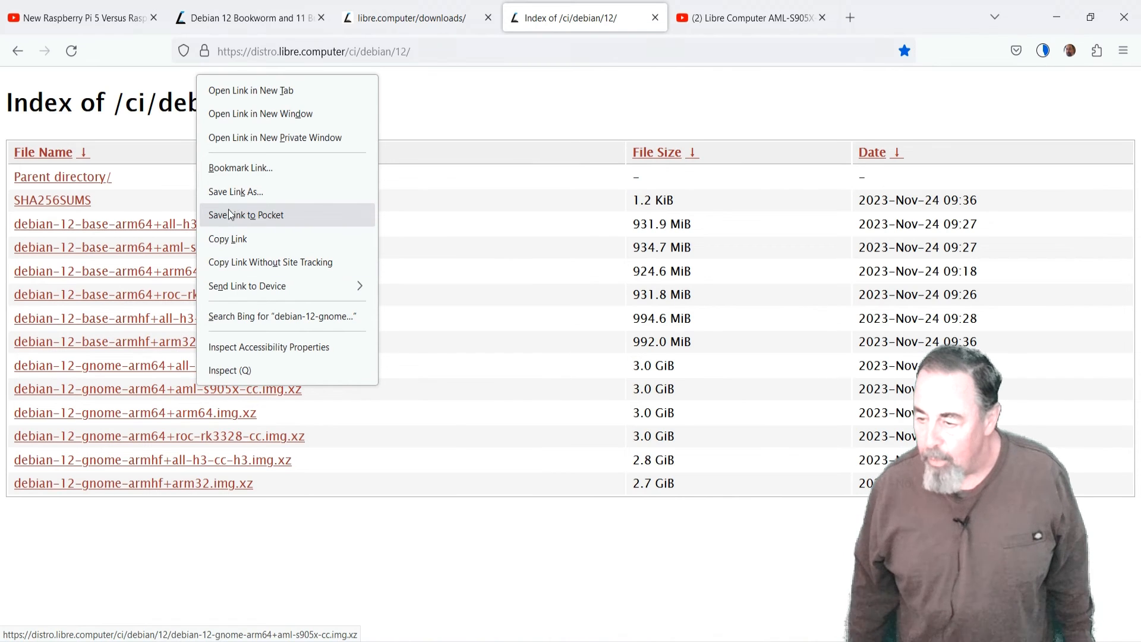
left_click(235, 191)
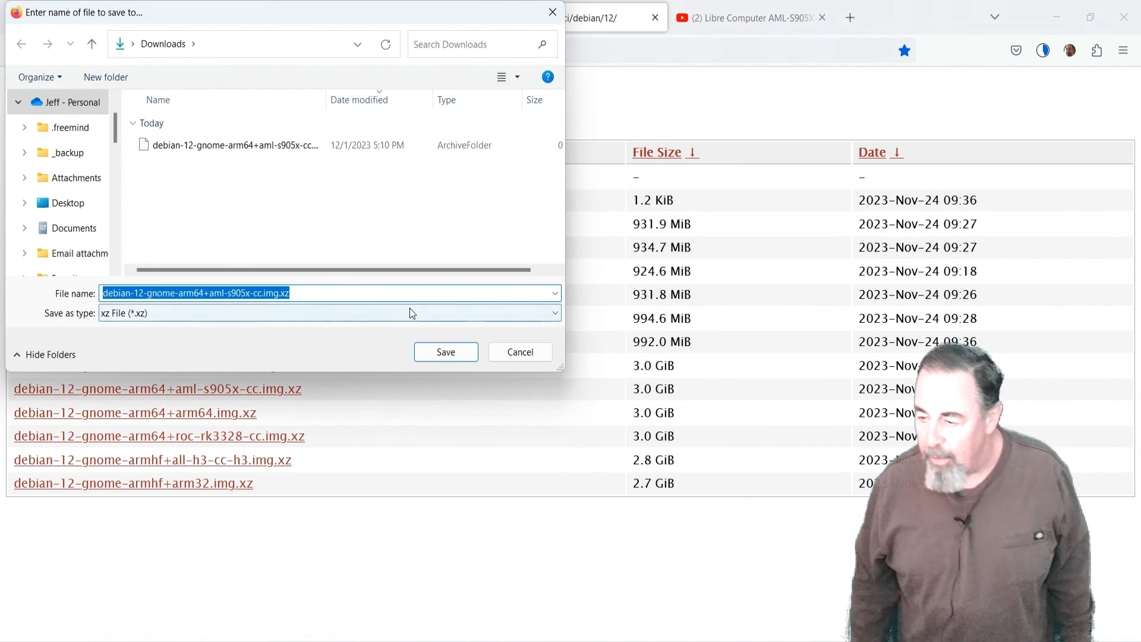
left_click(445, 351)
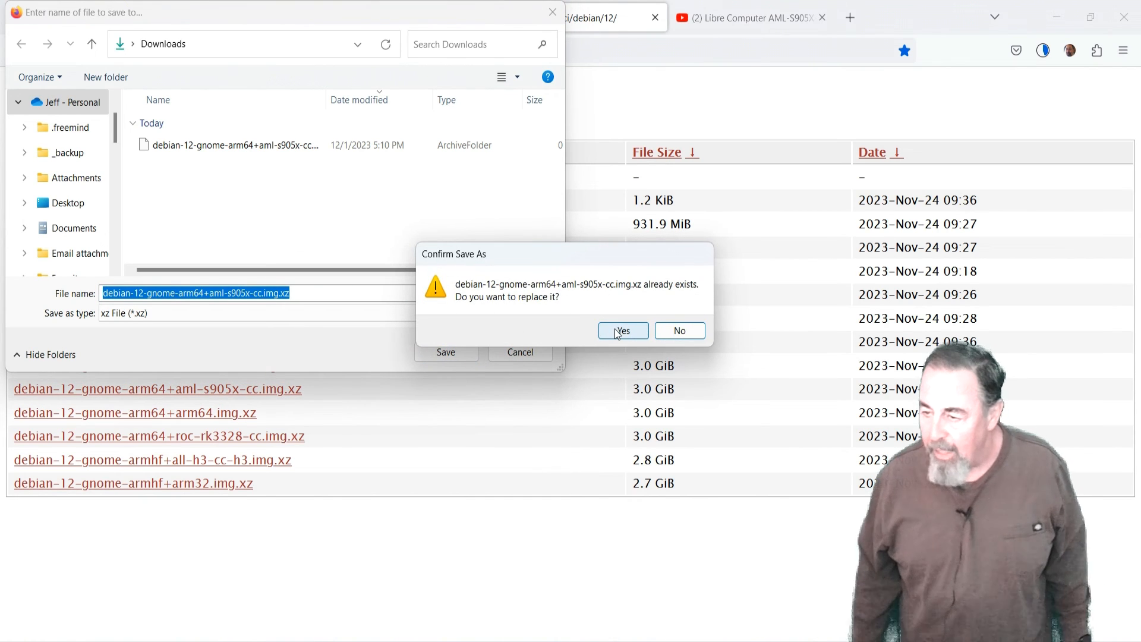
left_click(622, 331)
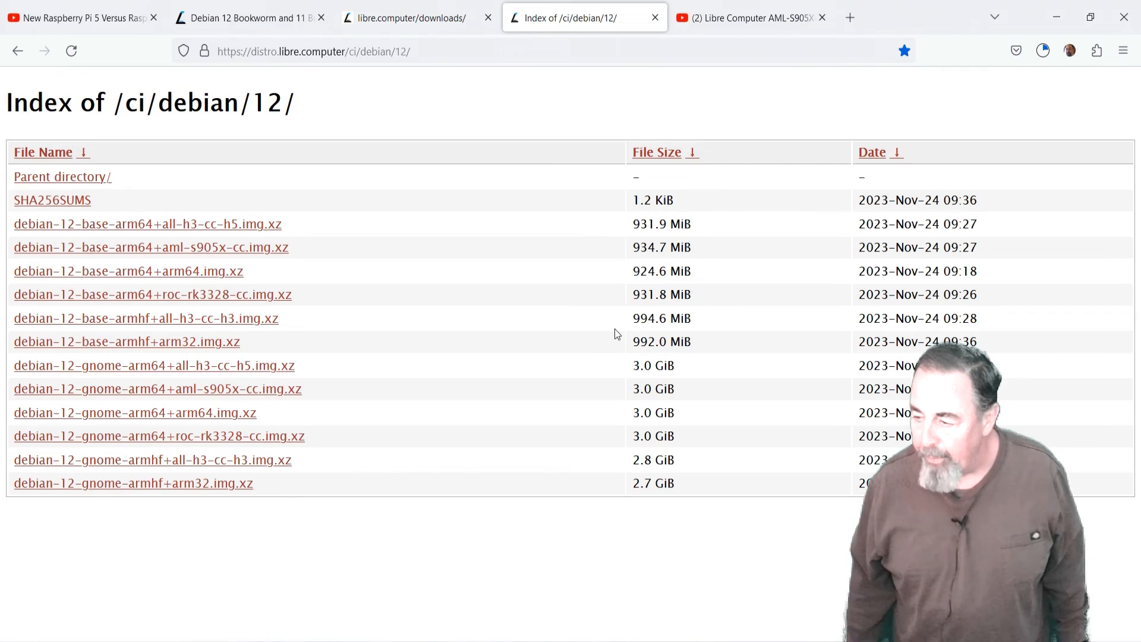
mouse_move(750, 16)
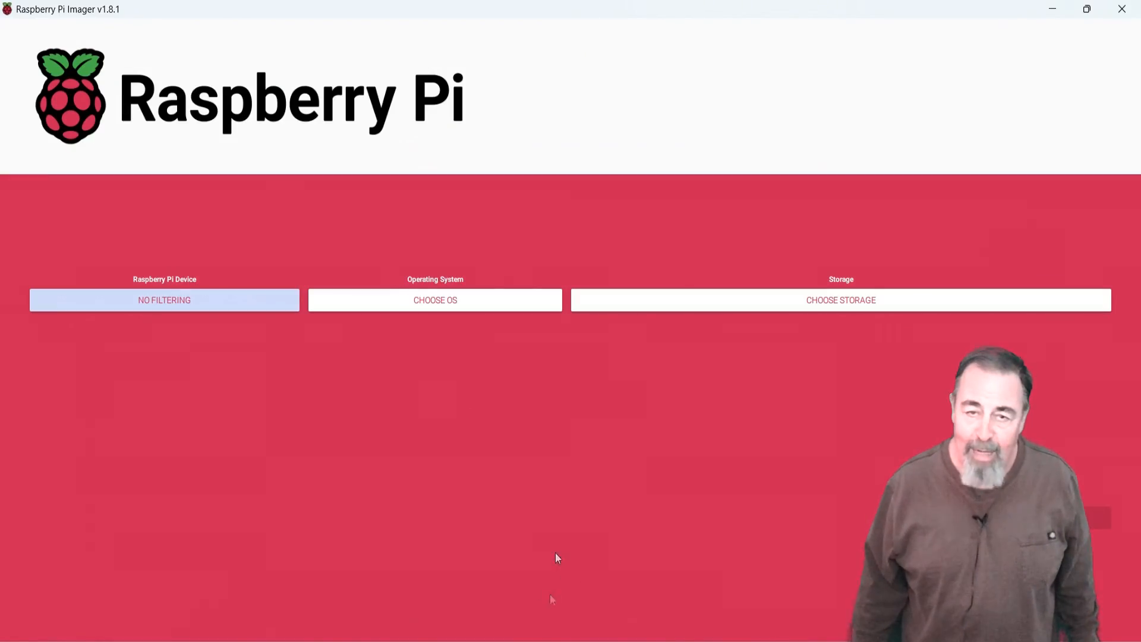
mouse_move(435, 300)
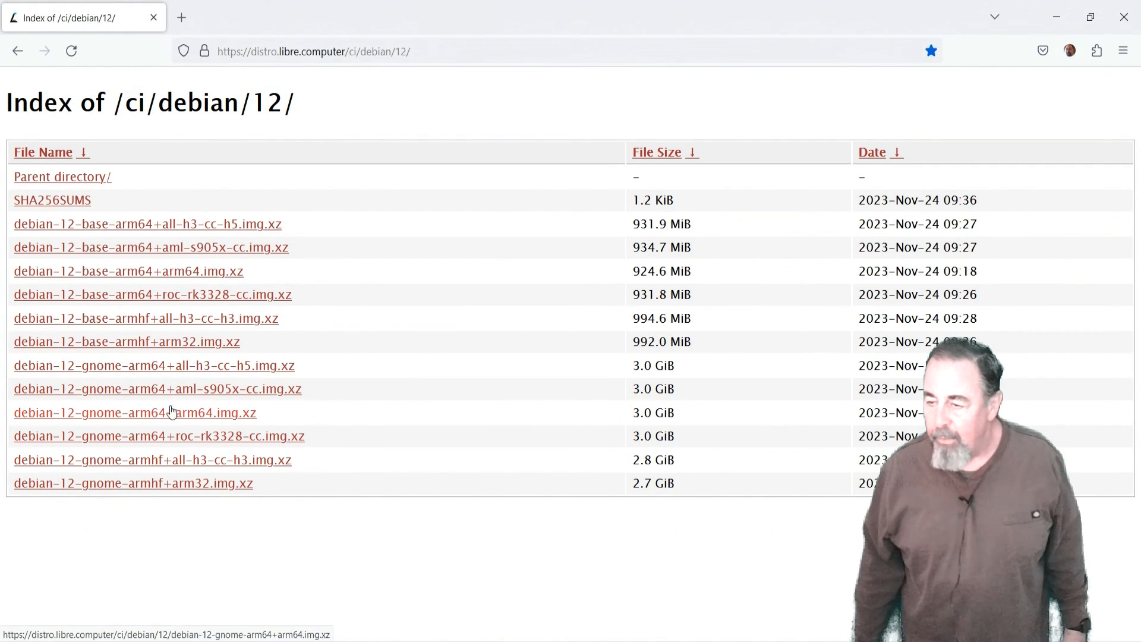
mouse_move(261, 398)
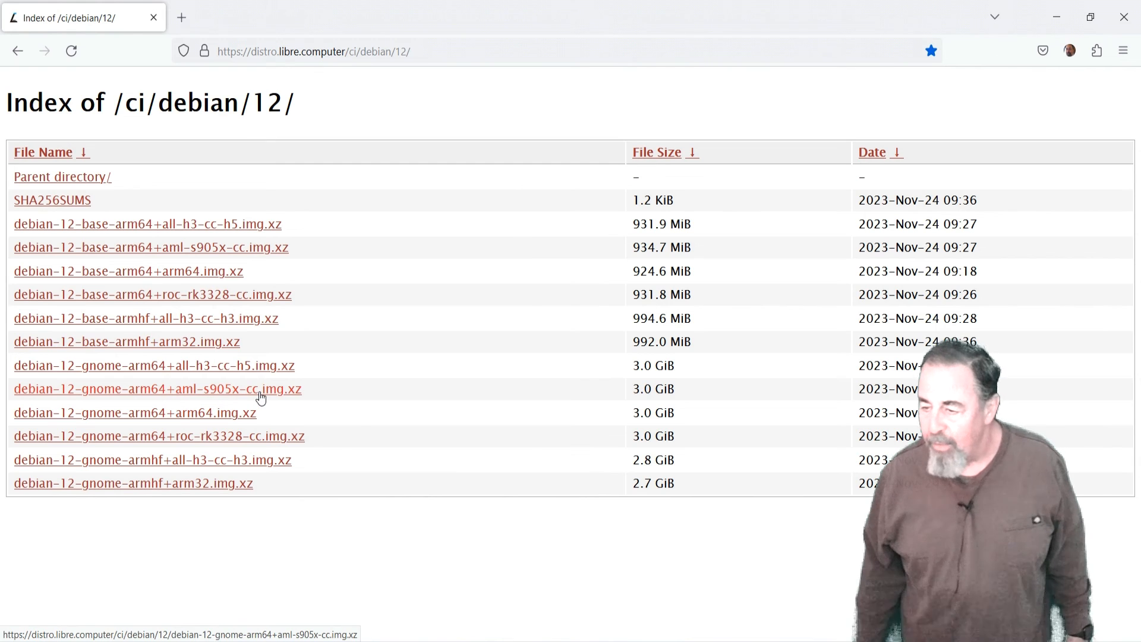
mouse_move(261, 398)
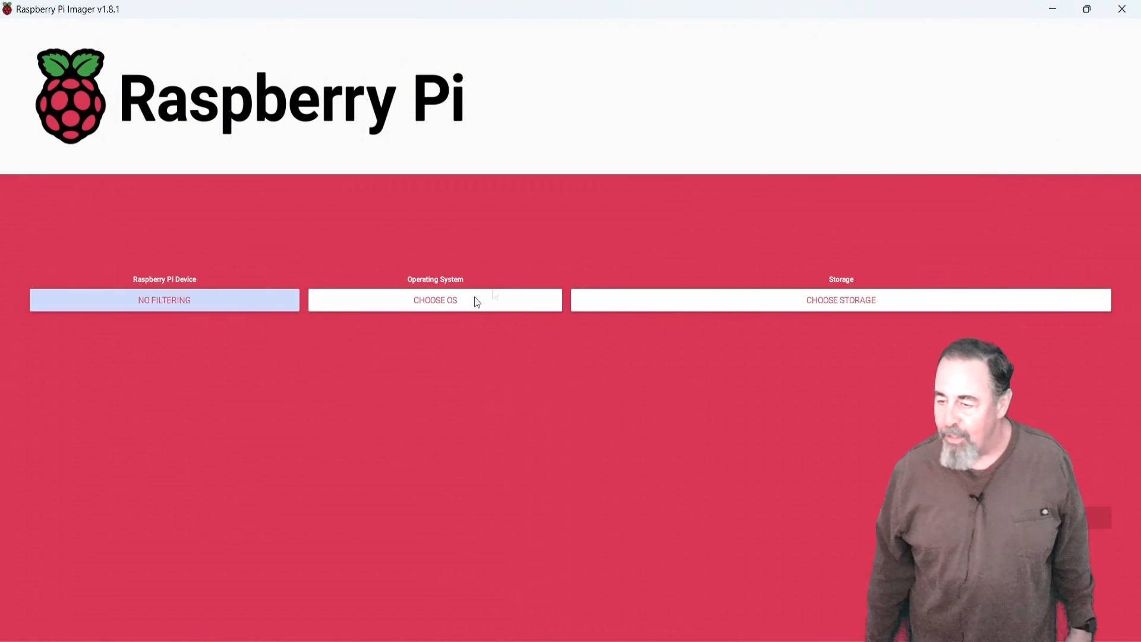
Pick debian-12-gnome-arm64+aml-s905x-cc.img.xz from Downloads as the custom OS image
left_click(434, 300)
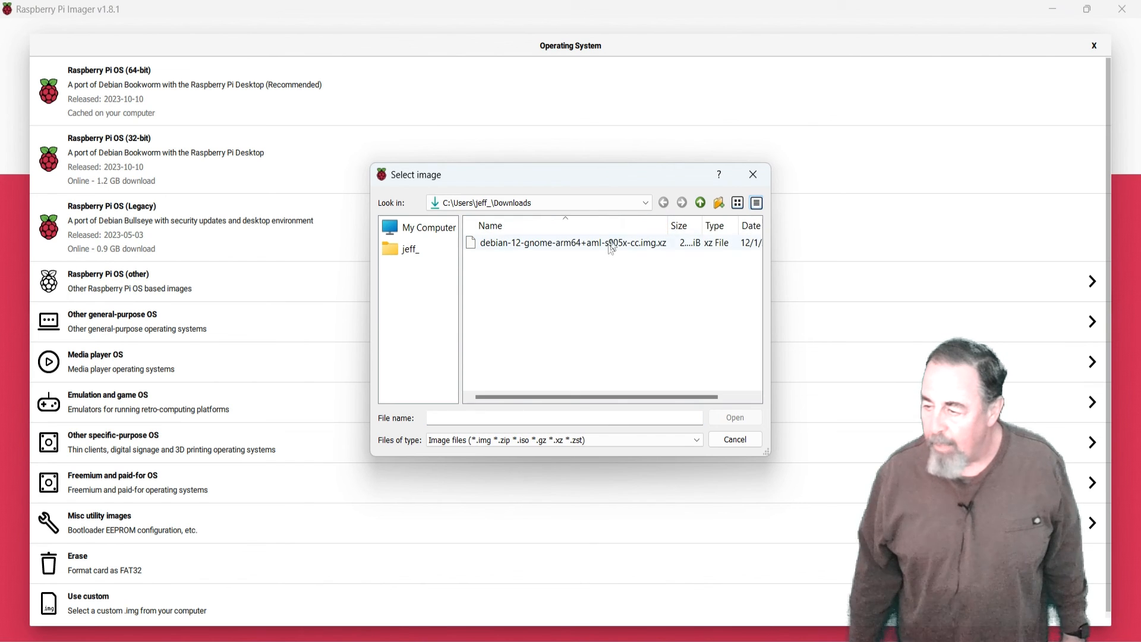
left_click(573, 242)
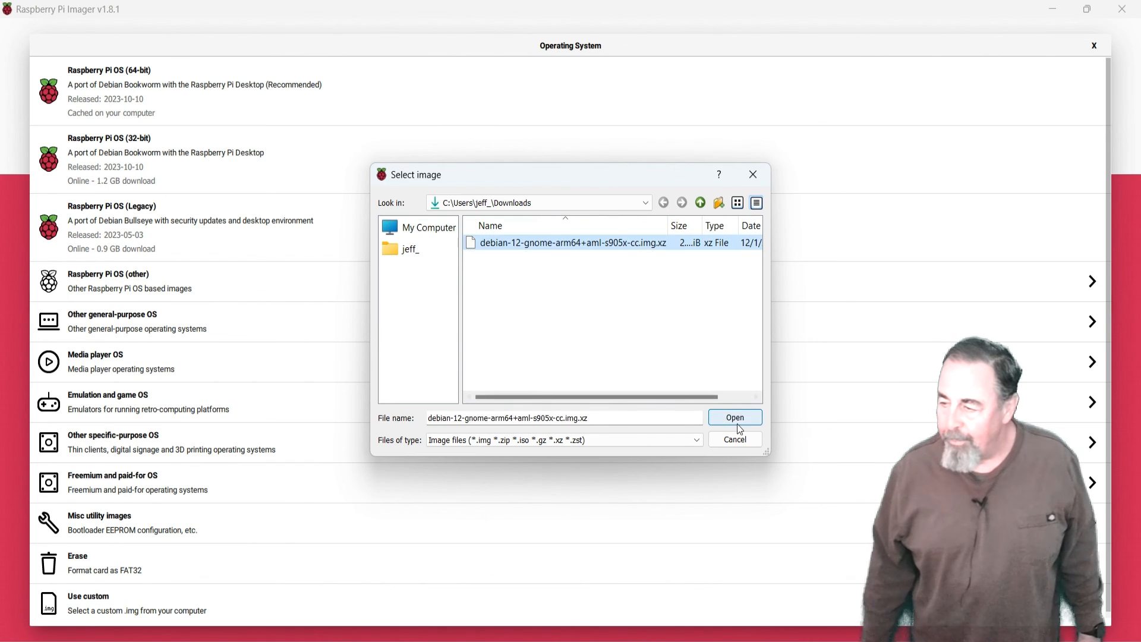
left_click(734, 418)
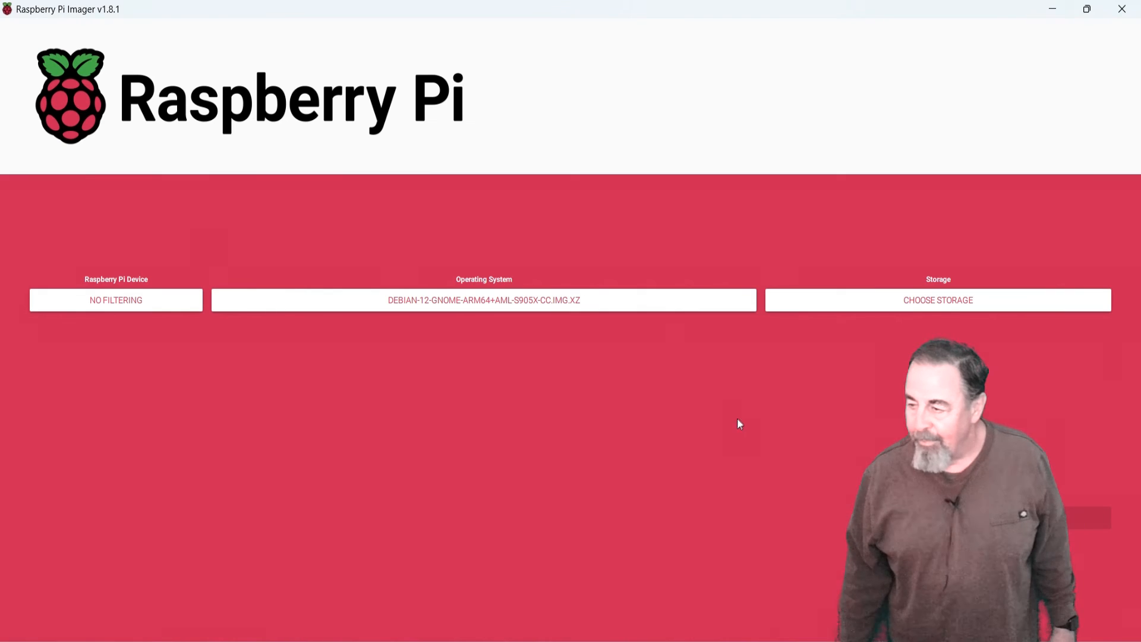
Start writing the image and confirm erasing the USB device's existing data
left_click(937, 299)
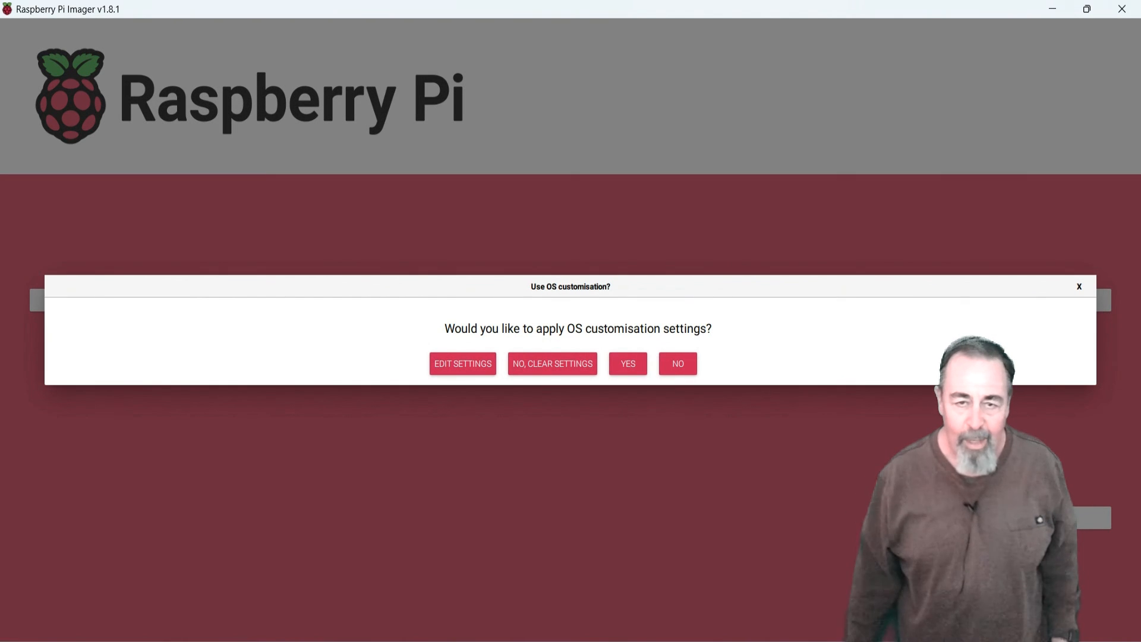
mouse_move(693, 419)
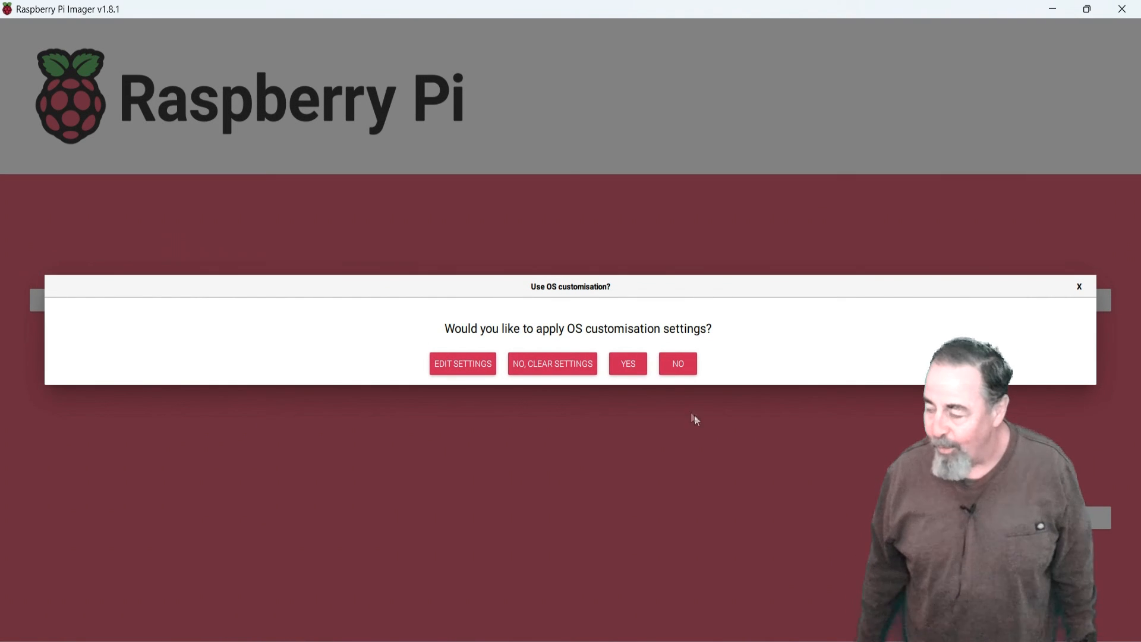
mouse_move(690, 391)
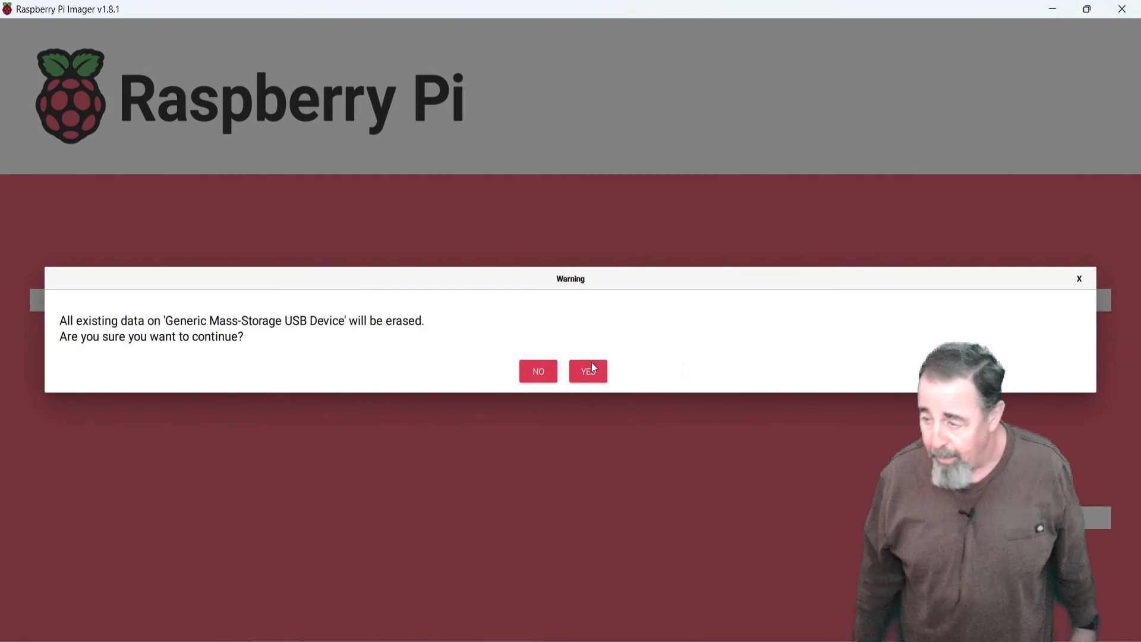
left_click(587, 371)
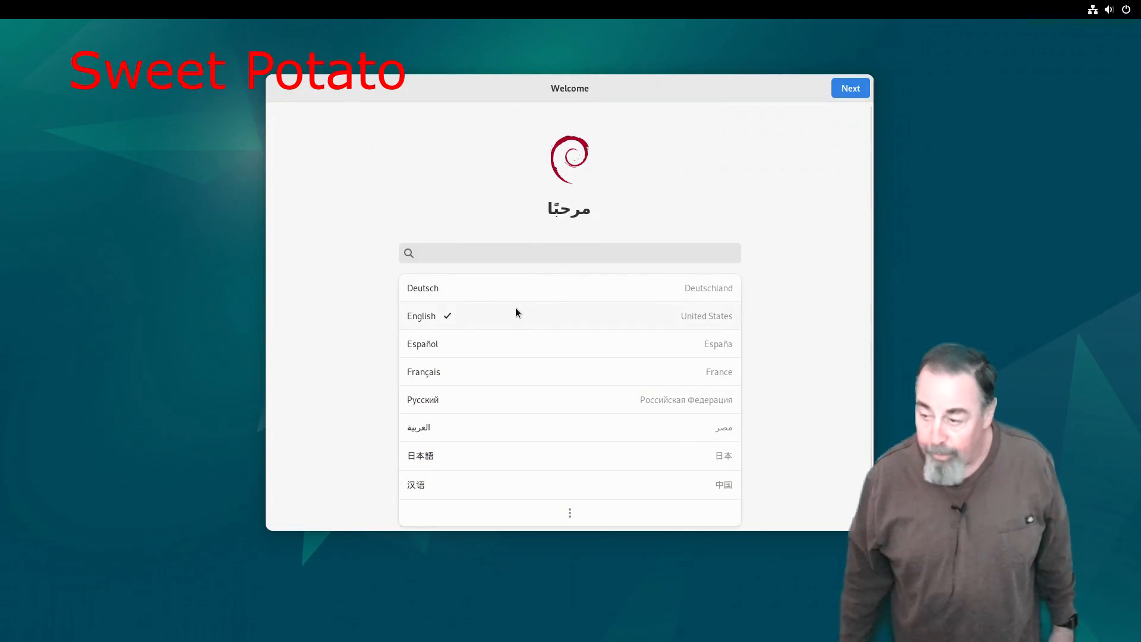
Accept English, US keyboard and location services, then set the time zone to Phoenix, Arizona
left_click(849, 88)
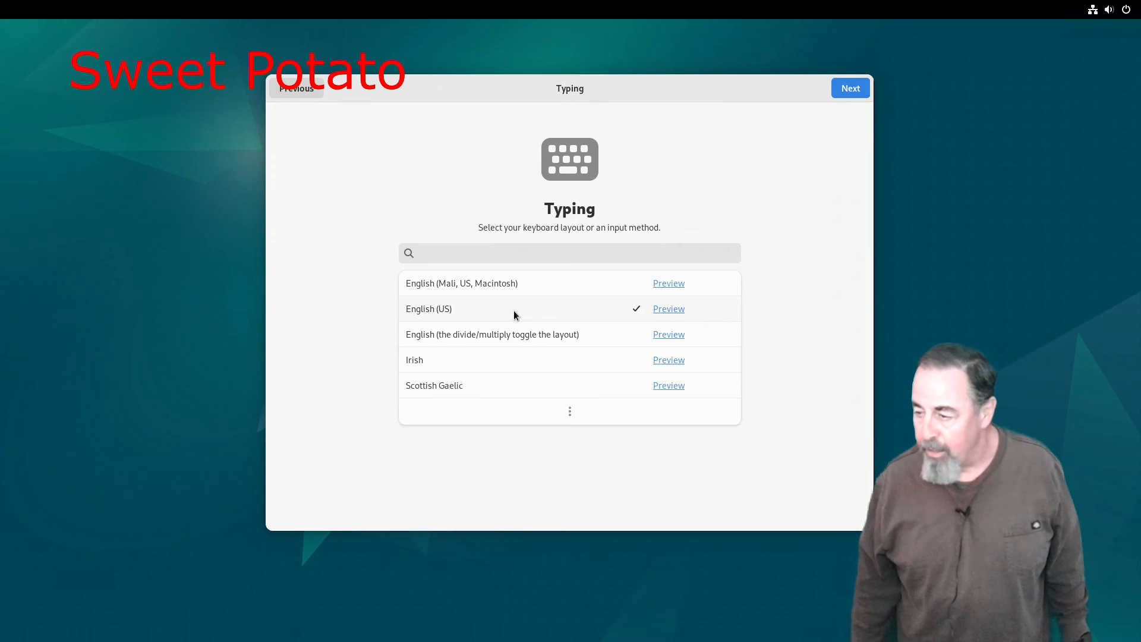
left_click(849, 88)
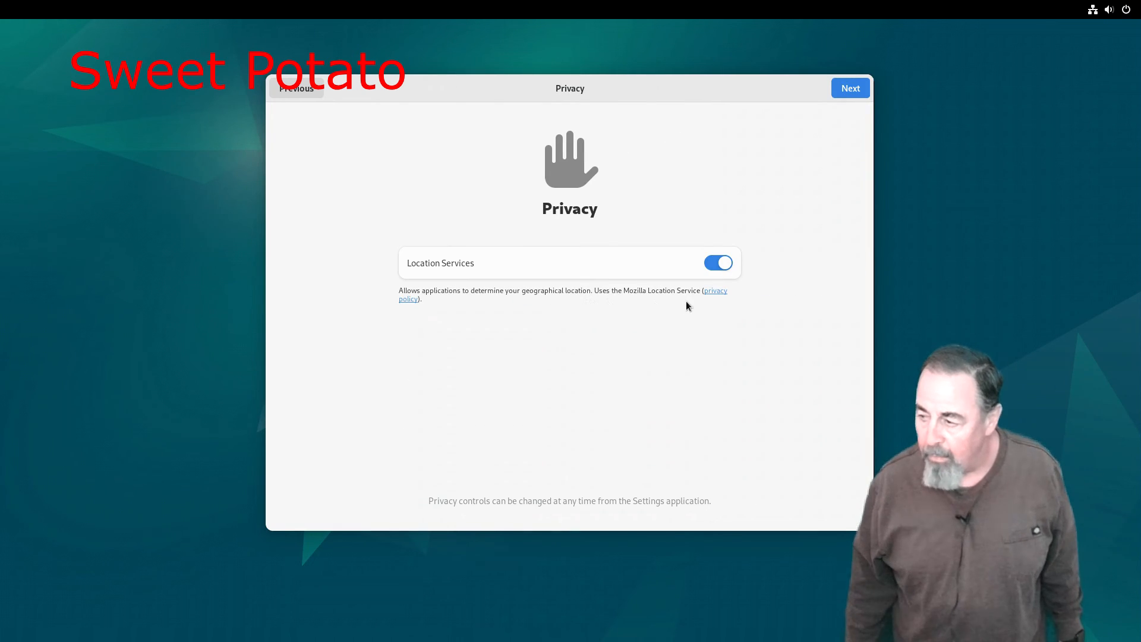
left_click(850, 88)
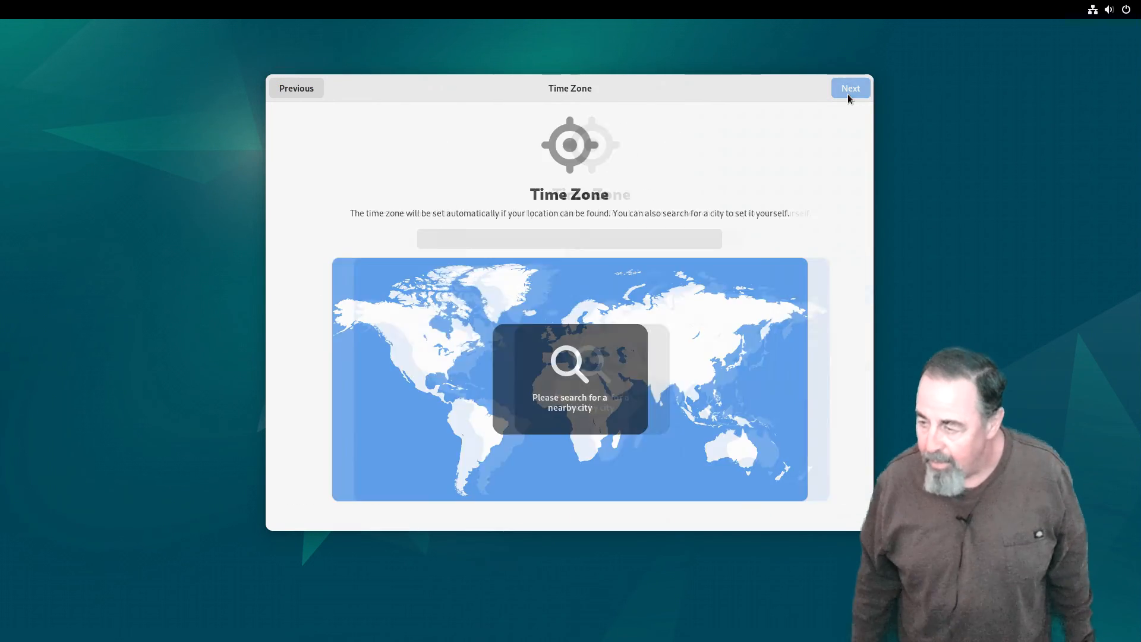
type("p")
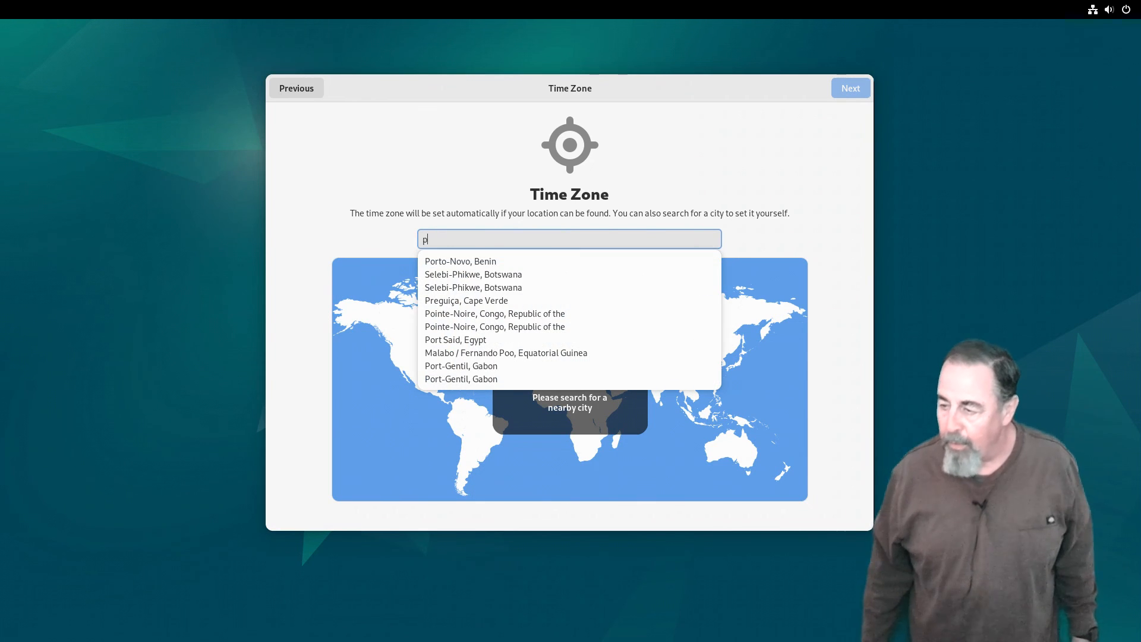
type("hoeni")
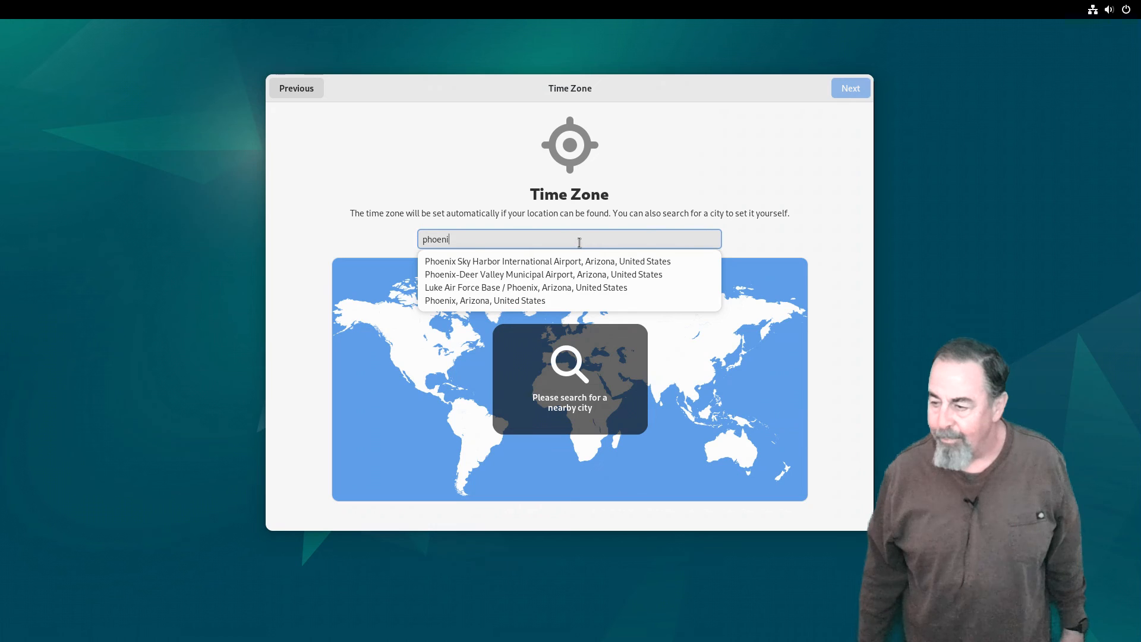
mouse_move(554, 261)
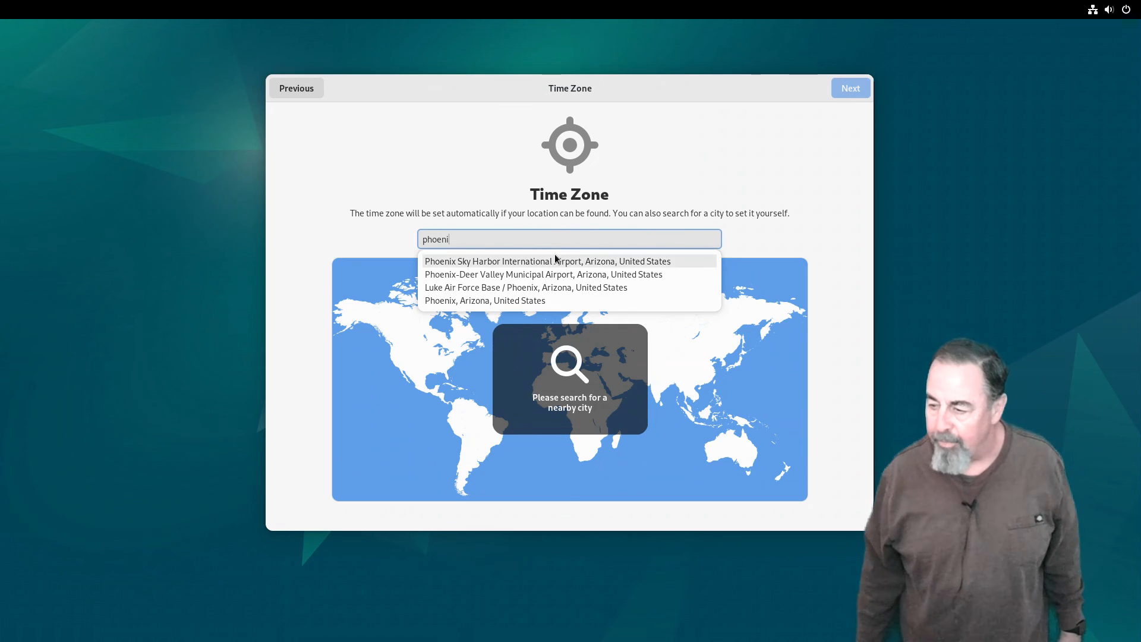
left_click(485, 300)
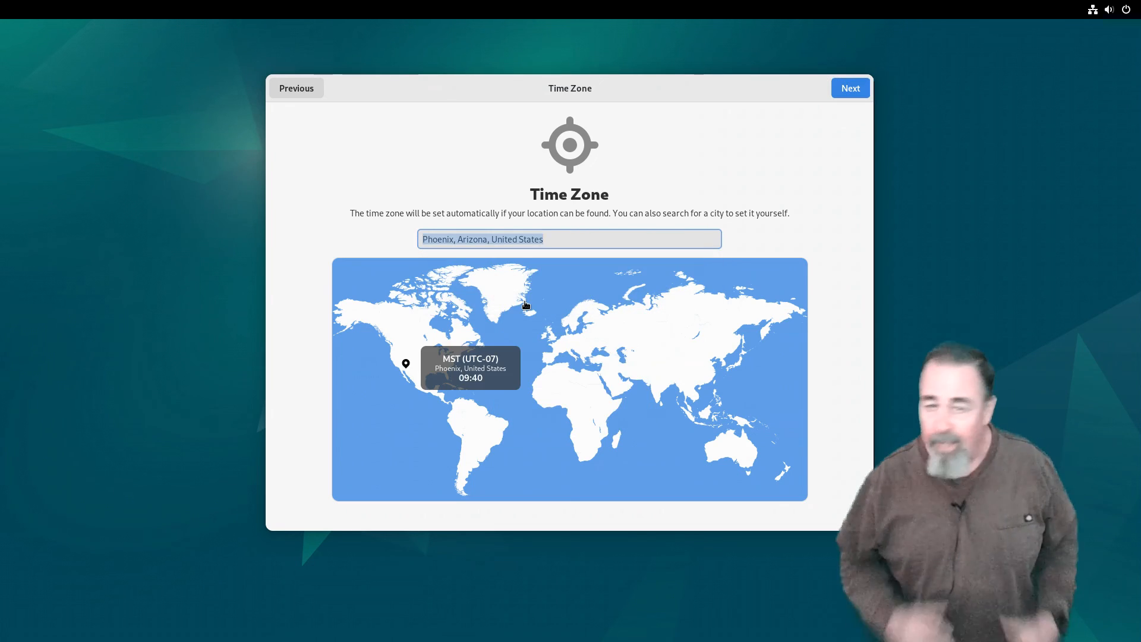
mouse_move(727, 188)
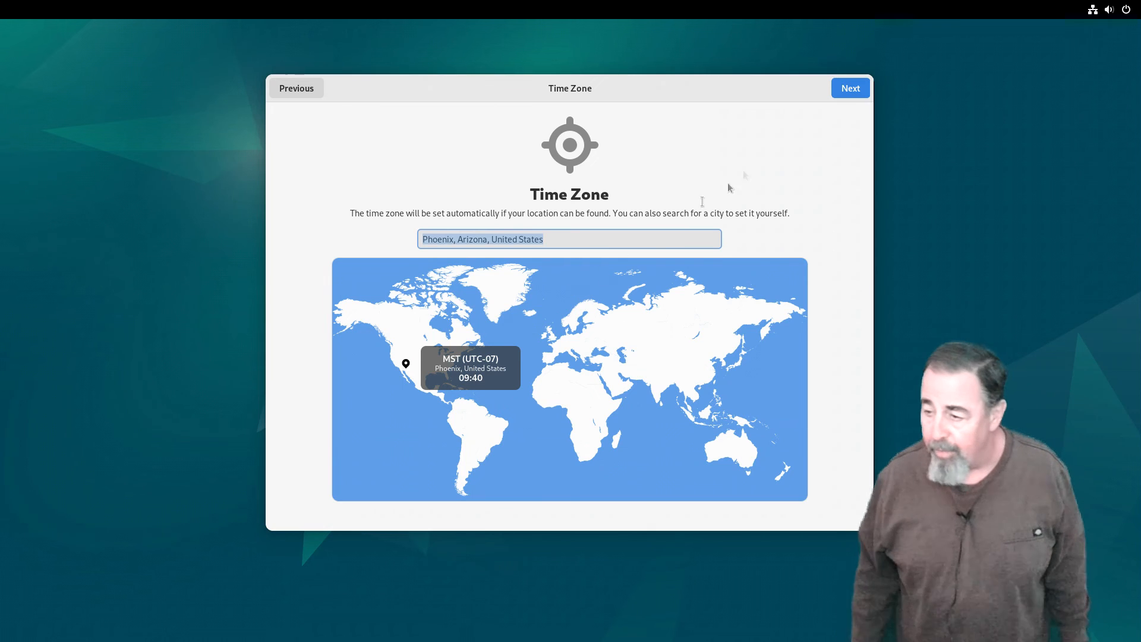
left_click(849, 87)
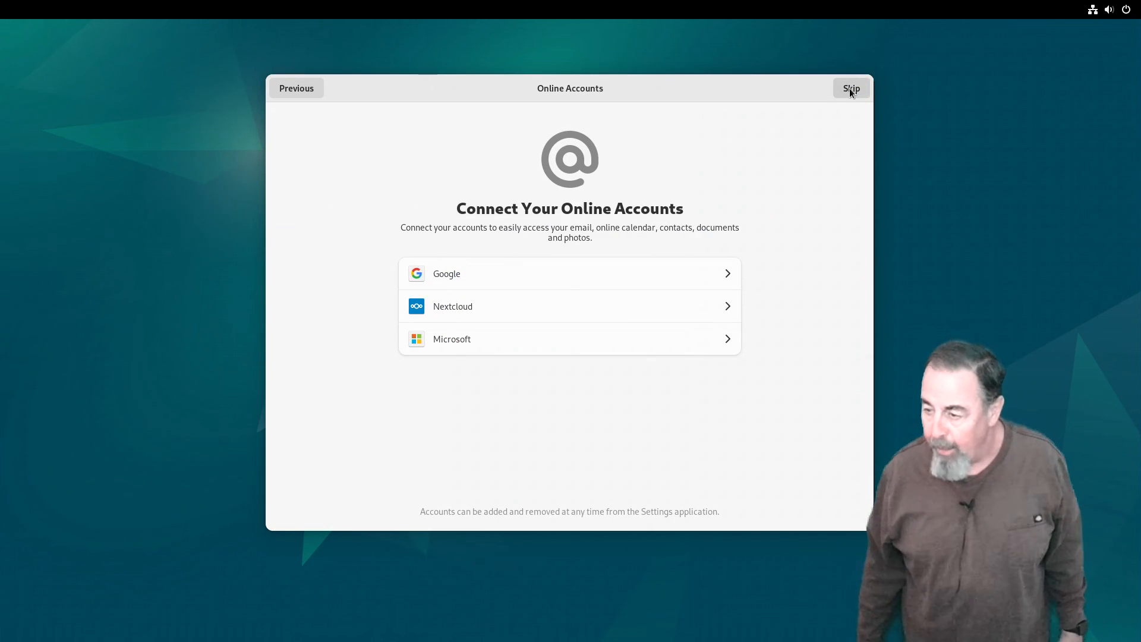
Skip online accounts, name the user 'shotokutech', set and confirm its password, and finish setup
left_click(849, 88)
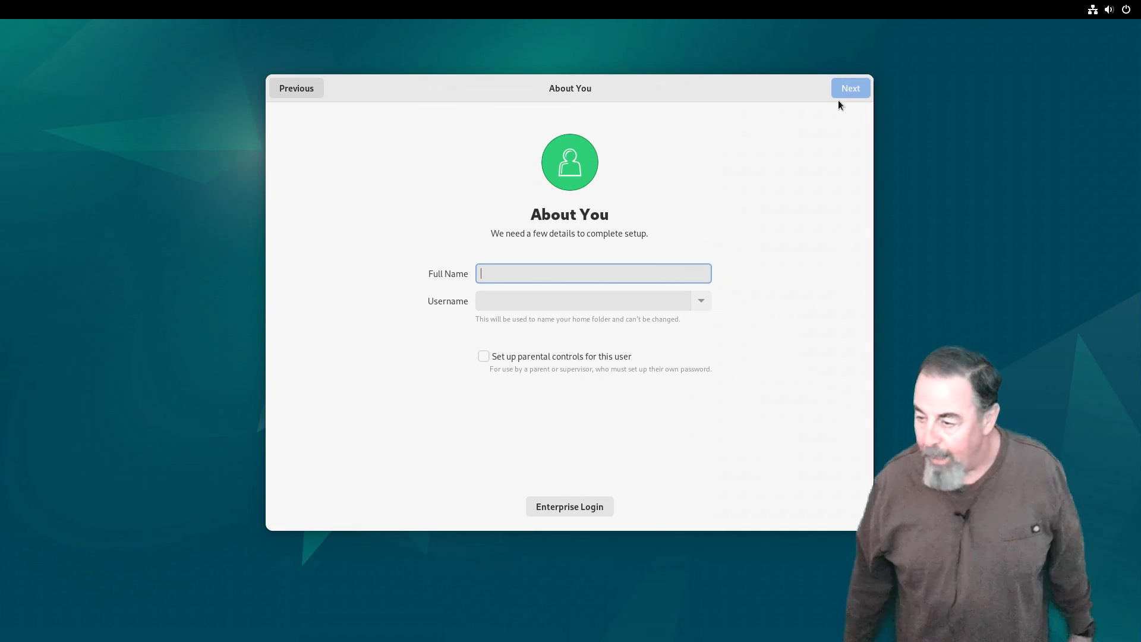
type("shotok")
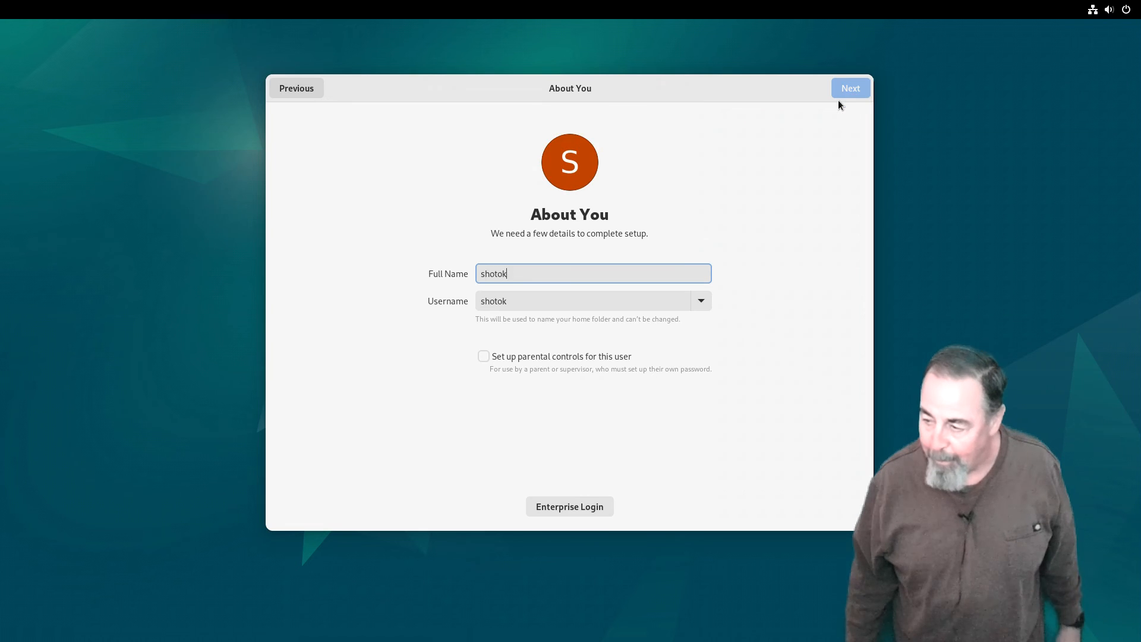
type("utech")
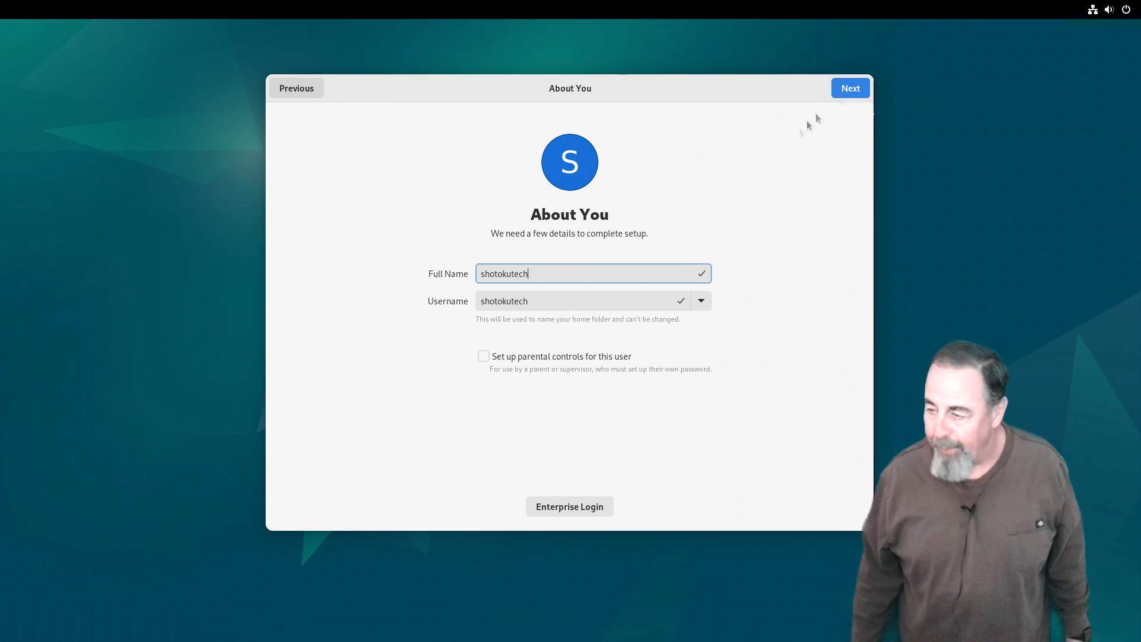
left_click(849, 88)
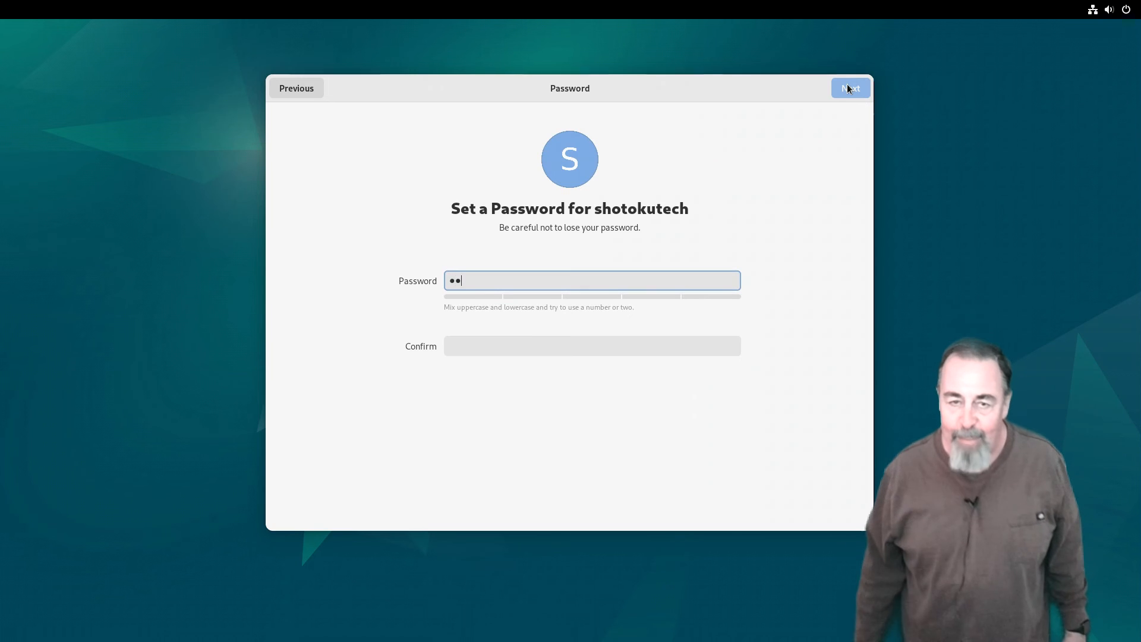
type("password")
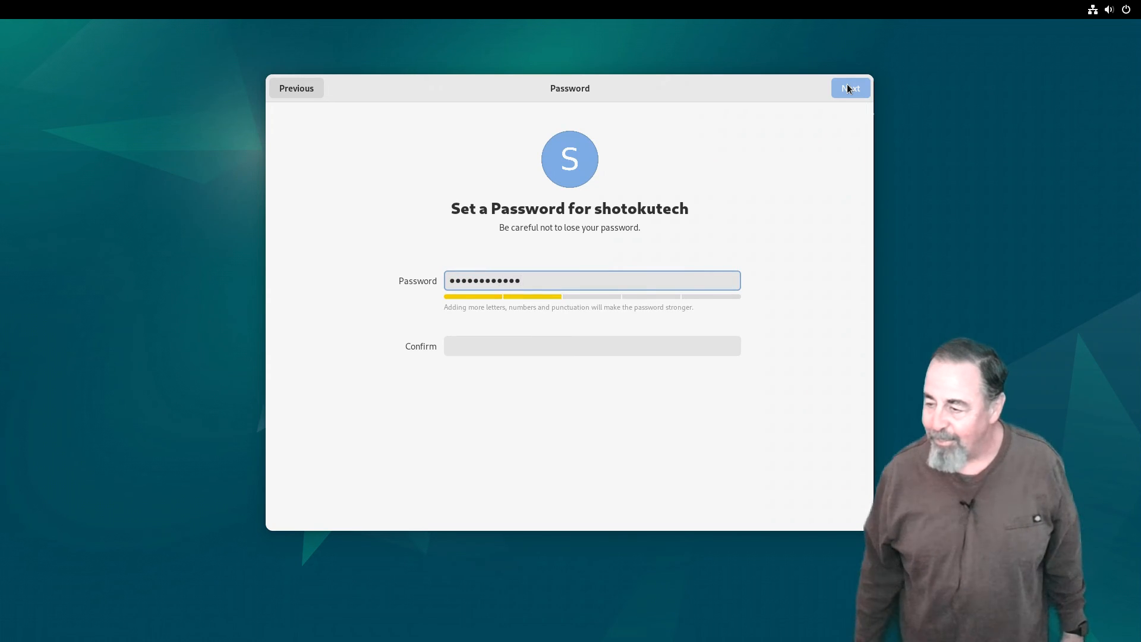
type("•••••")
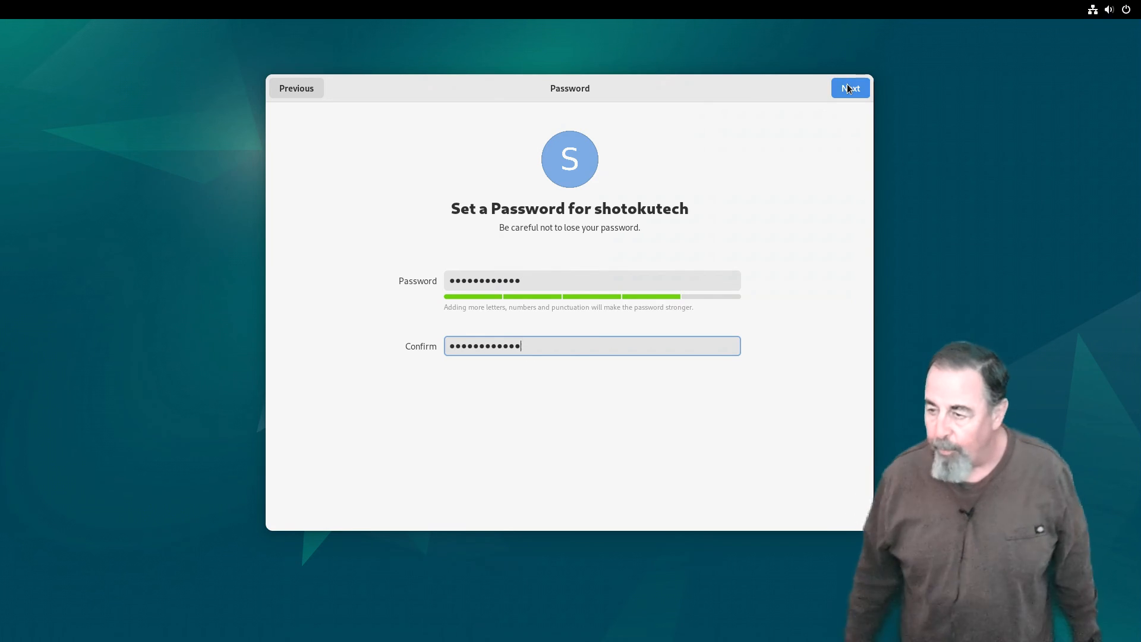
left_click(849, 88)
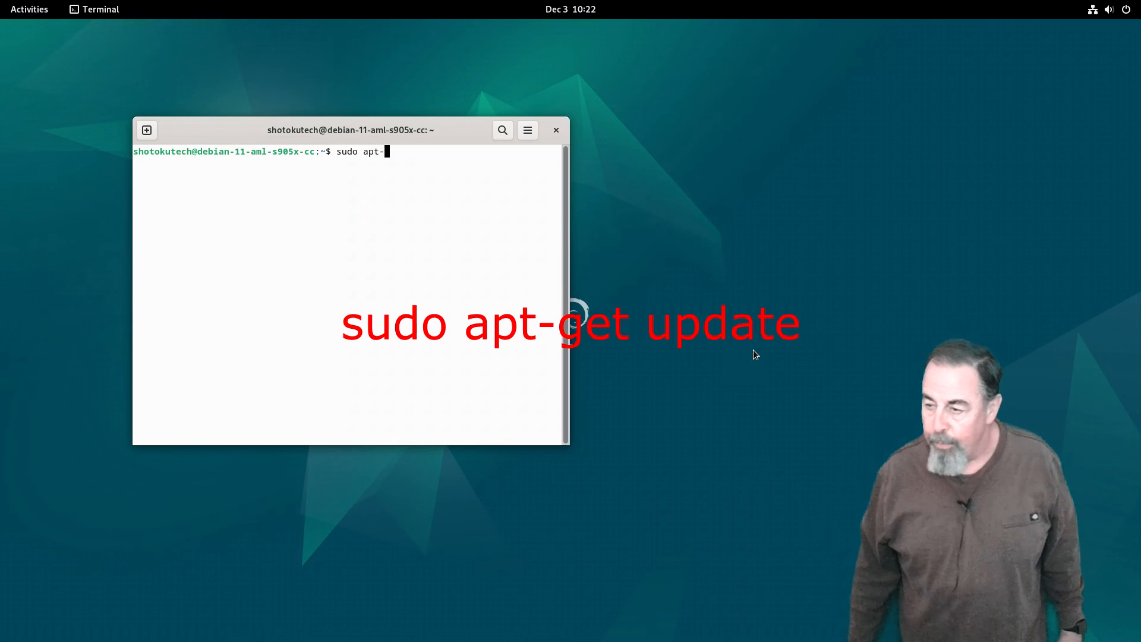
Run sudo apt-get update with the admin password, then sudo apt-get upgrade, answering yes to continue
type("get upda")
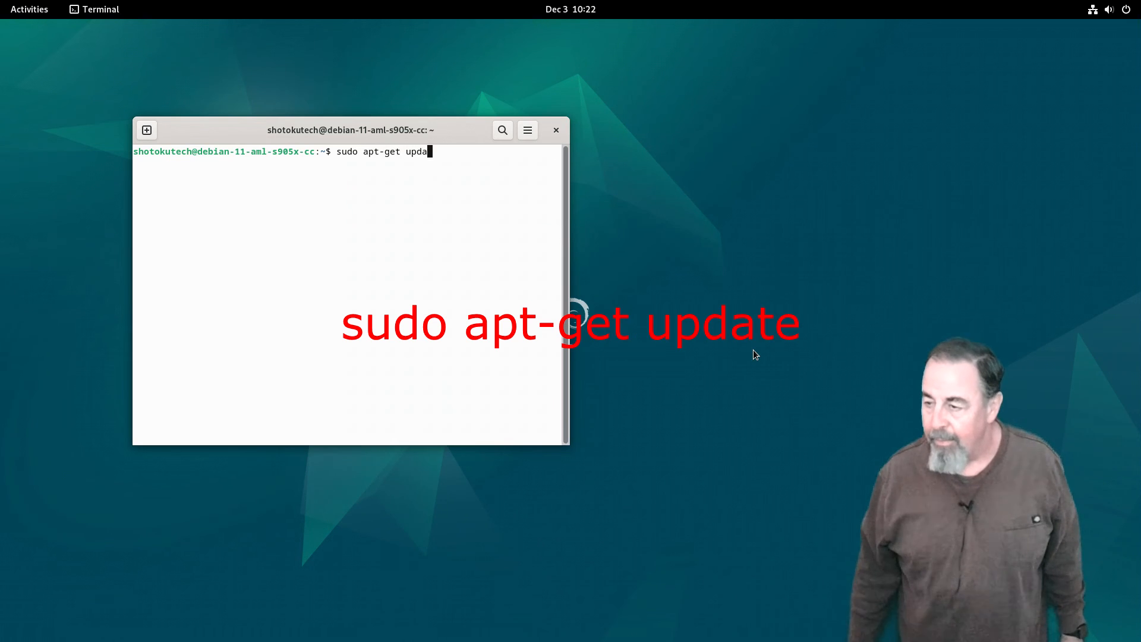
key("Return")
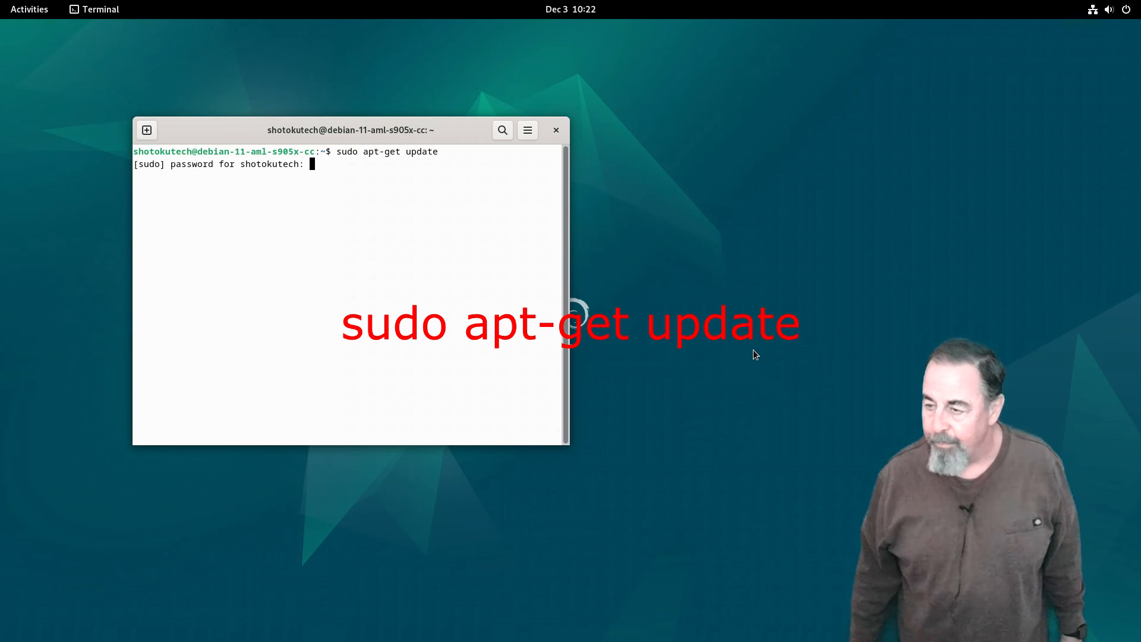
key("Return")
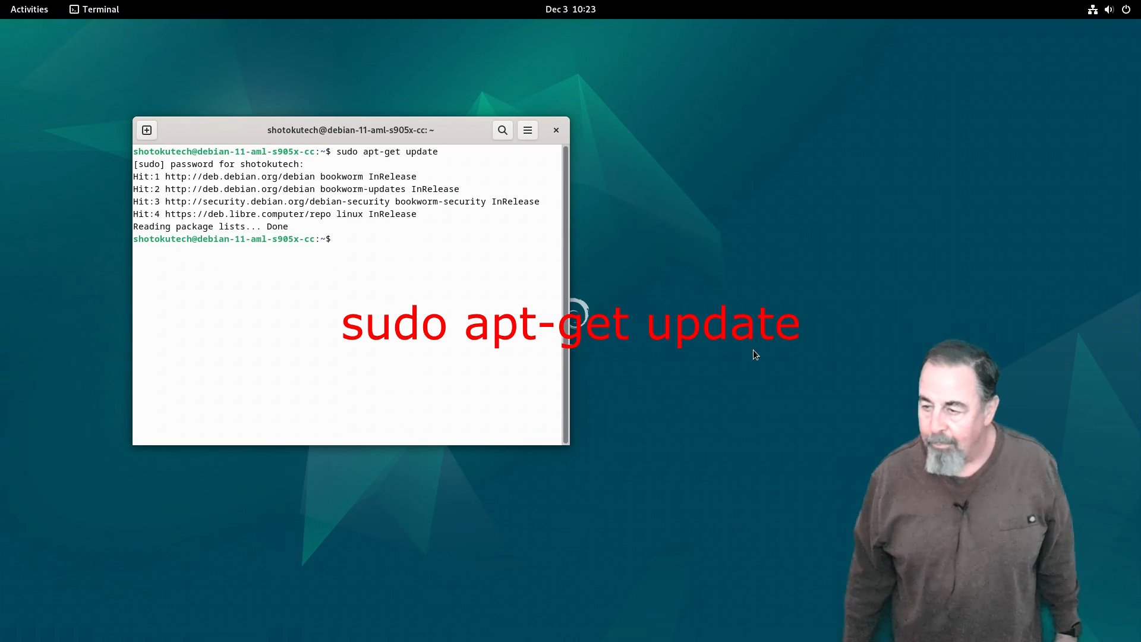
type("sudo apt-get update")
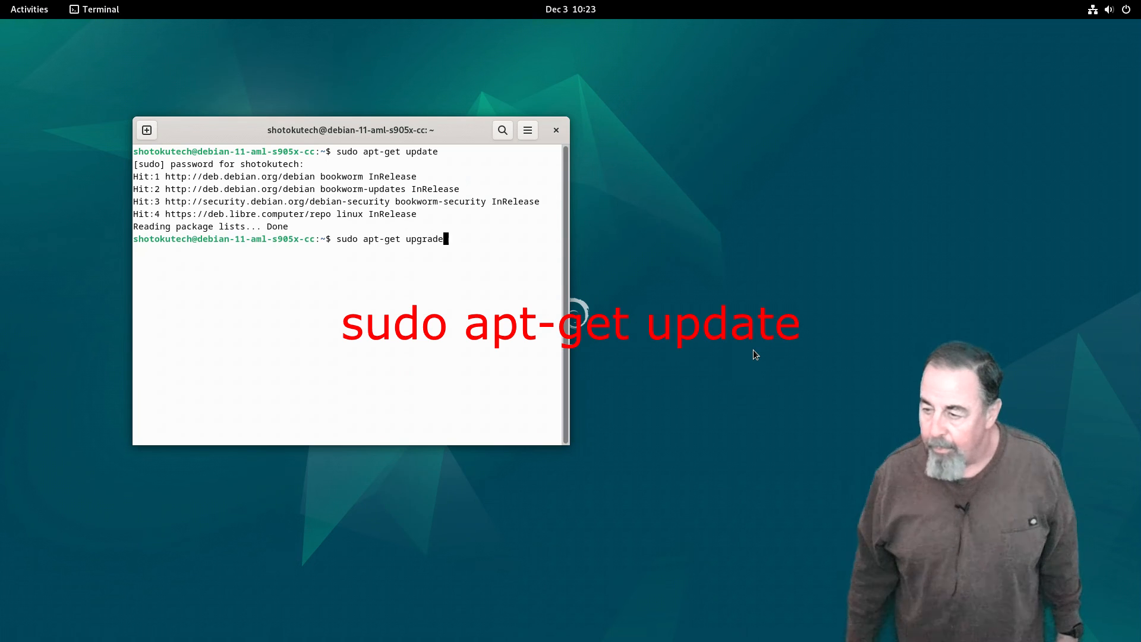
key("Return")
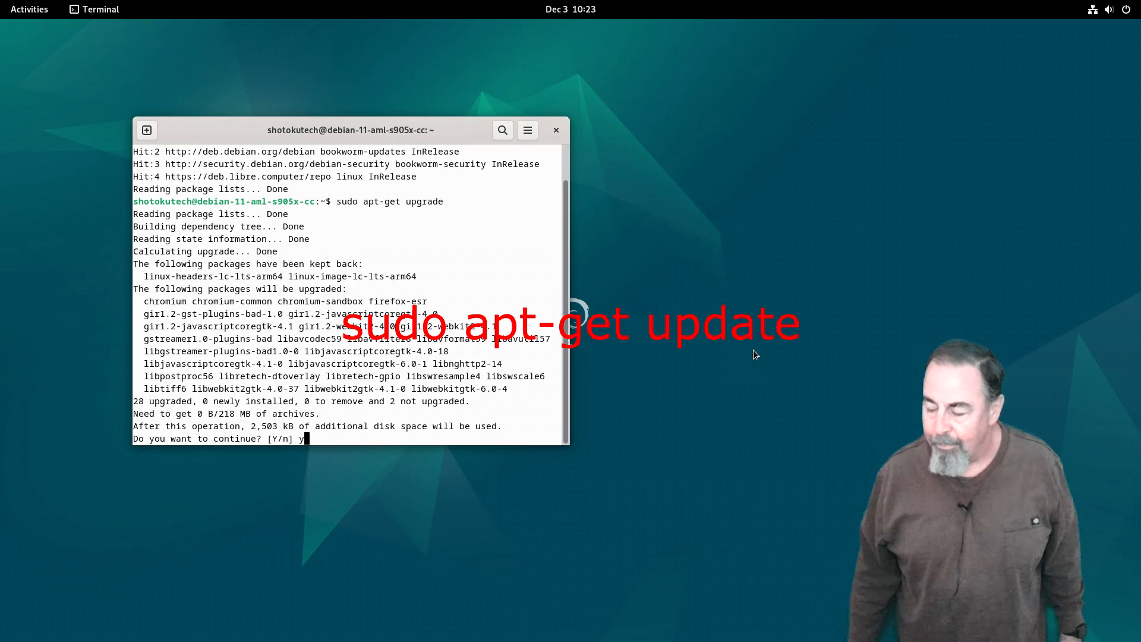
key("Return")
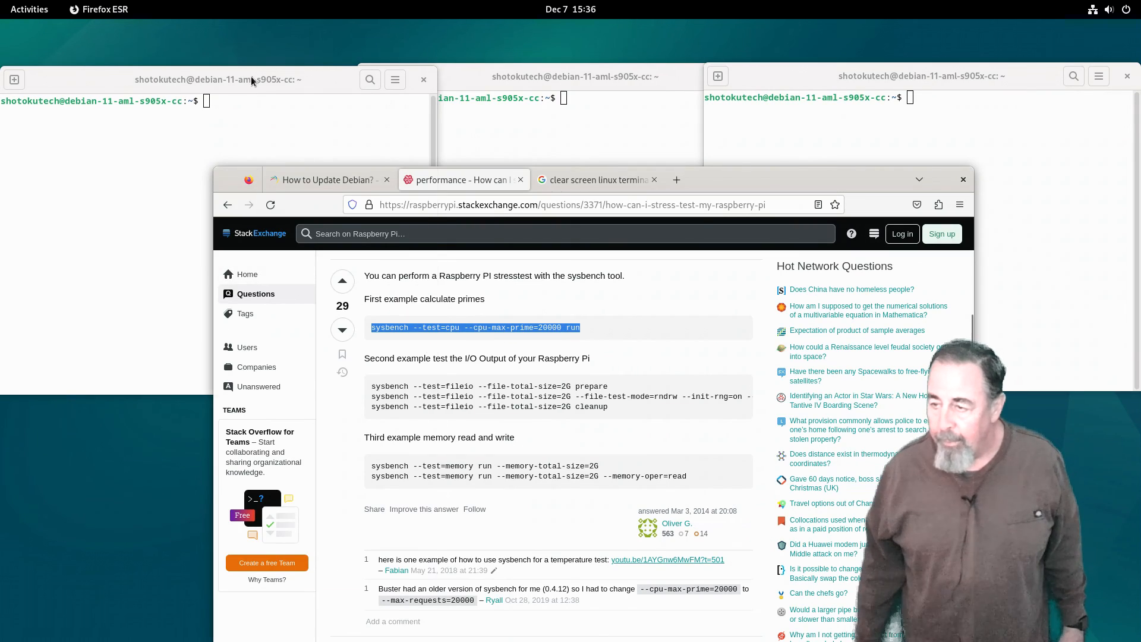
Paste and run the sysbench CPU prime command in the left terminal, then copy the file I/O commands
right_click(218, 109)
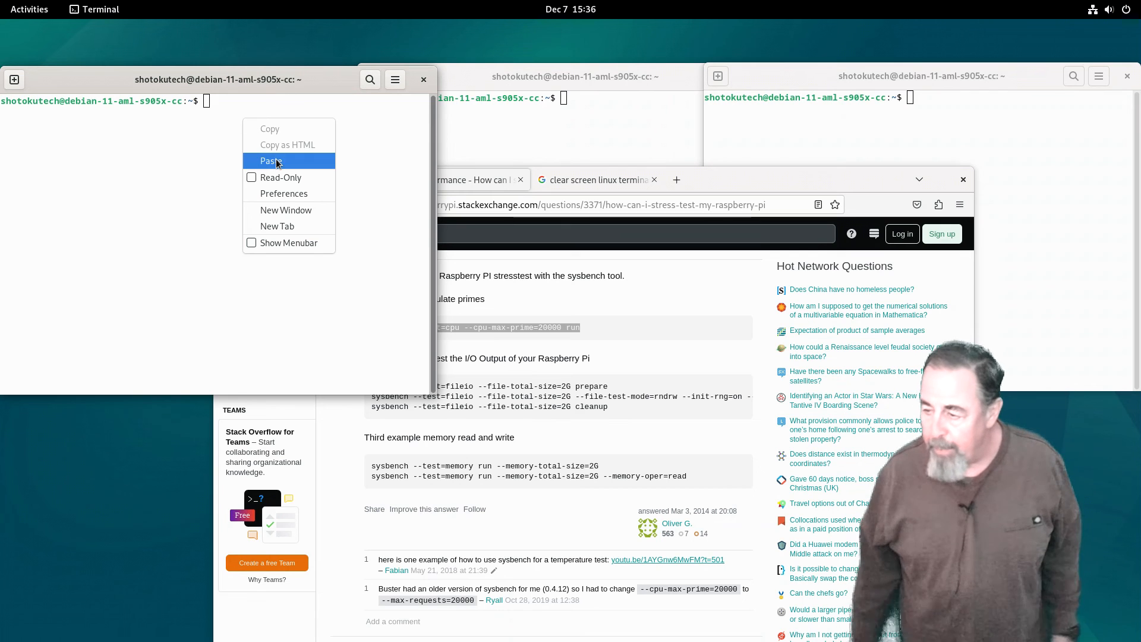
left_click(269, 159)
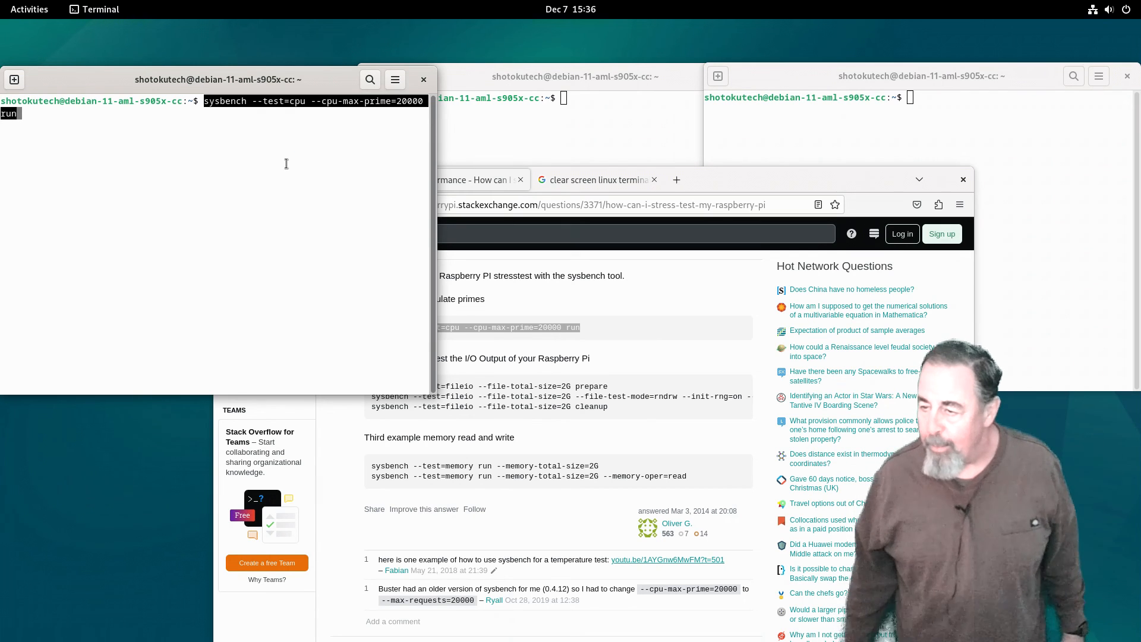
key("Return")
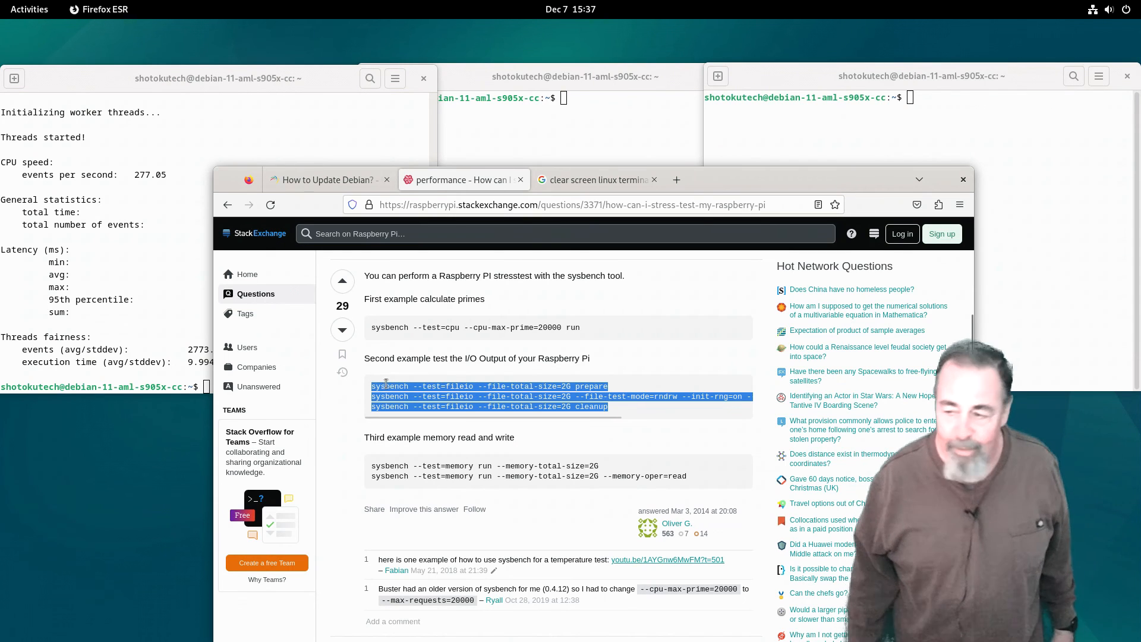
left_click(575, 75)
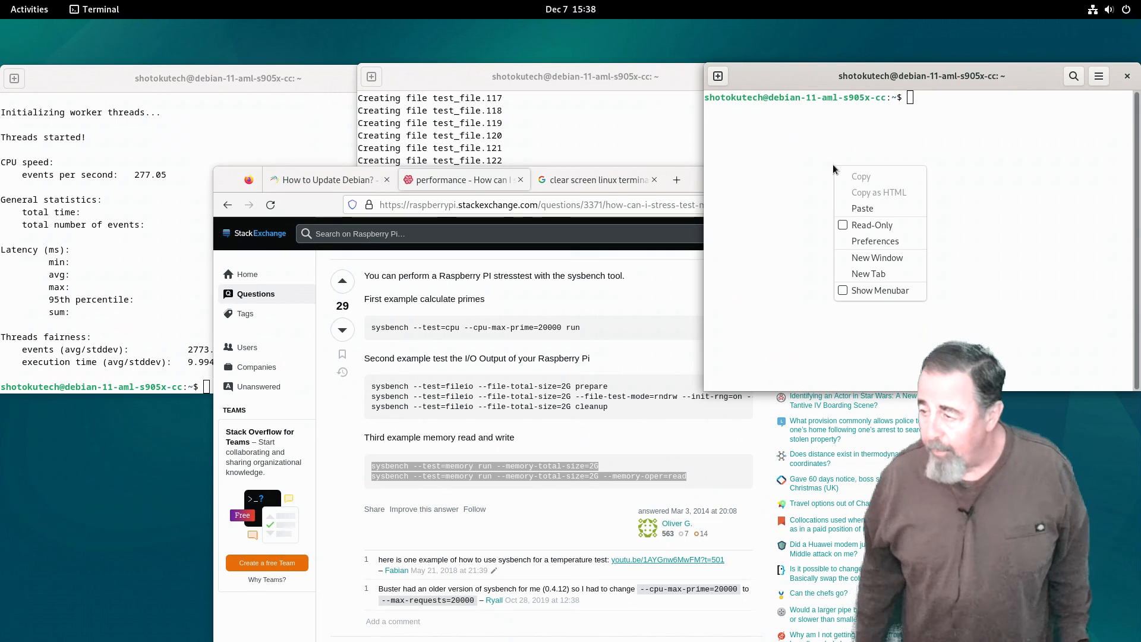
Run the sysbench memory commands in the right terminal and highlight the 84.47 MiB/sec write rate and a memory result
left_click(863, 209)
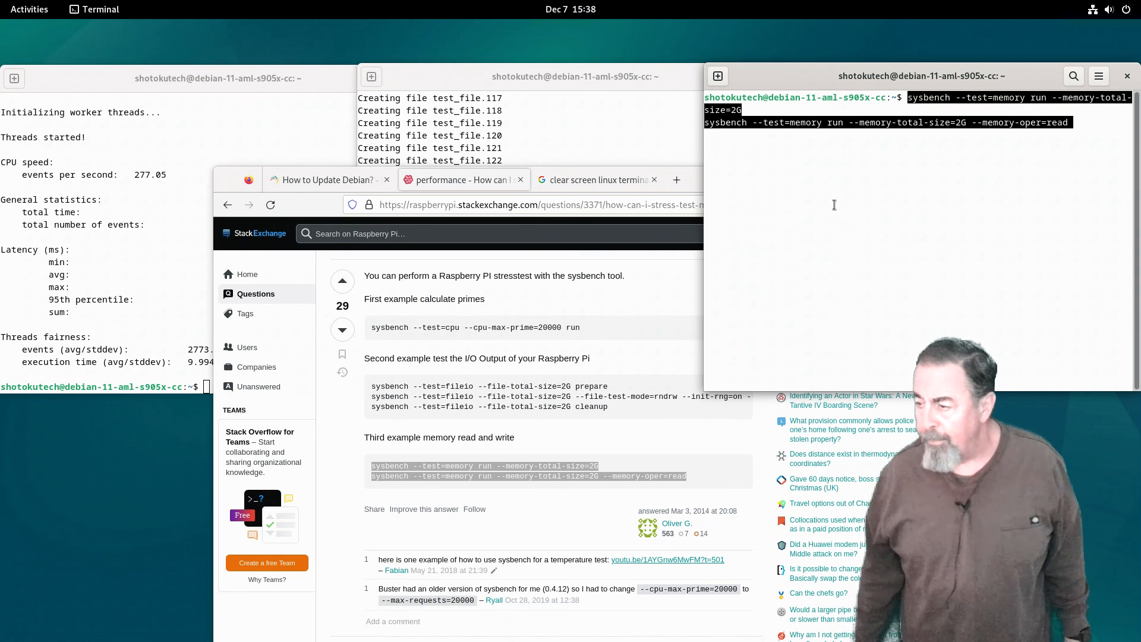
key("Return")
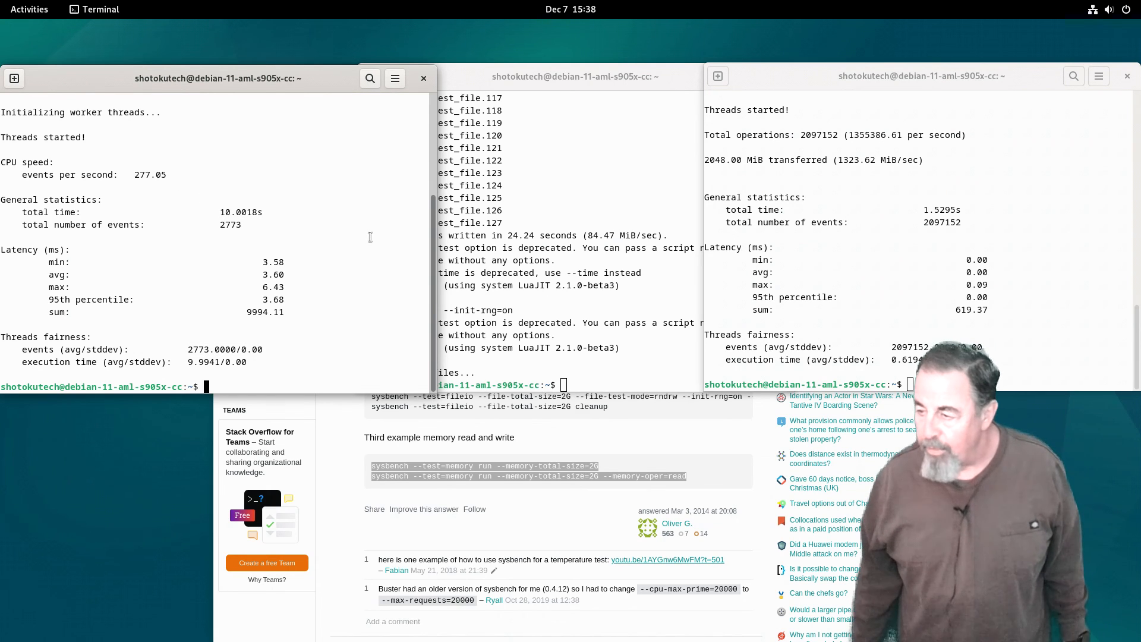
left_click(575, 75)
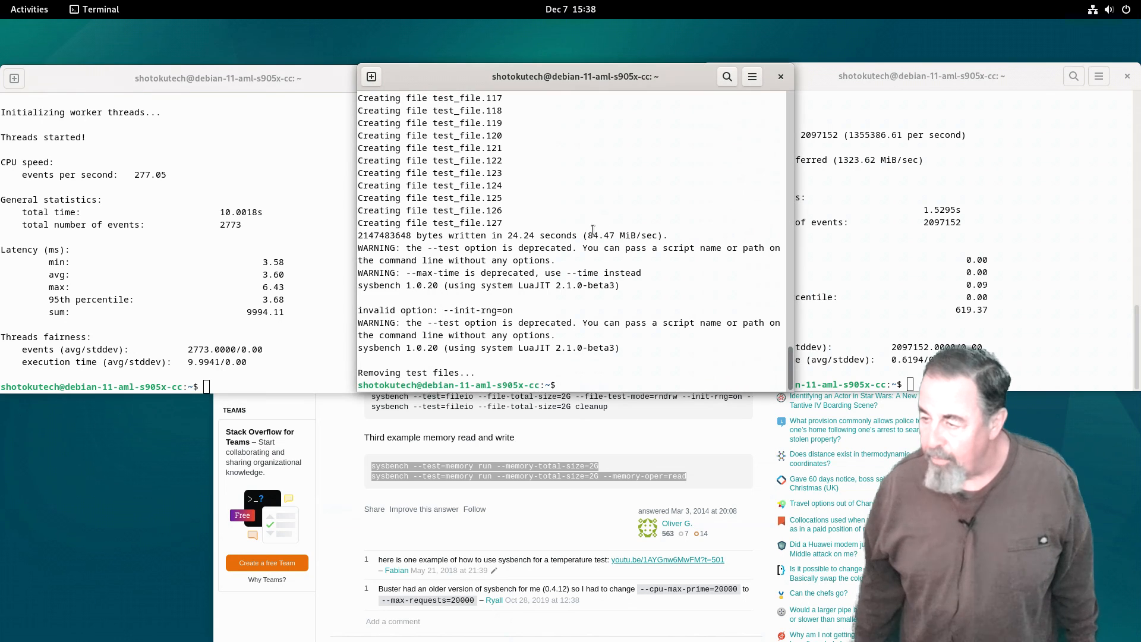
double_click(620, 234)
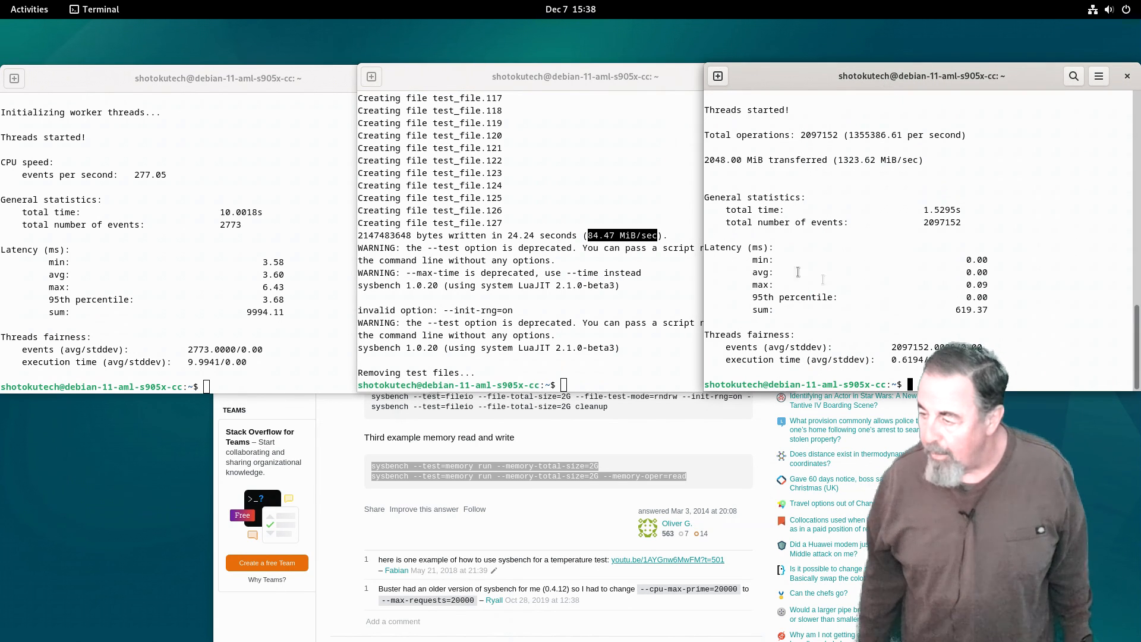
double_click(971, 309)
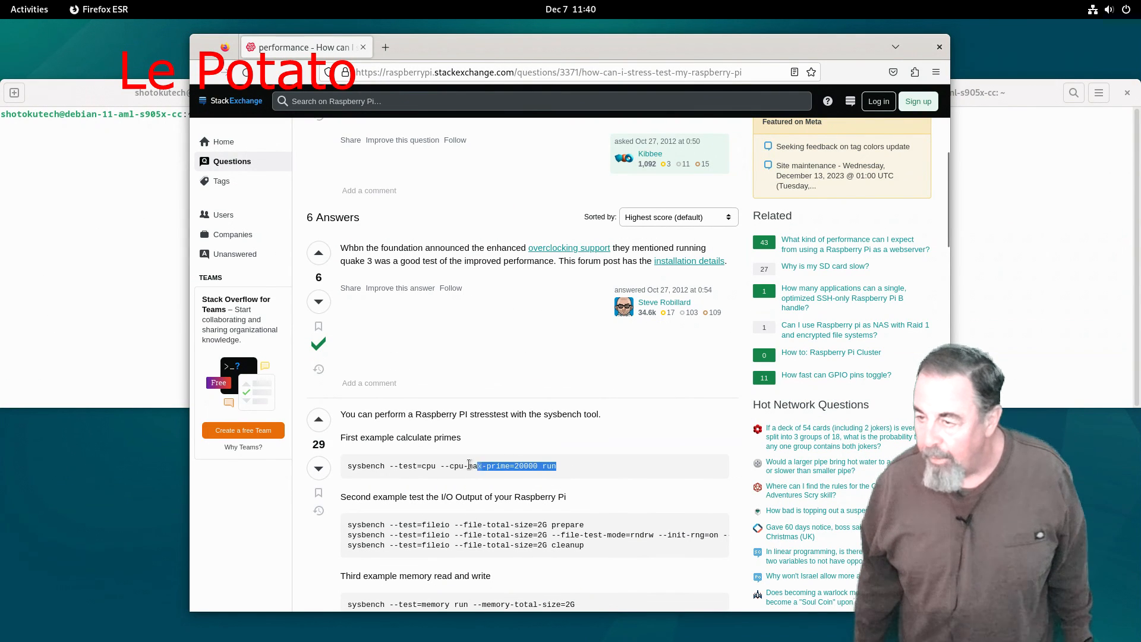
Run 'sysbench --test=cpu --cpu-max-prime=20000 run' on Le Potato, scoring 275.30 events per second
triple_click(452, 466)
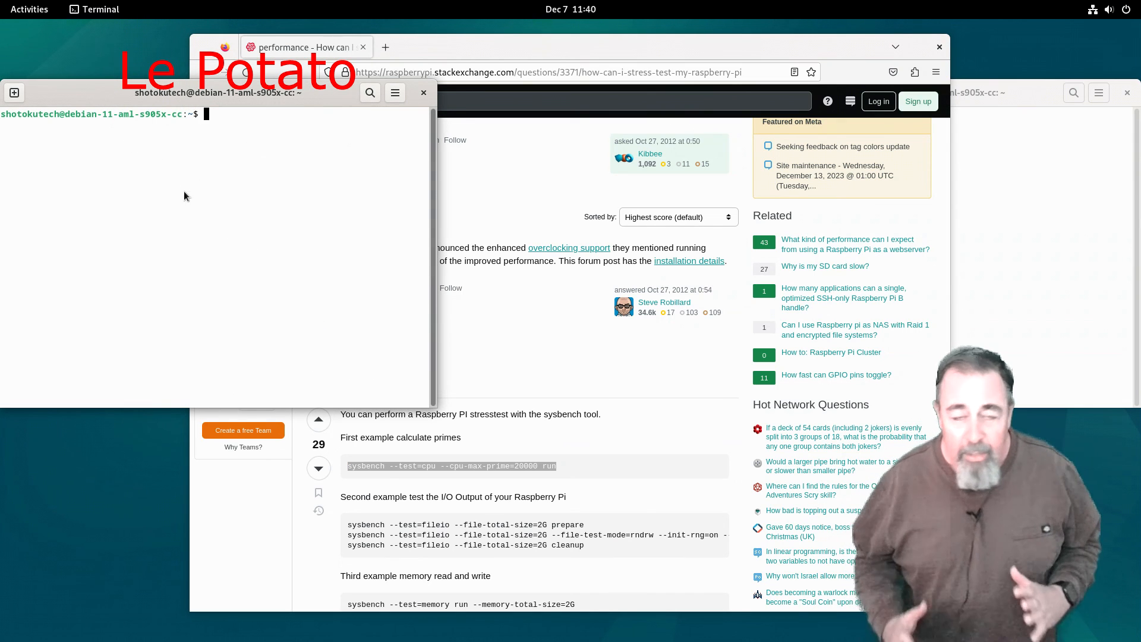
type("sysbench --test=cpu --cpu-max-prime=20000 run")
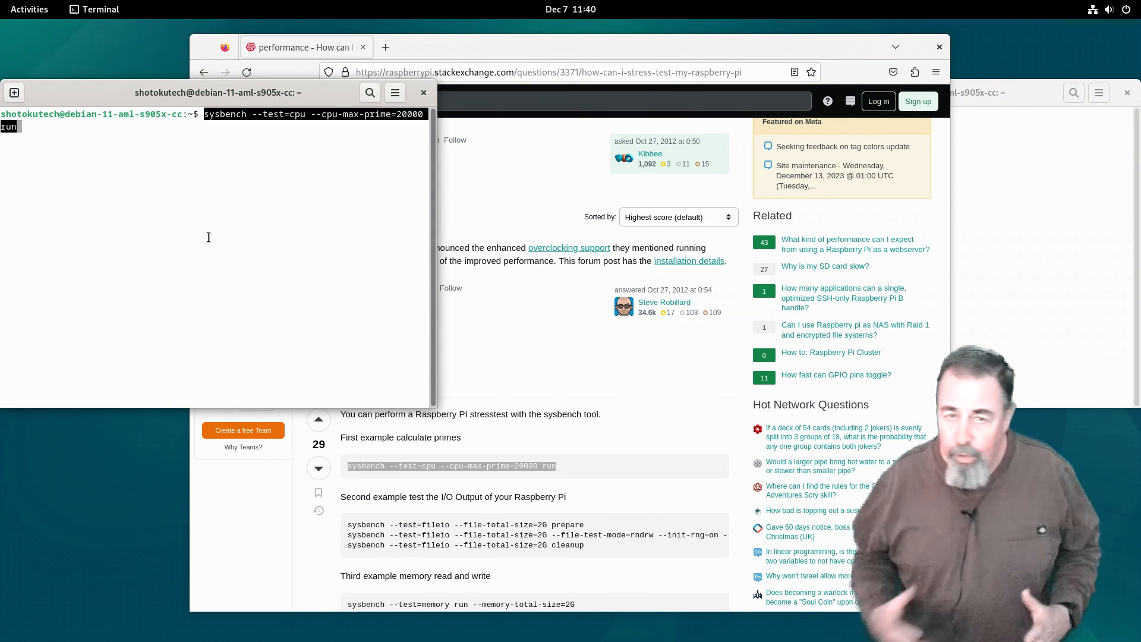
key("Return")
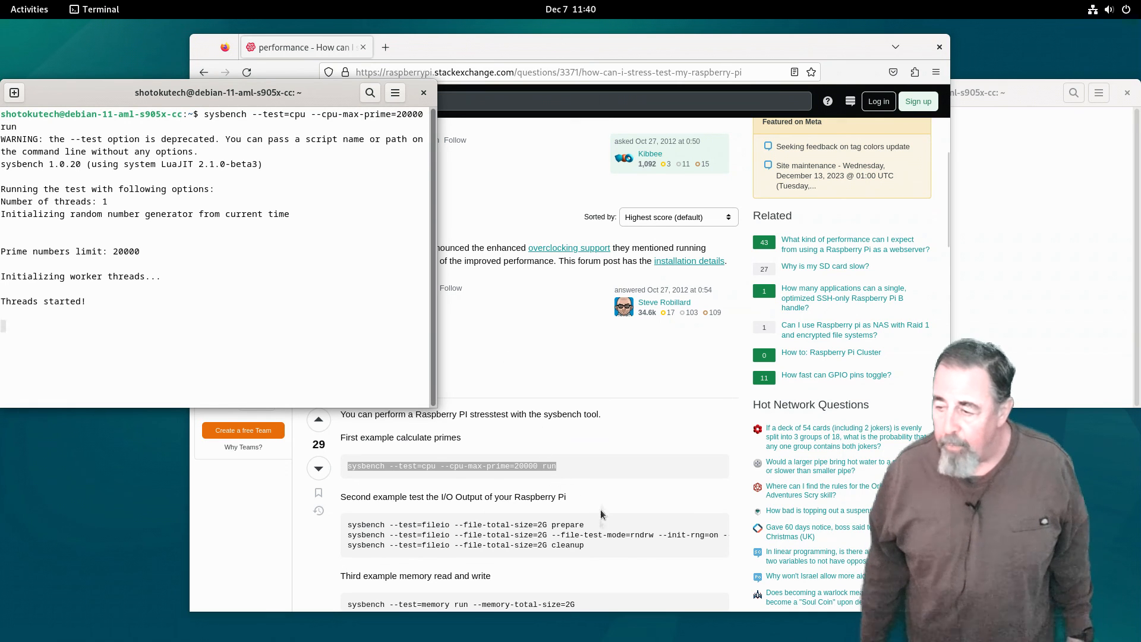
scroll("down", 3)
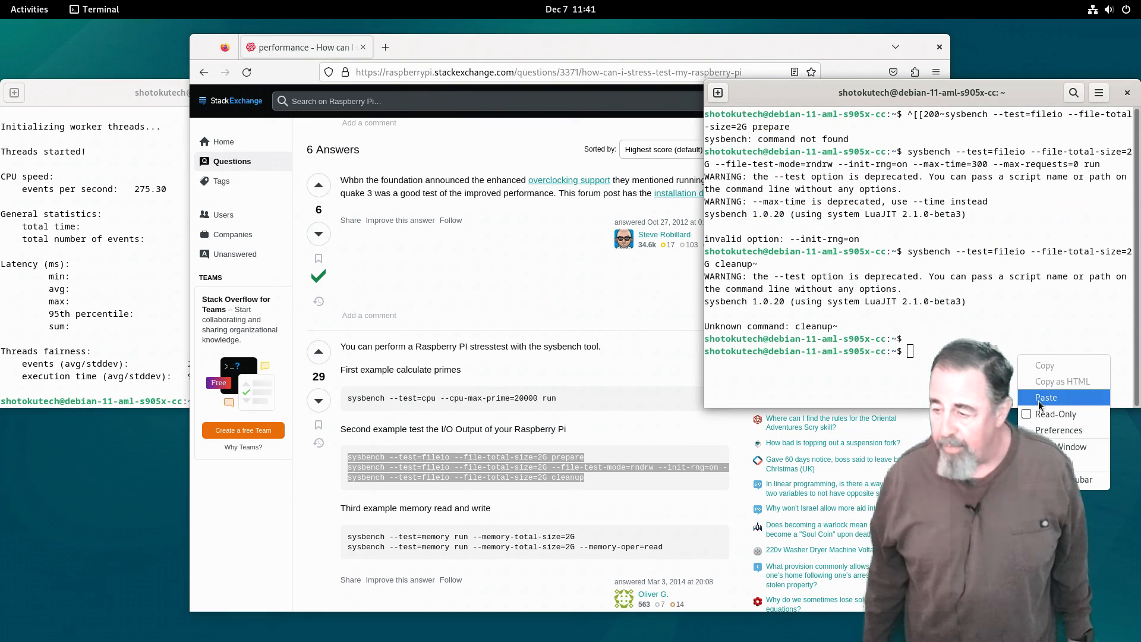
Paste and run the sysbench fileio commands in the right-hand terminal
left_click(1046, 398)
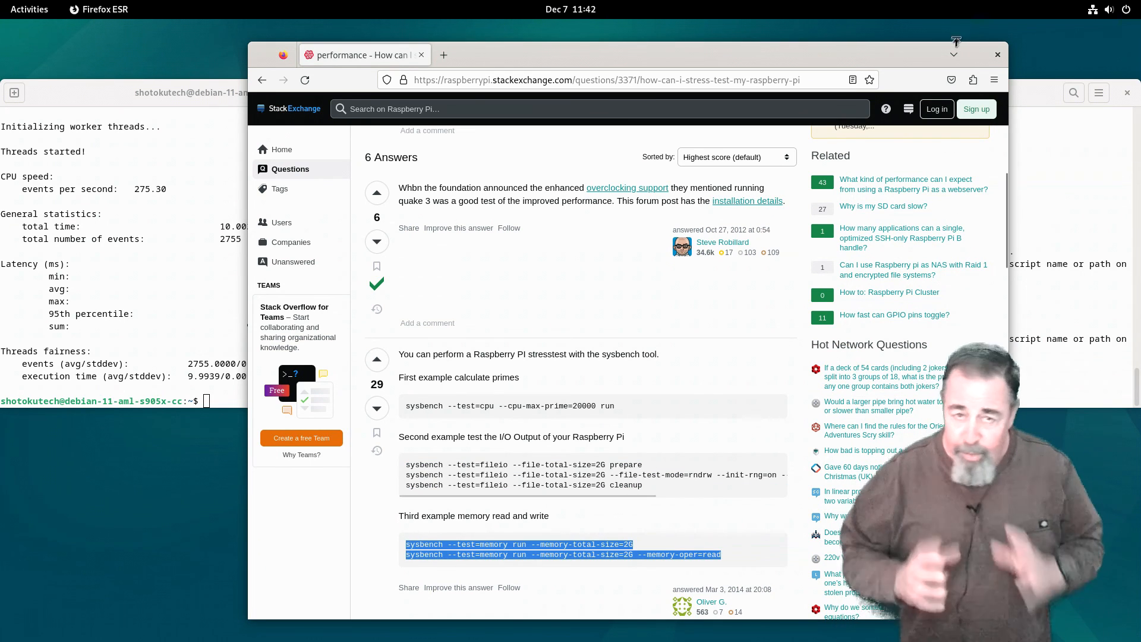
Run the memory sysbench (2048 MiB at 1331.30 MiB/sec) and bring the CPU results window forward
left_click(29, 9)
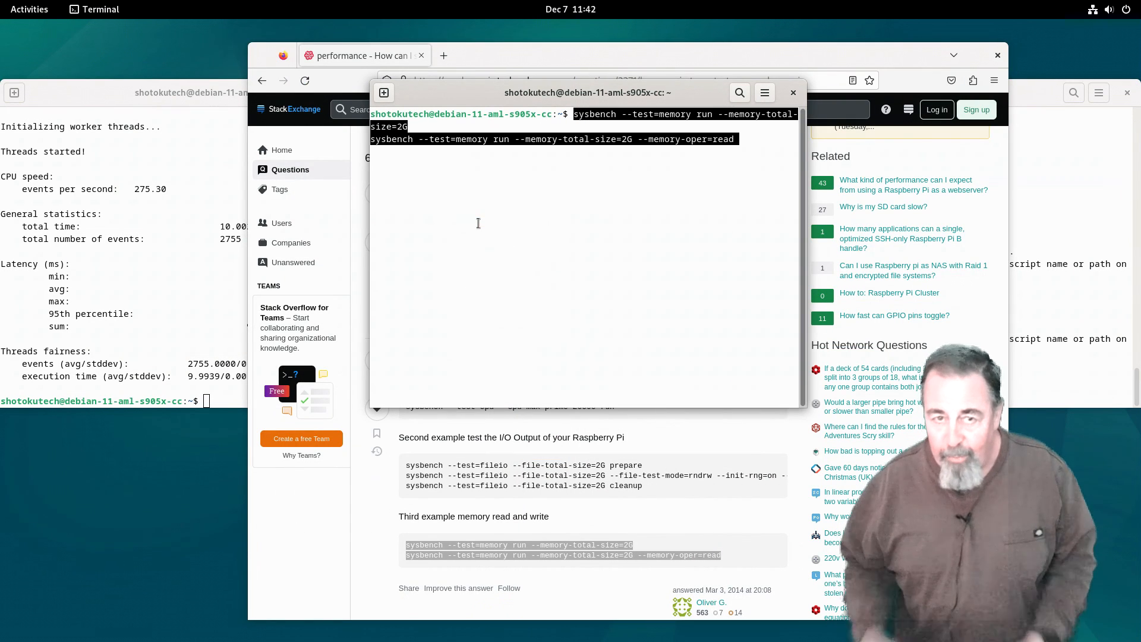
key("Return")
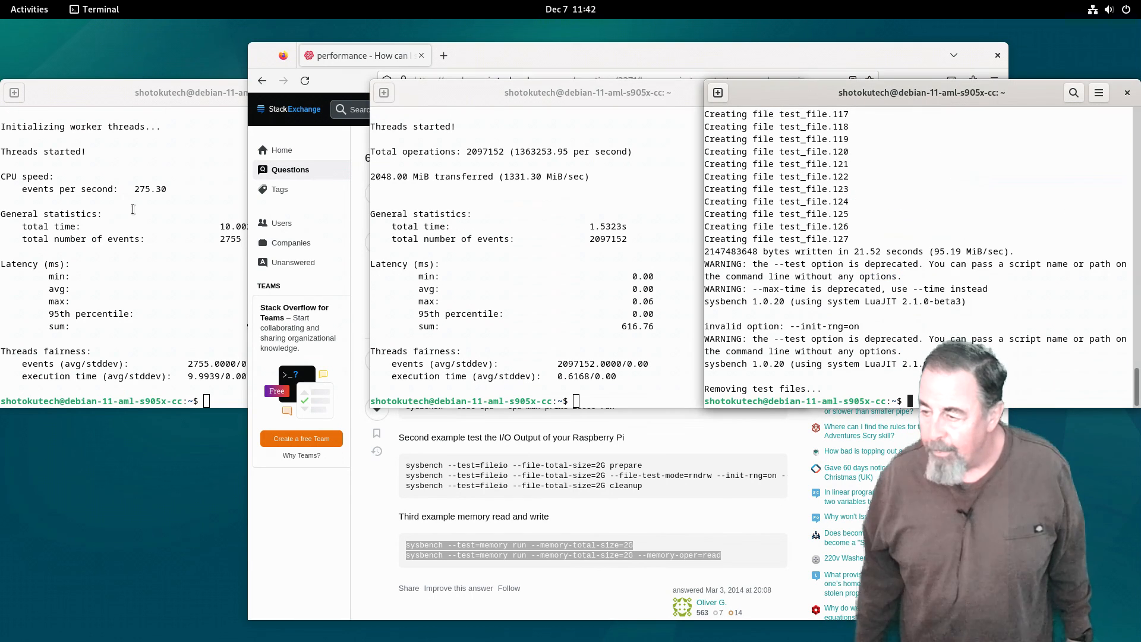
left_click(587, 93)
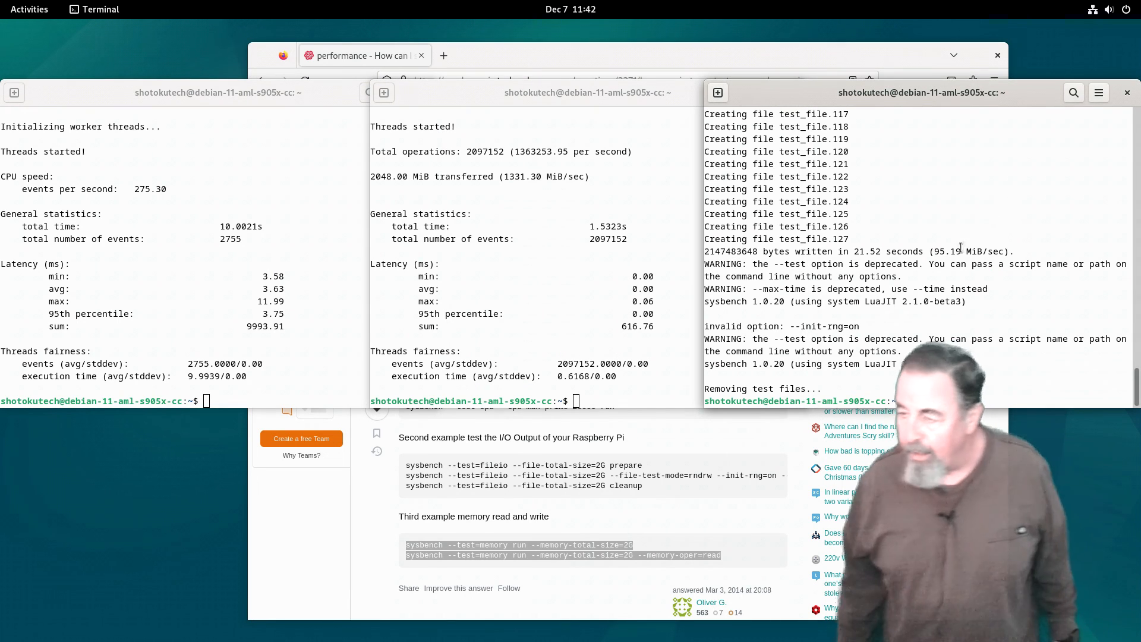
double_click(948, 251)
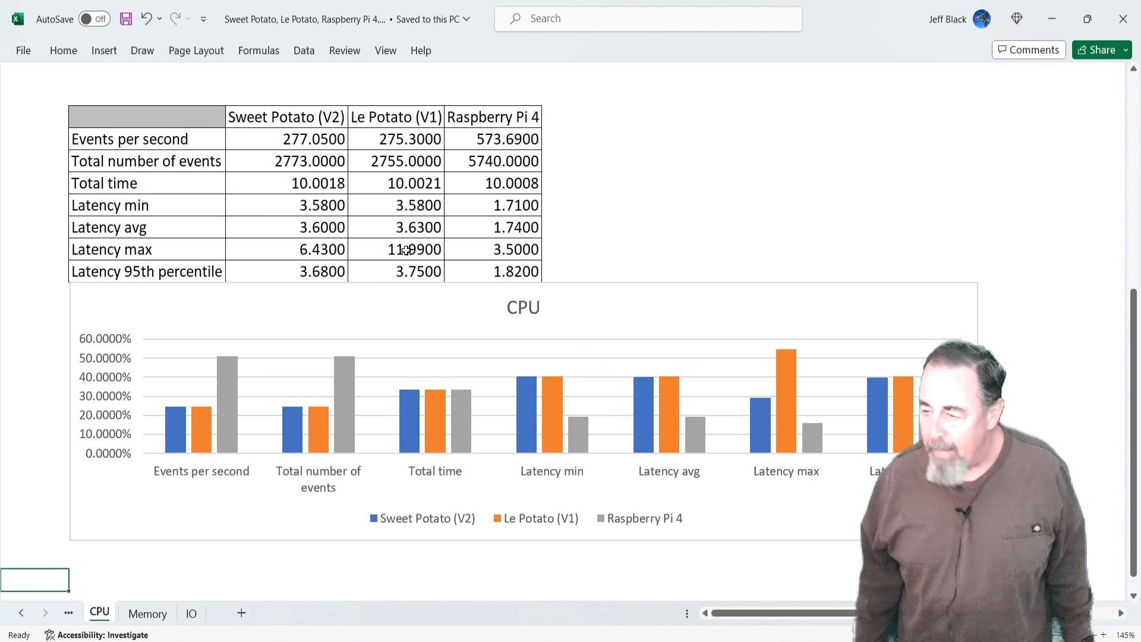
mouse_move(403, 284)
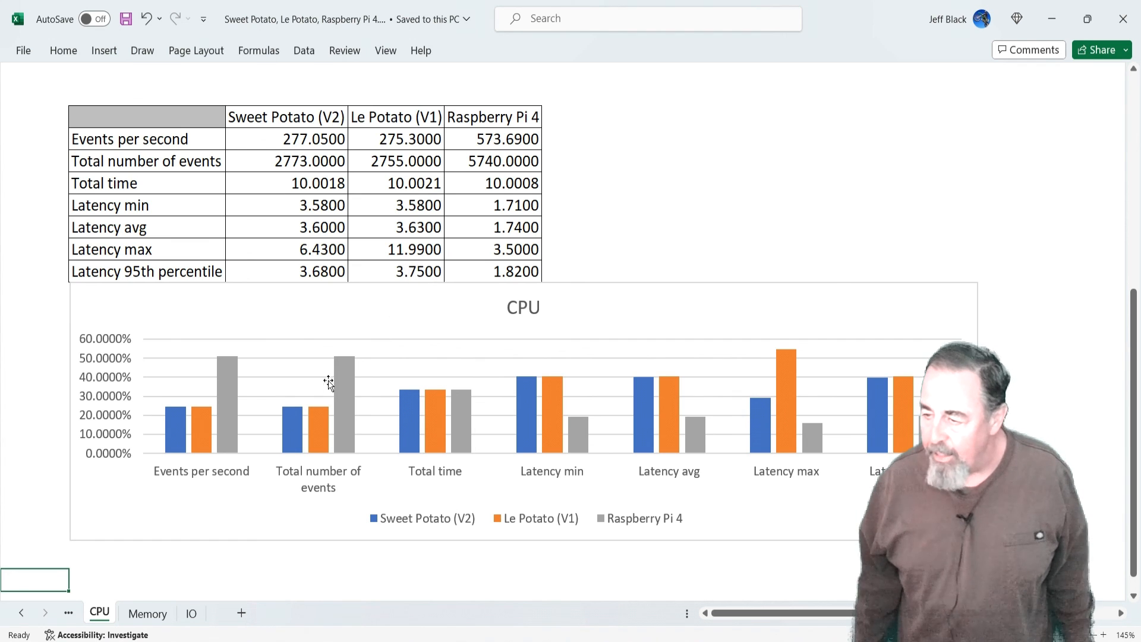
mouse_move(233, 413)
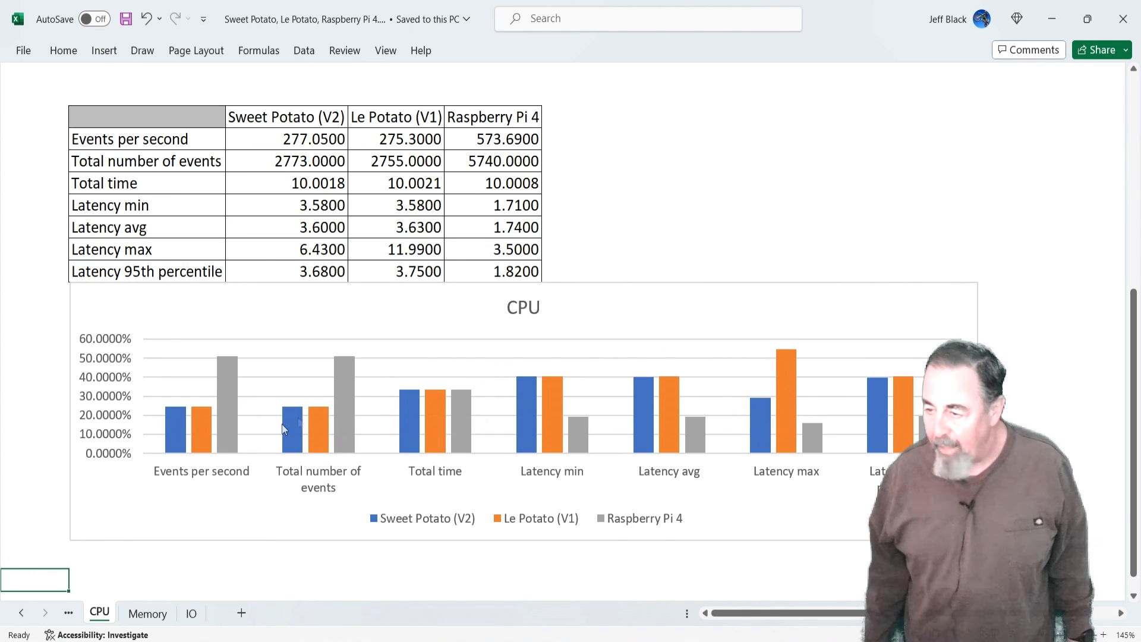
mouse_move(448, 441)
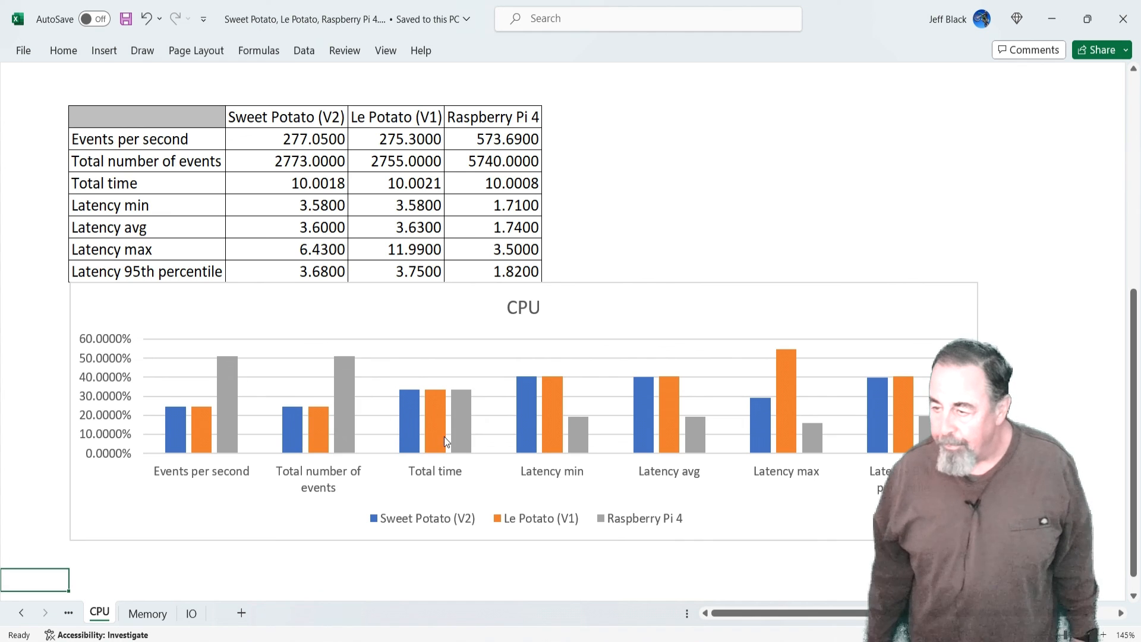
mouse_move(587, 491)
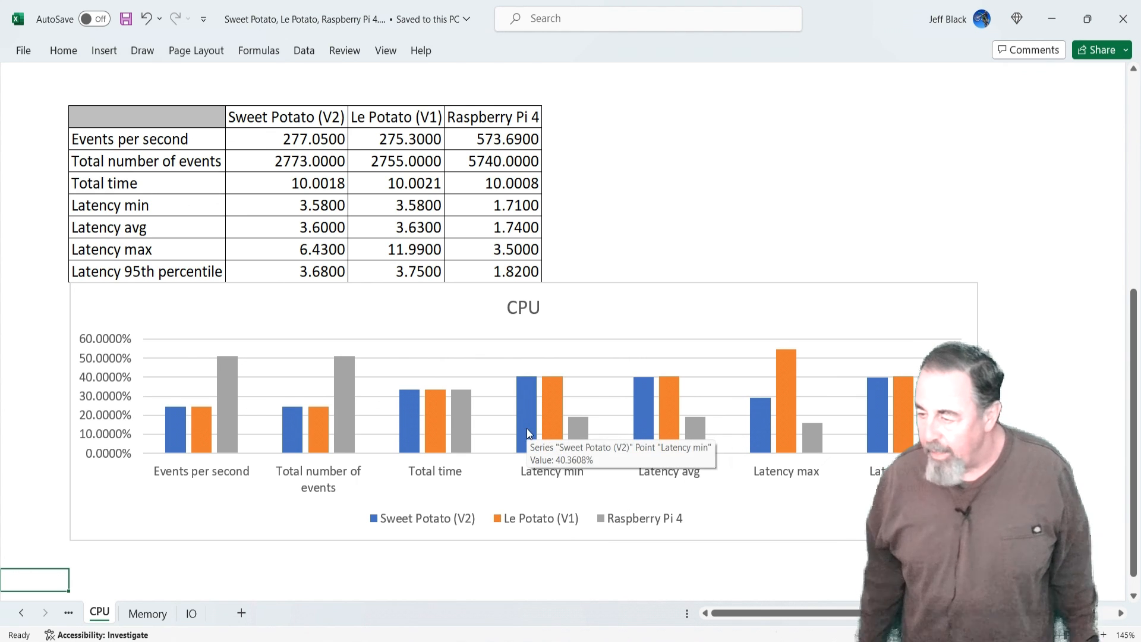
mouse_move(554, 429)
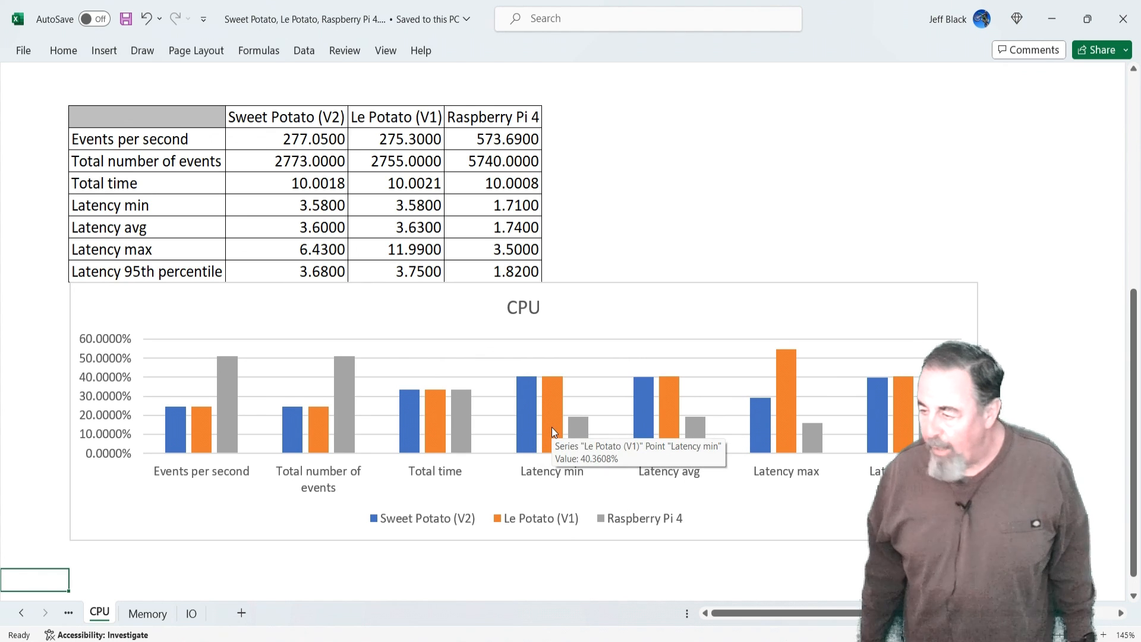
mouse_move(575, 488)
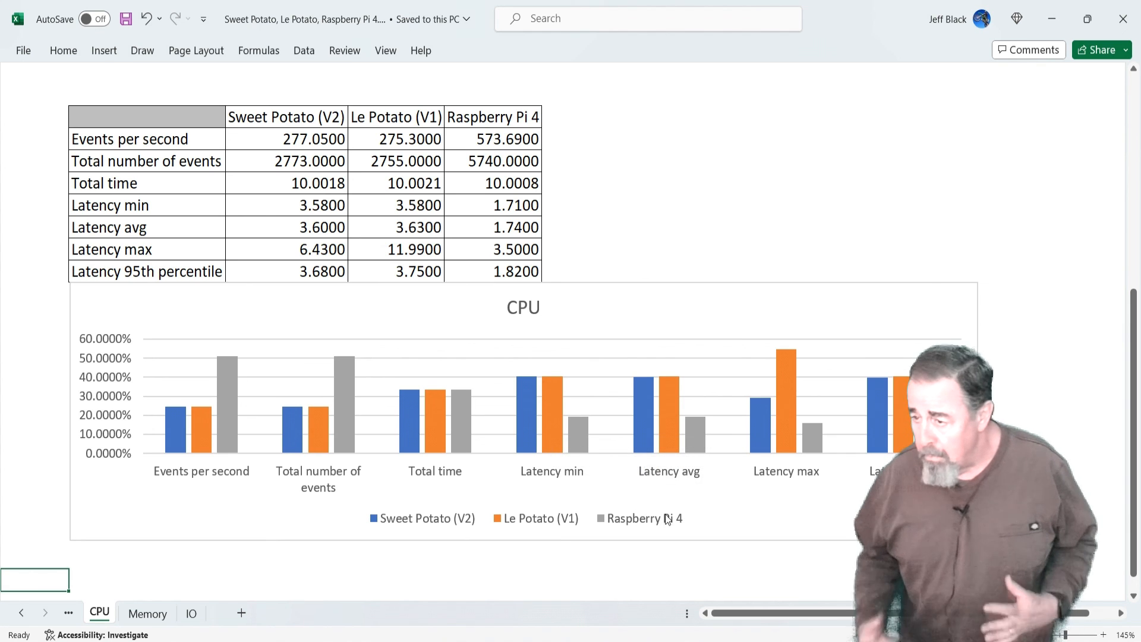
mouse_move(643, 437)
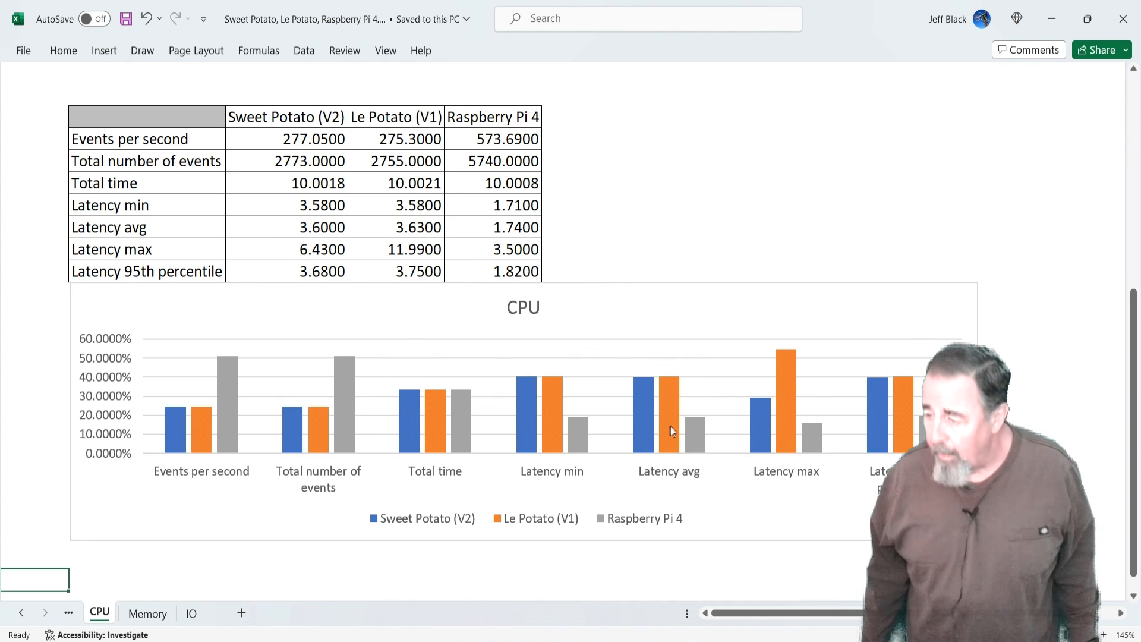
mouse_move(690, 437)
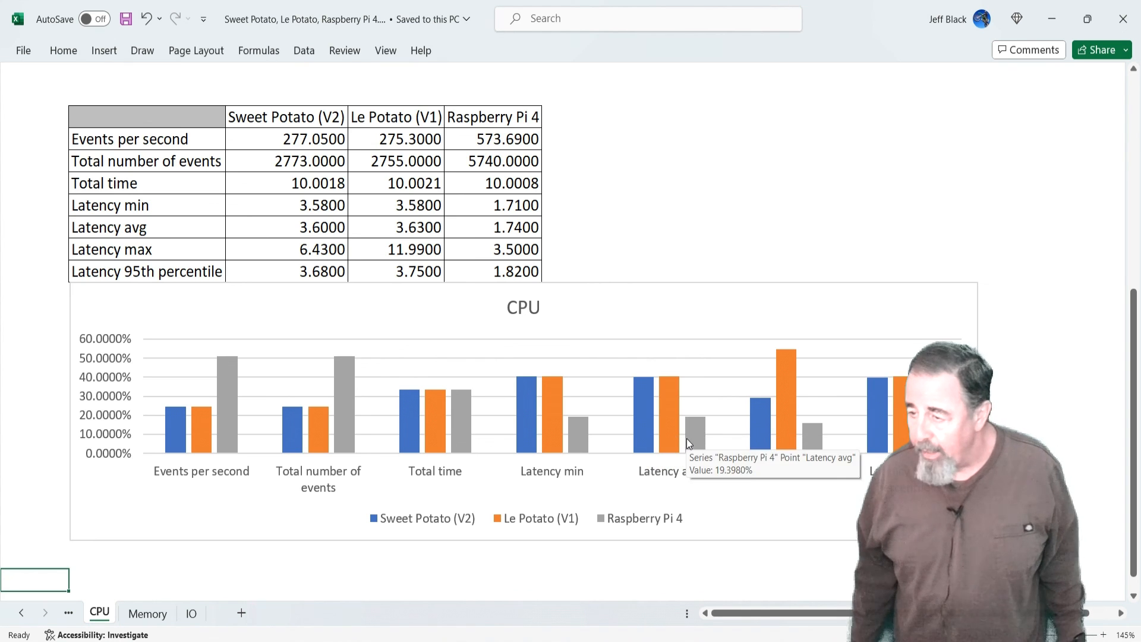
mouse_move(785, 435)
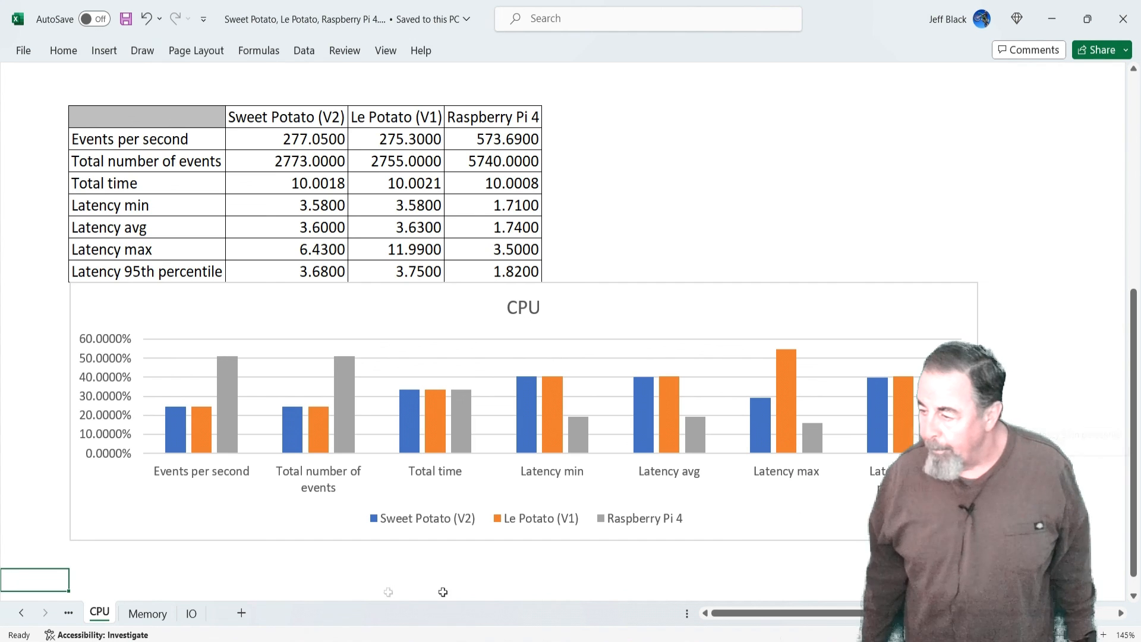
Switch to the Memory sheet comparing Sweet Potato, Le Potato and Raspberry Pi 4
left_click(147, 612)
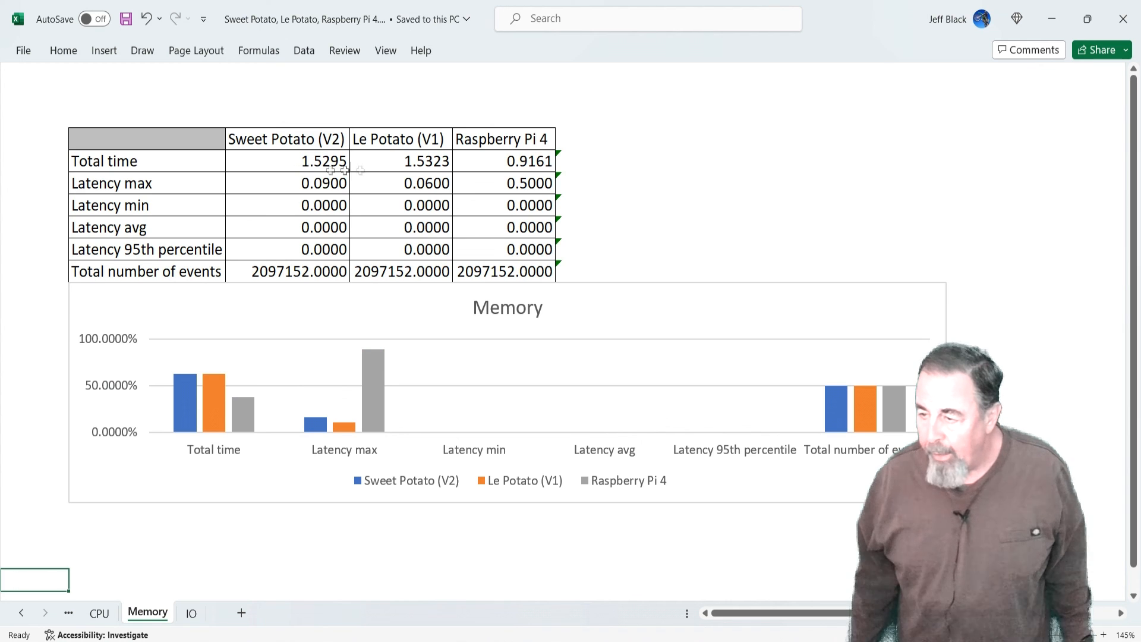
mouse_move(471, 163)
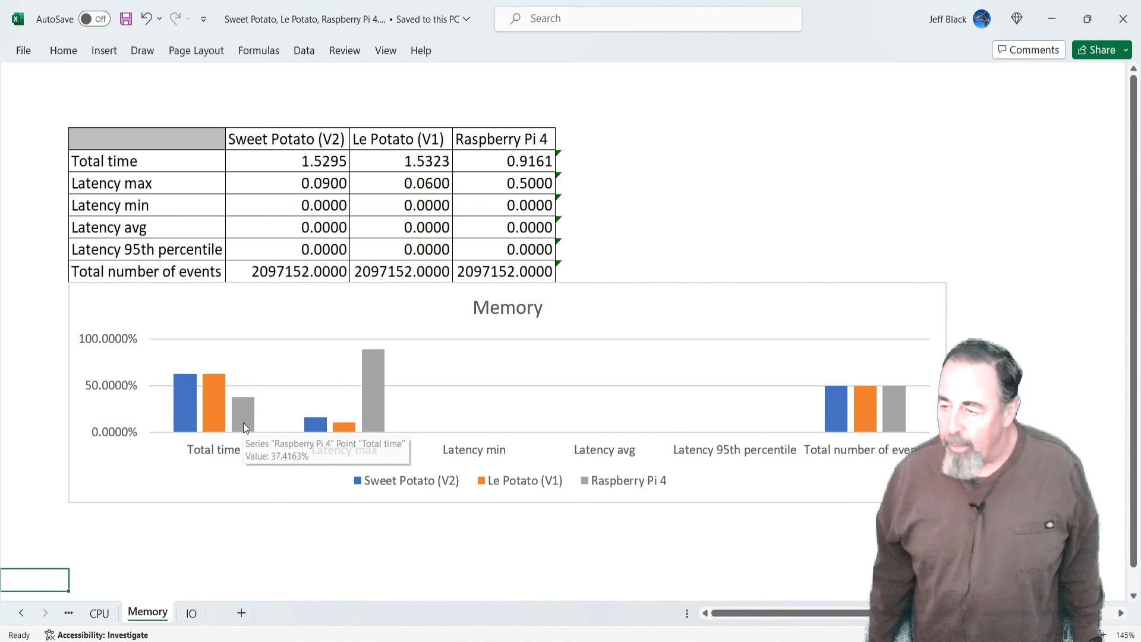
mouse_move(195, 416)
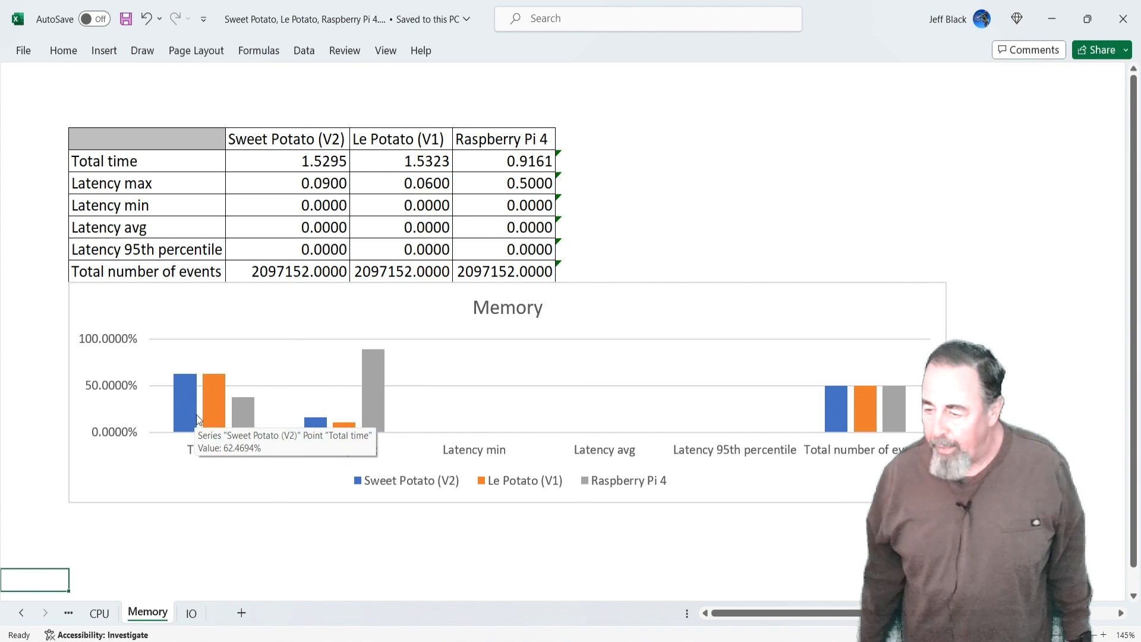
mouse_move(299, 403)
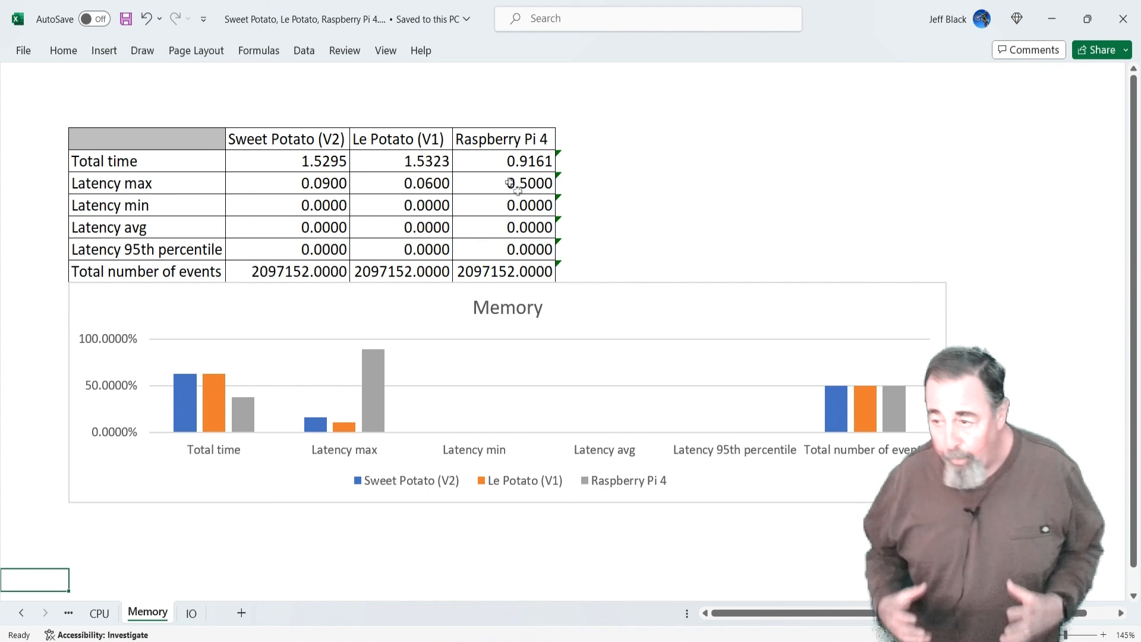
mouse_move(369, 409)
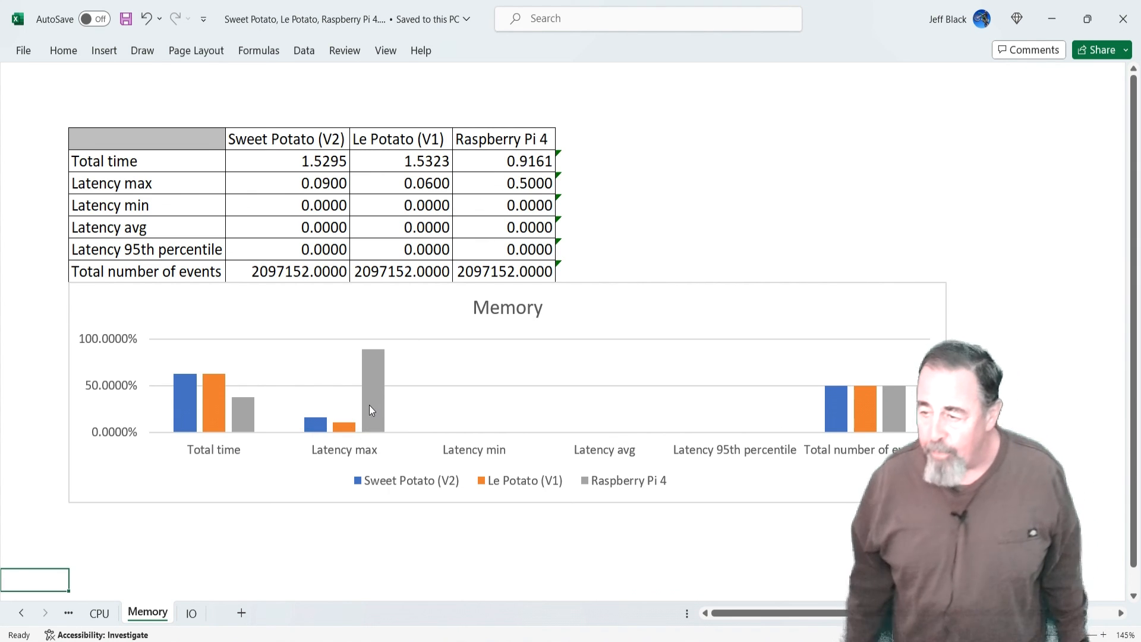
mouse_move(372, 421)
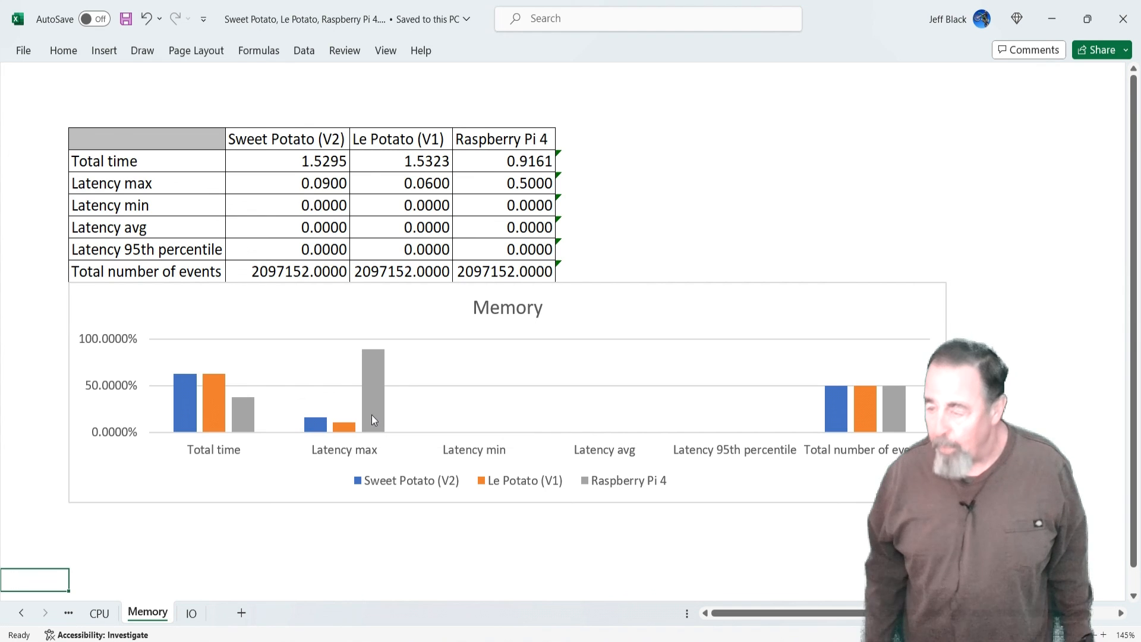
mouse_move(800, 406)
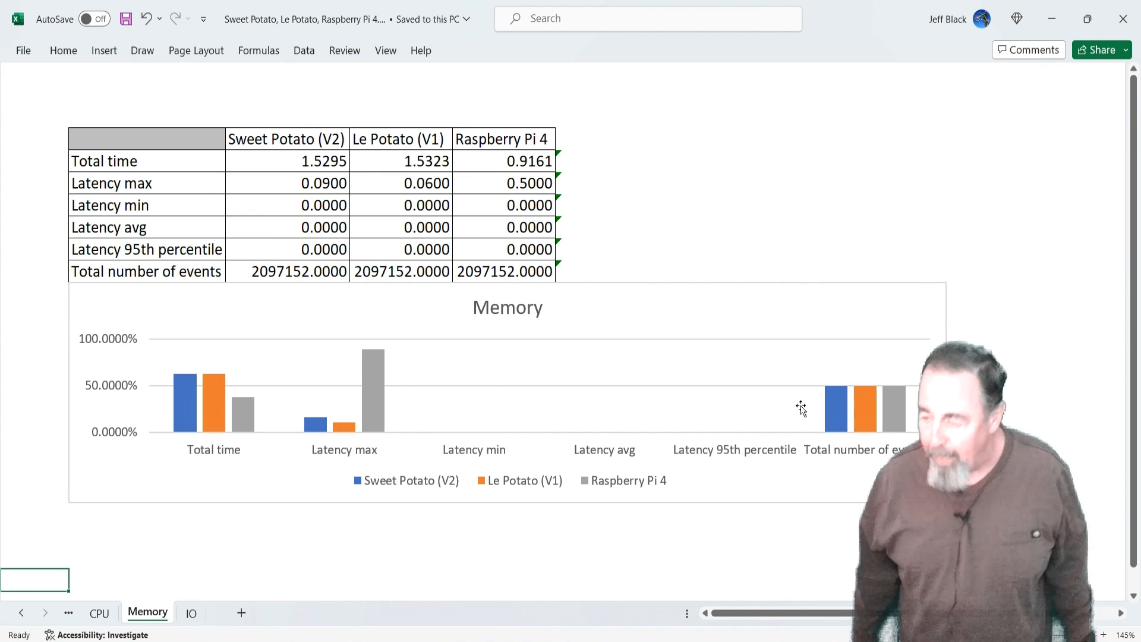
mouse_move(297, 464)
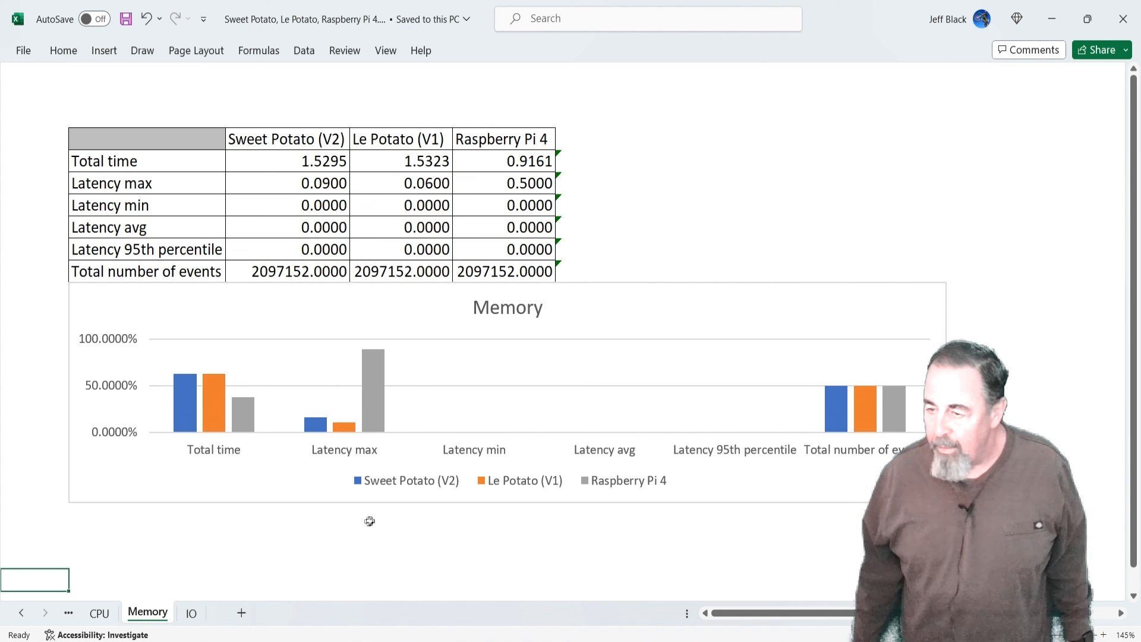
mouse_move(373, 404)
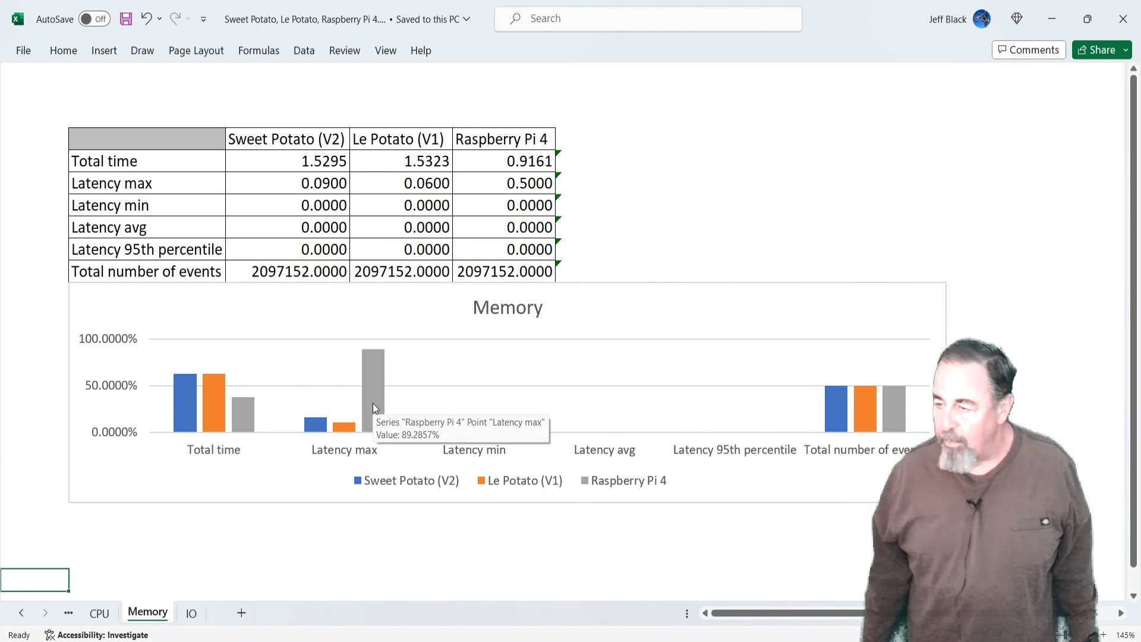
mouse_move(520, 188)
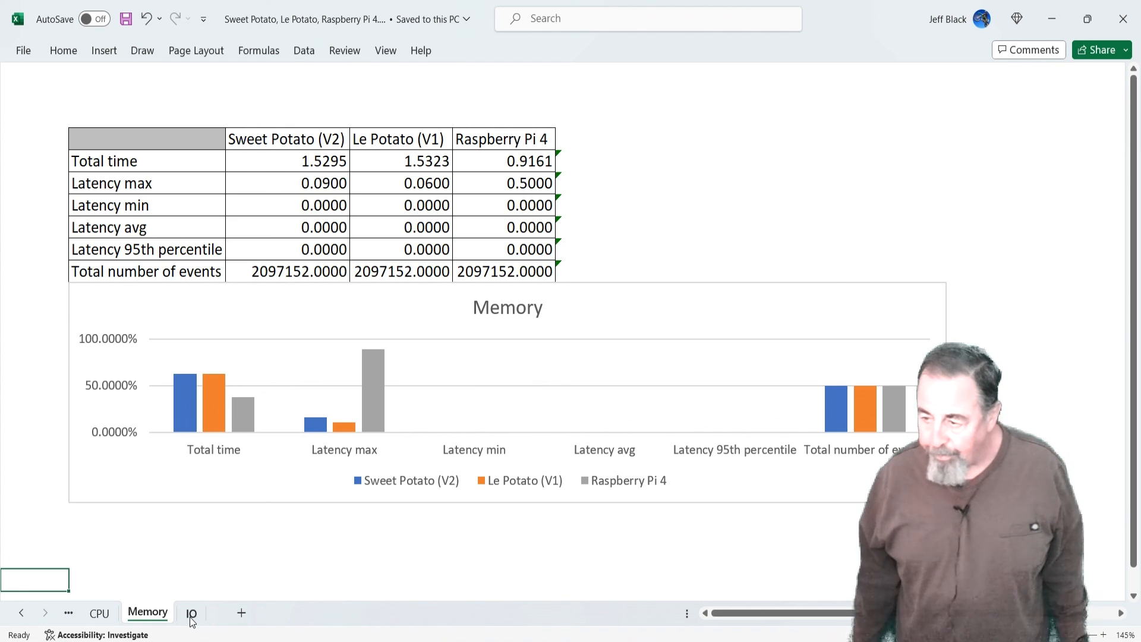
Switch to the IO sheet with its total-time and MiB/sec comparison chart
left_click(190, 612)
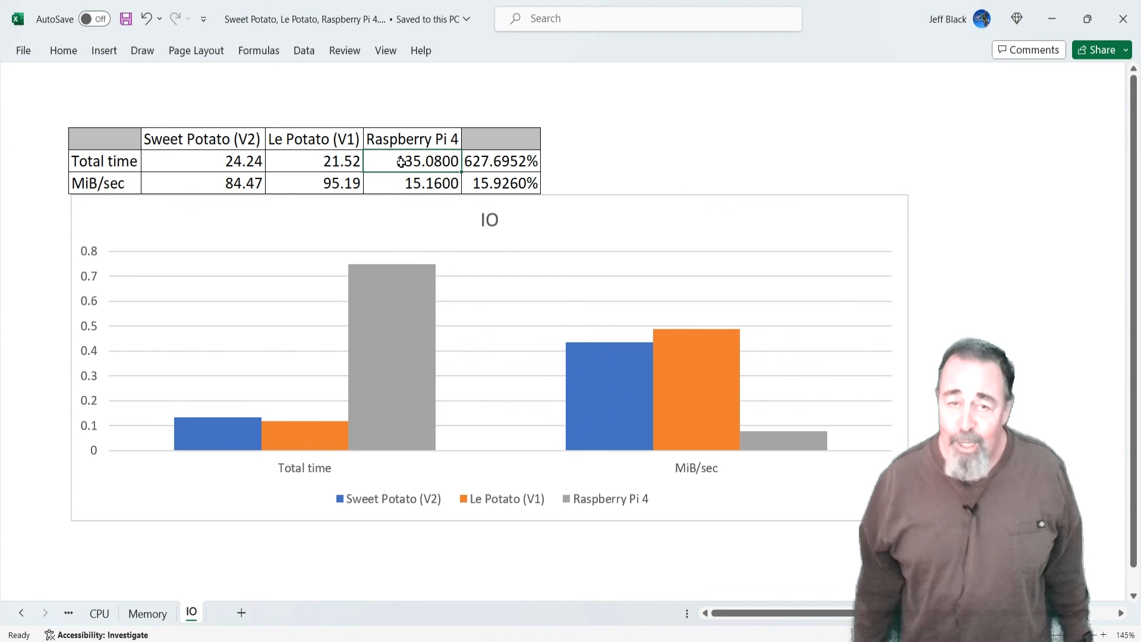
mouse_move(358, 257)
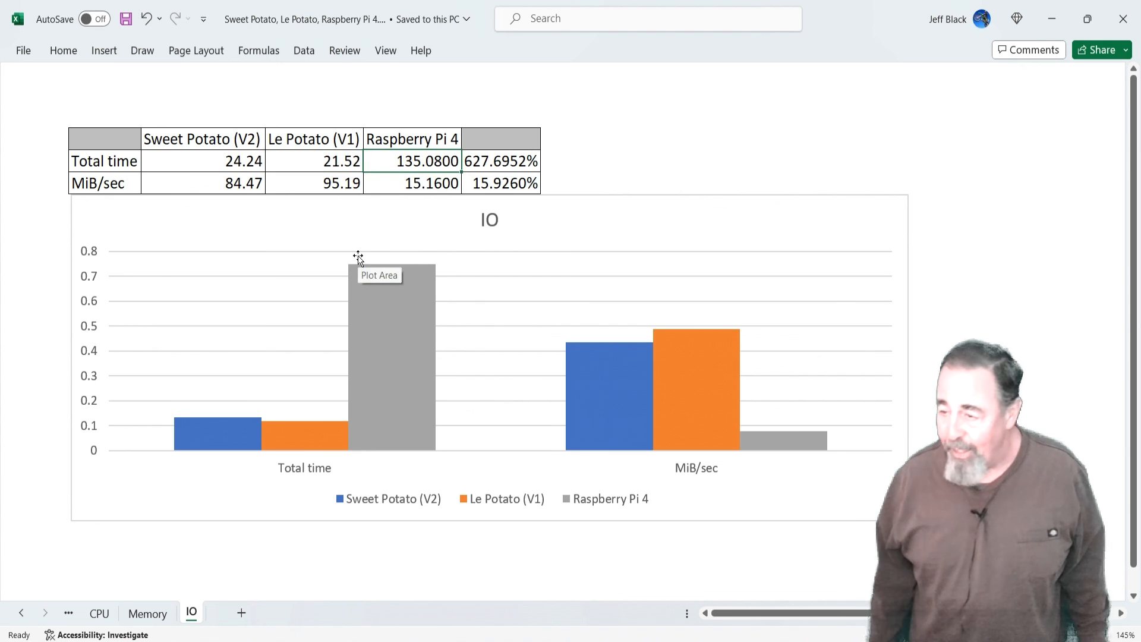
mouse_move(208, 186)
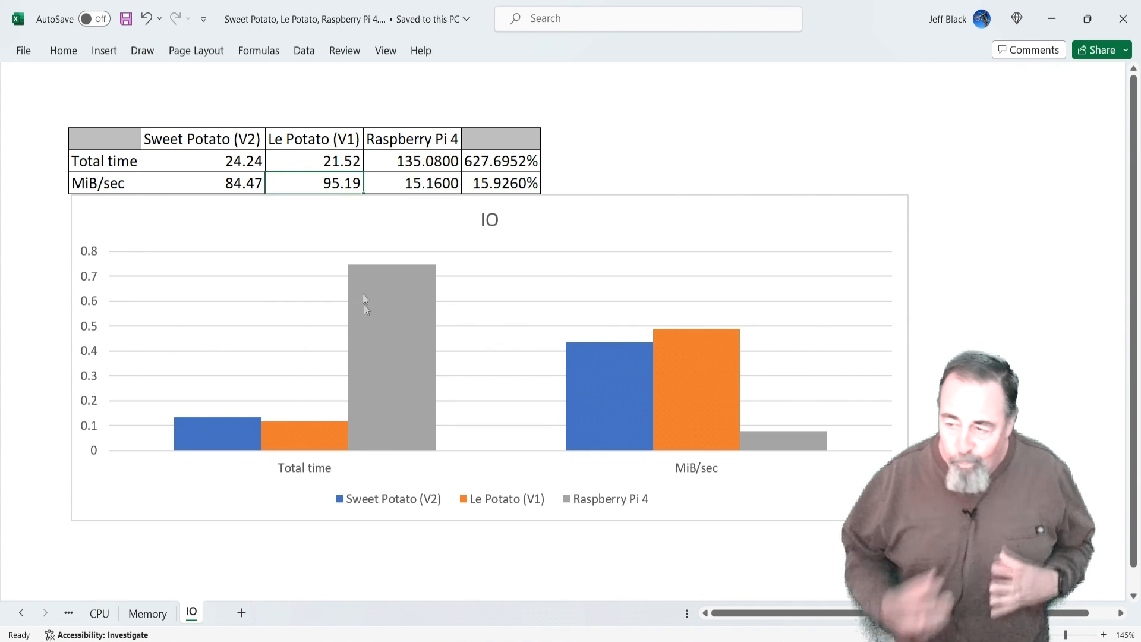
mouse_move(375, 276)
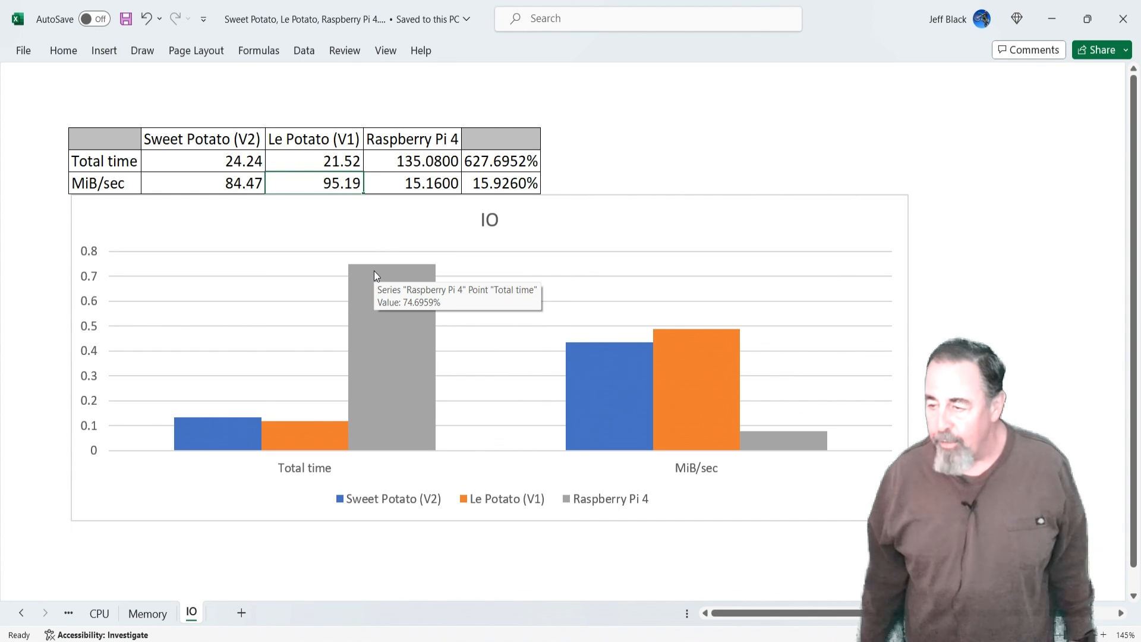
mouse_move(214, 444)
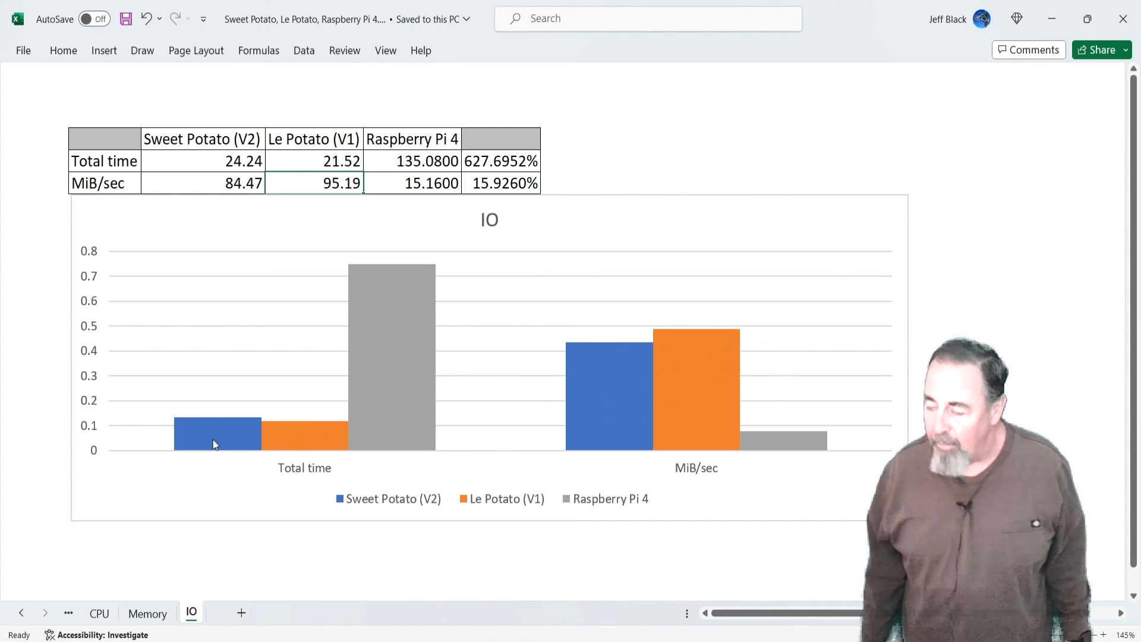
mouse_move(283, 443)
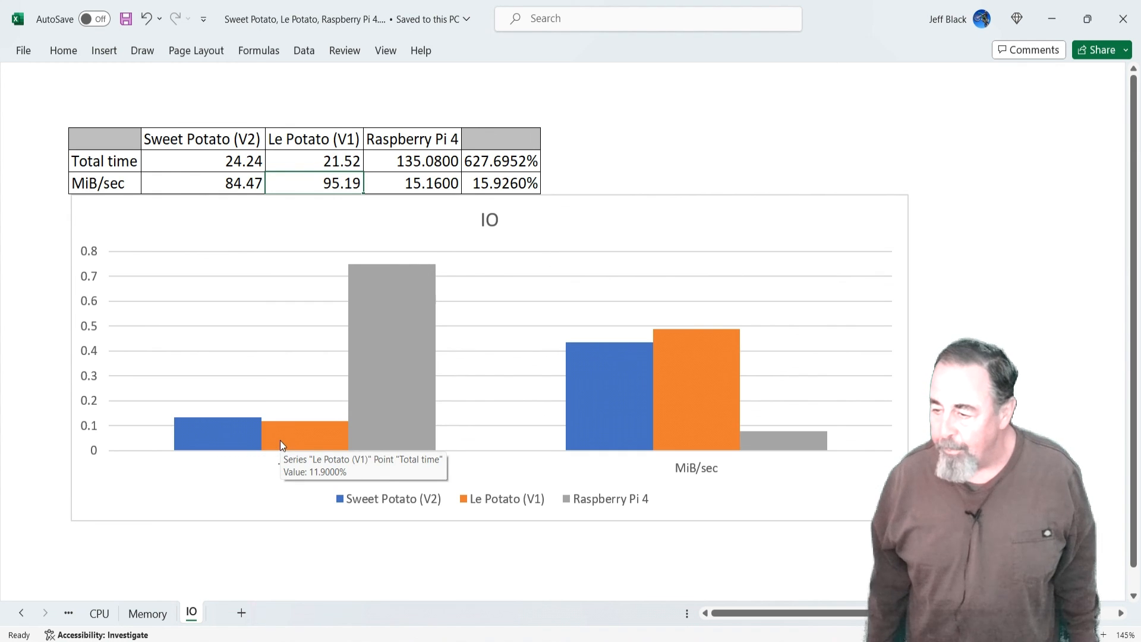
mouse_move(612, 405)
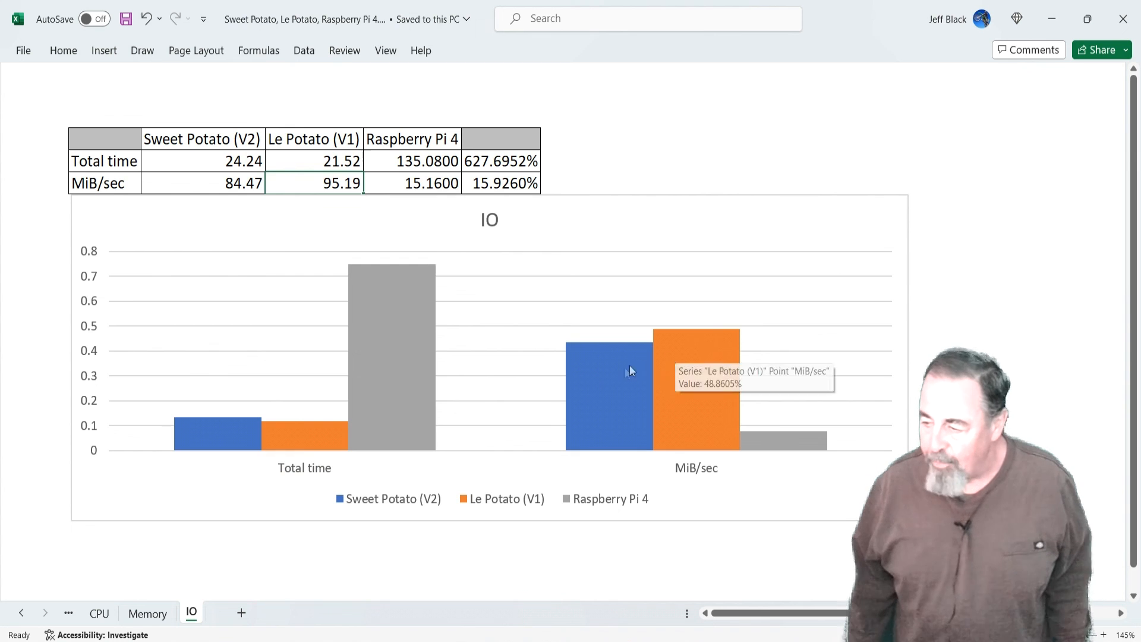
mouse_move(710, 433)
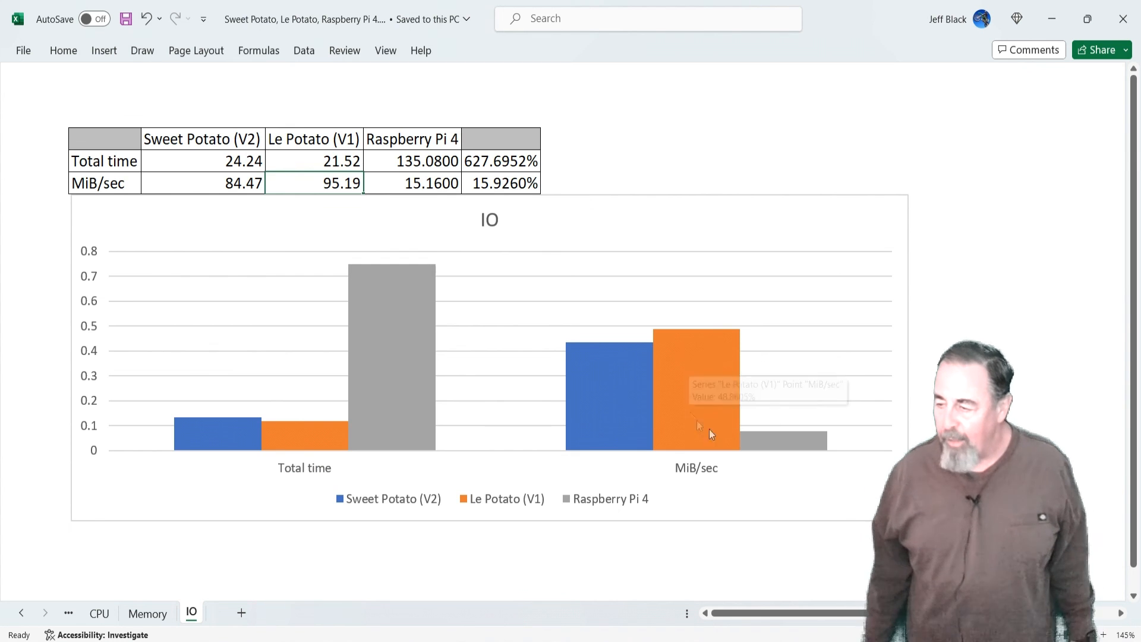
mouse_move(790, 441)
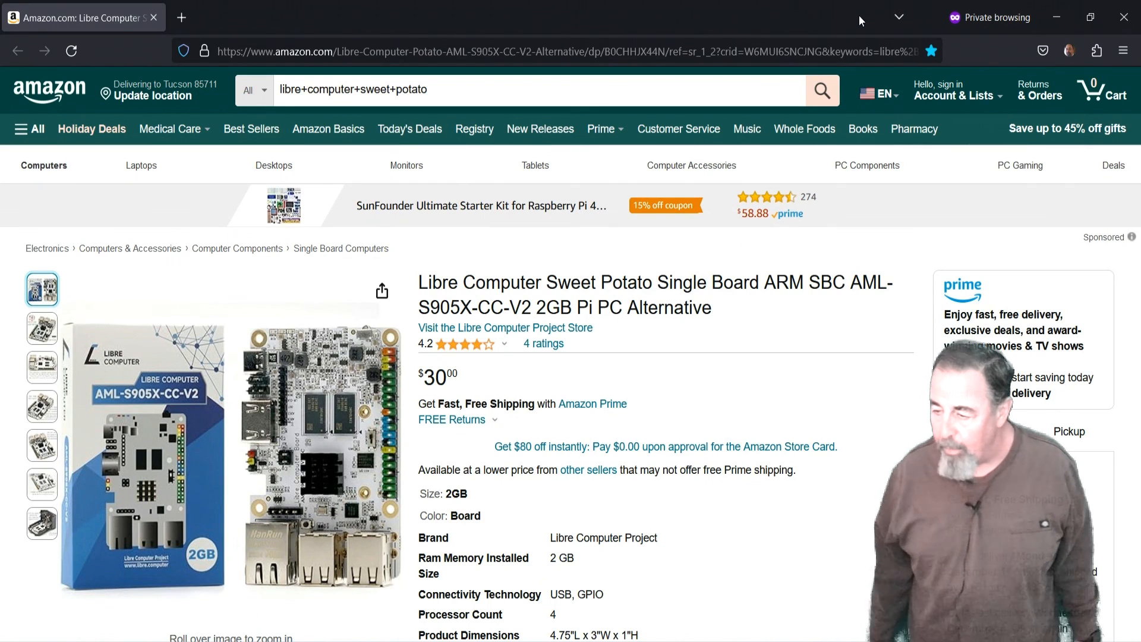
Cycle through the Sweet Potato photos: boxed board, UEFI BIOS, 40-pin header, PoE header, IR receiver
left_click(42, 328)
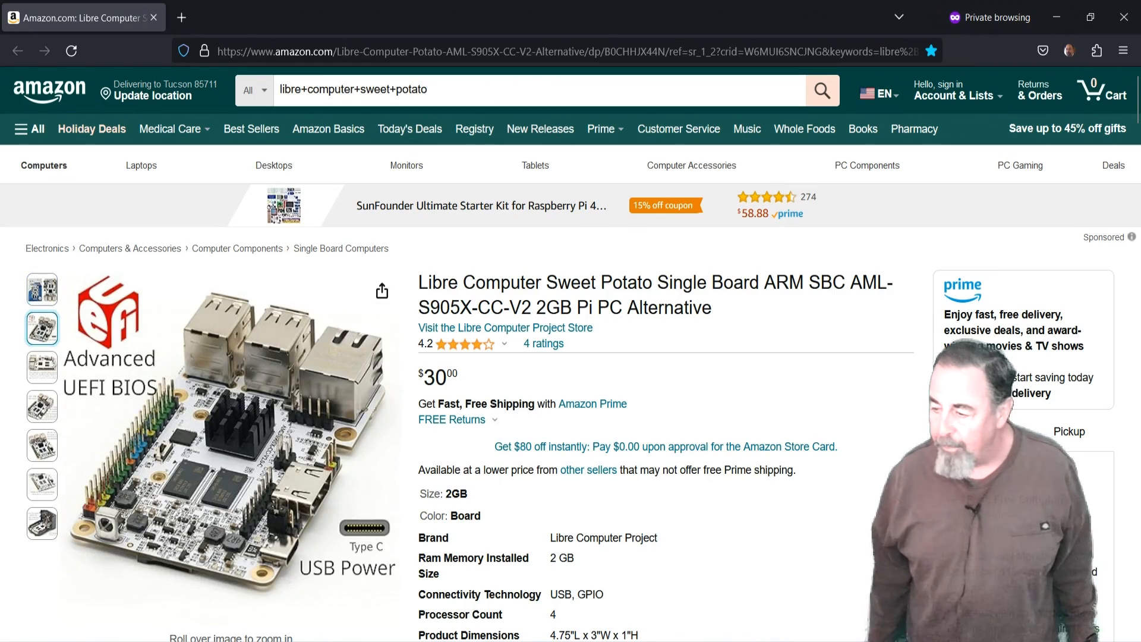
scroll("down", 3)
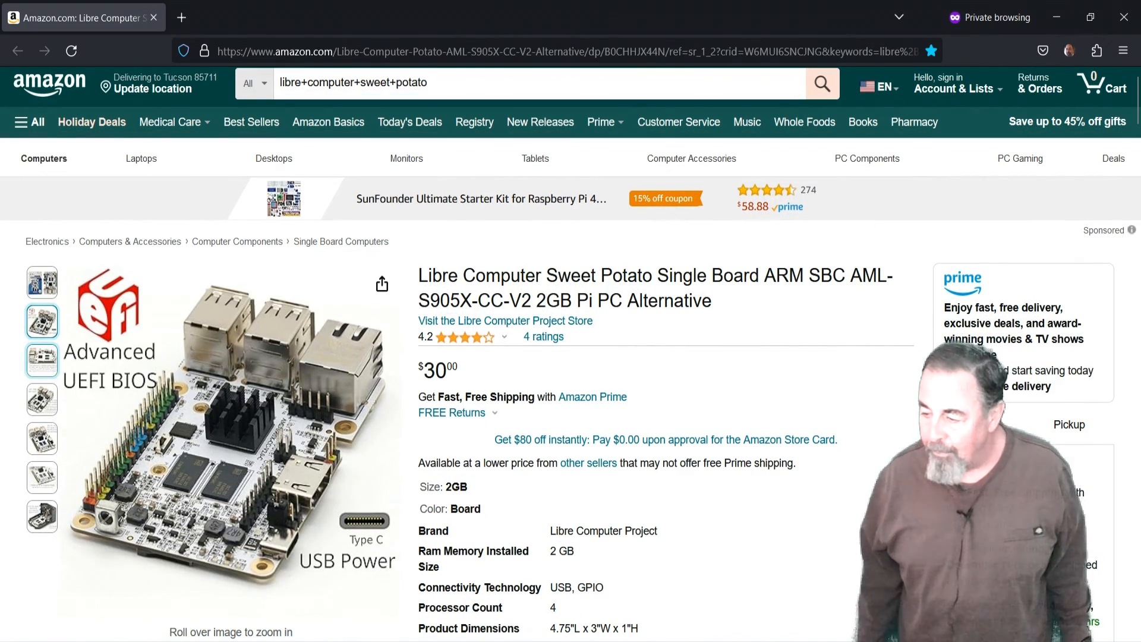
scroll("down", 3)
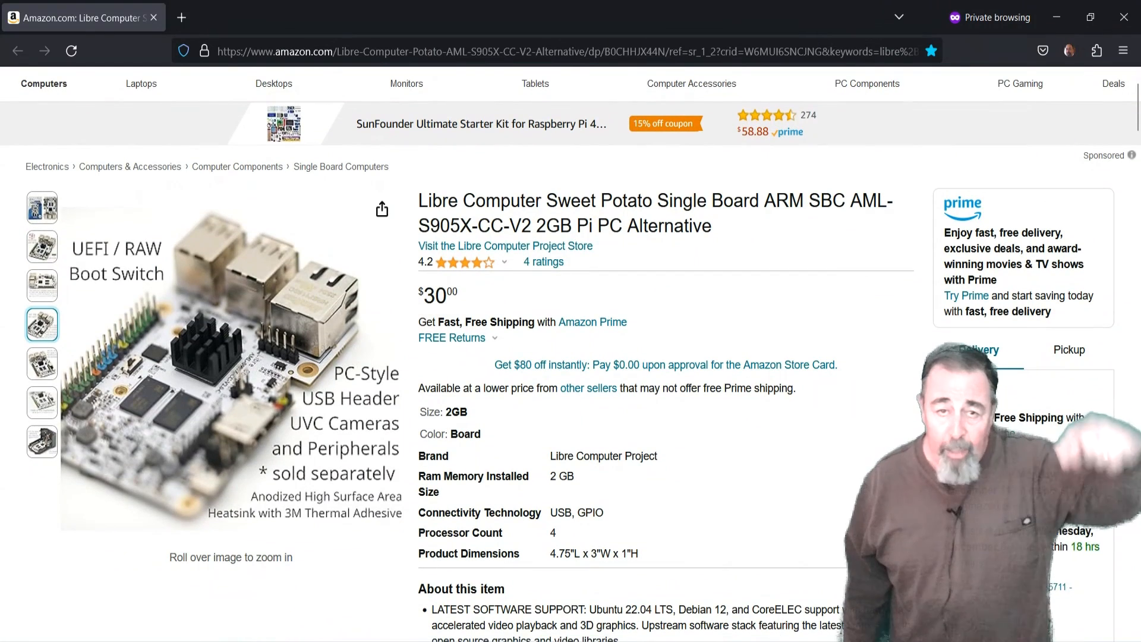
left_click(42, 207)
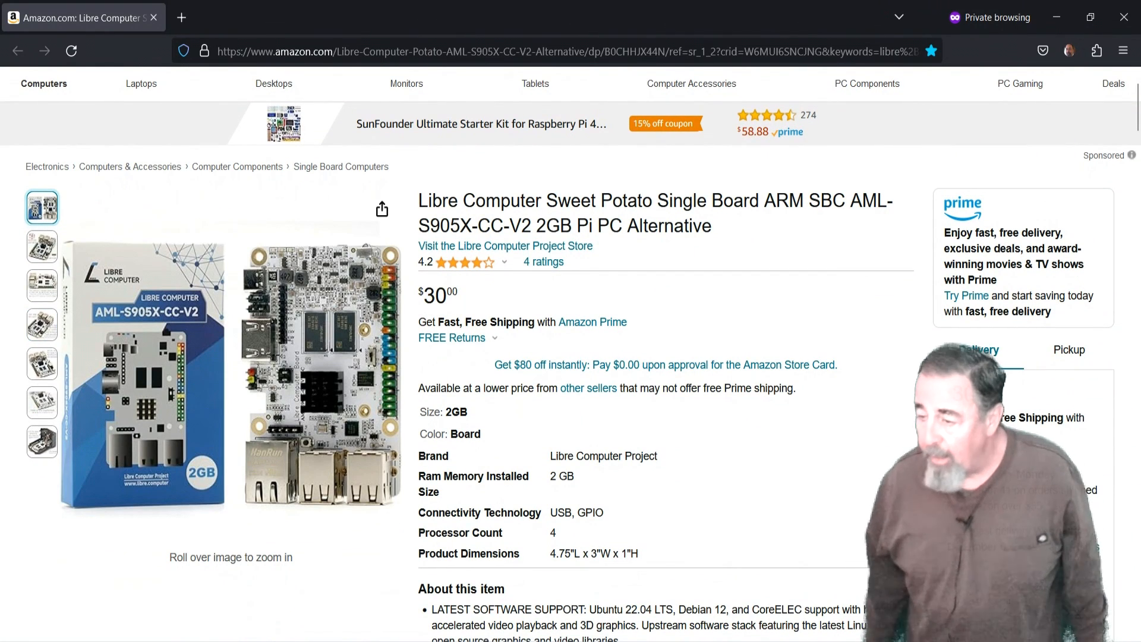
left_click(42, 246)
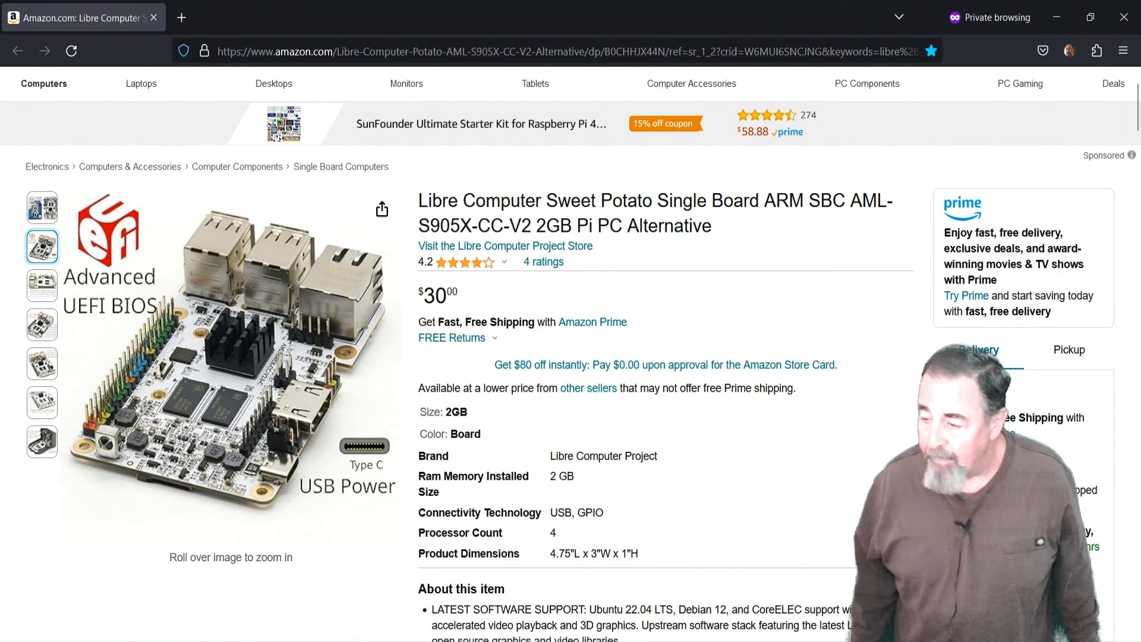
left_click(42, 285)
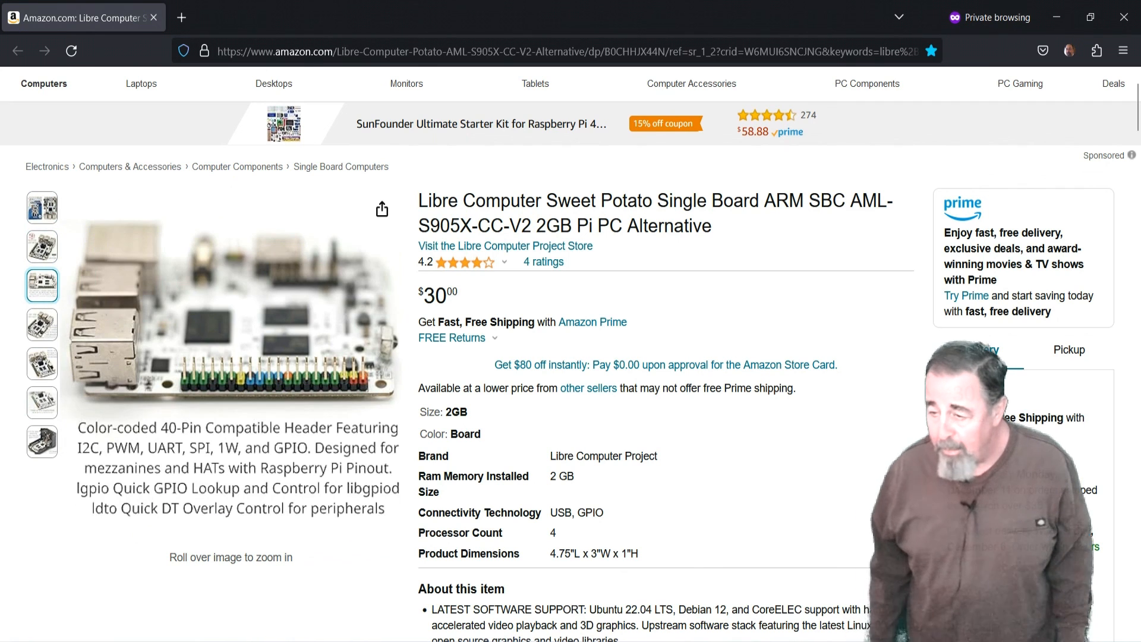
left_click(42, 324)
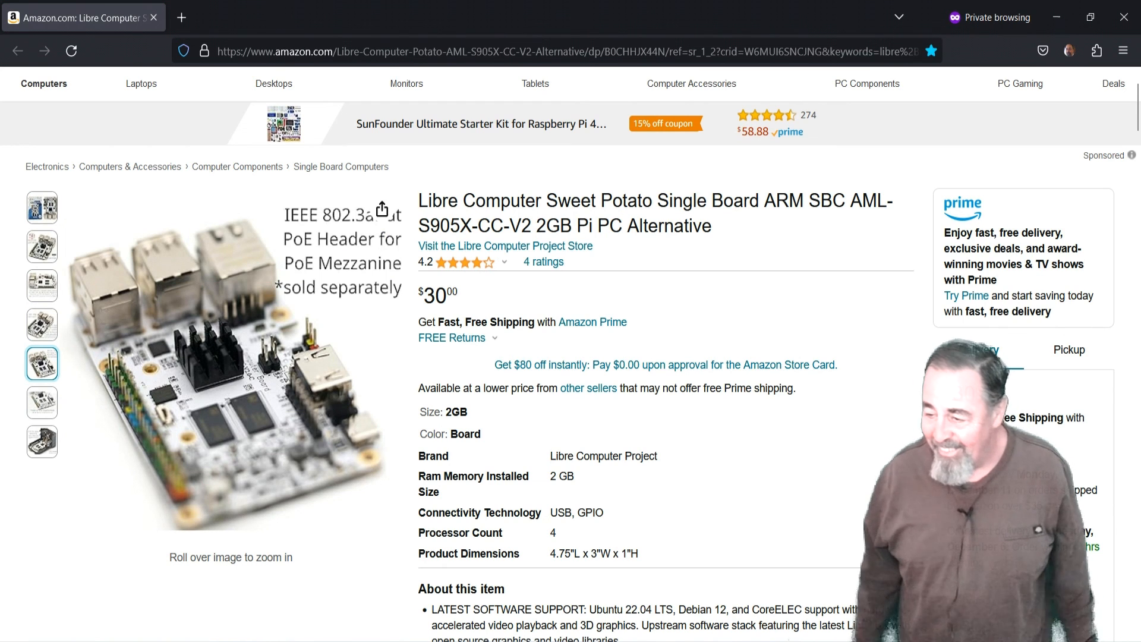
left_click(42, 402)
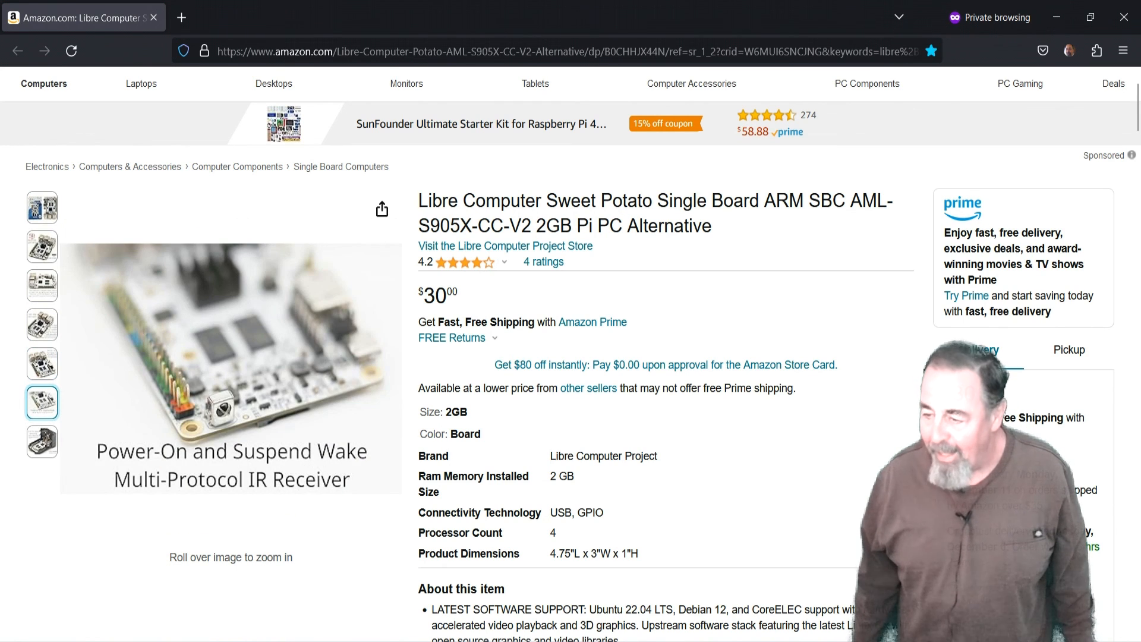
left_click(42, 207)
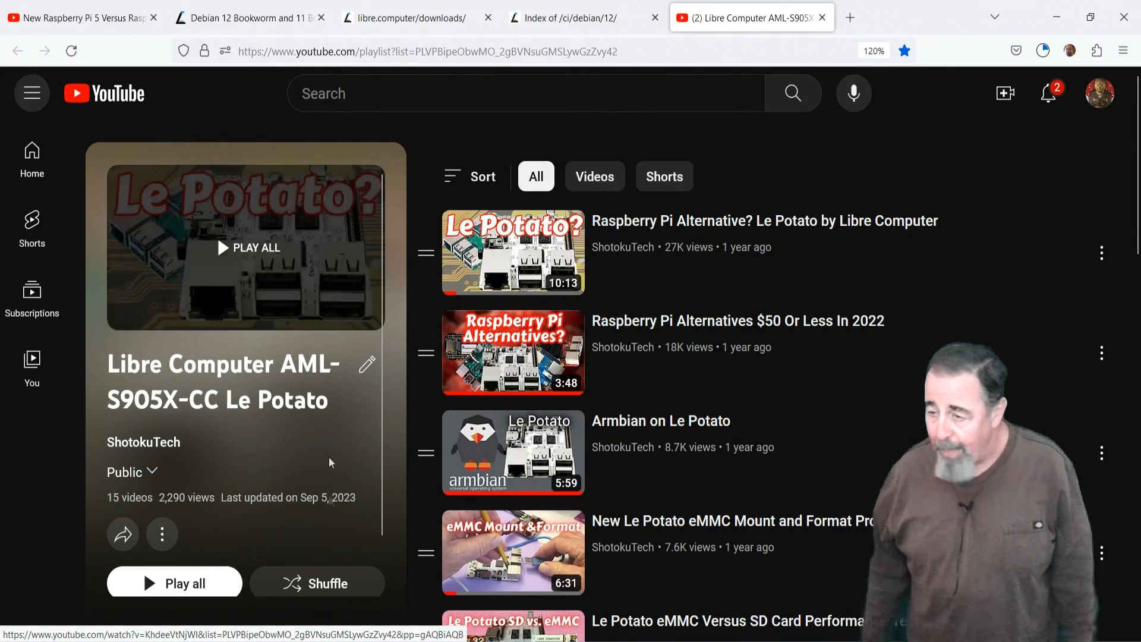
scroll("down", 3)
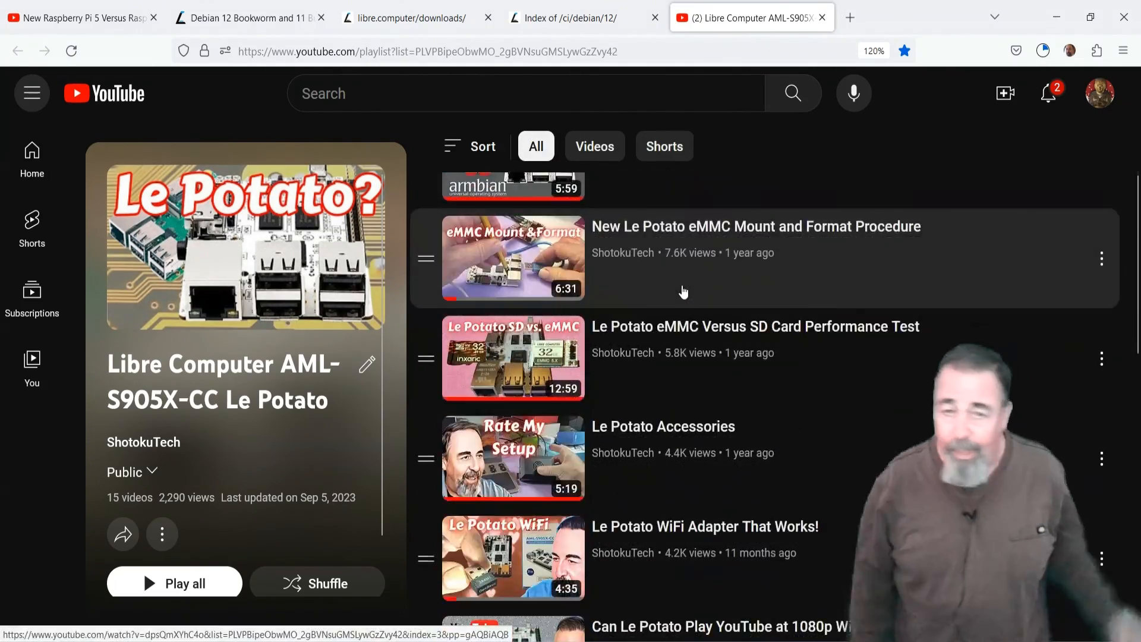
scroll("down", 3)
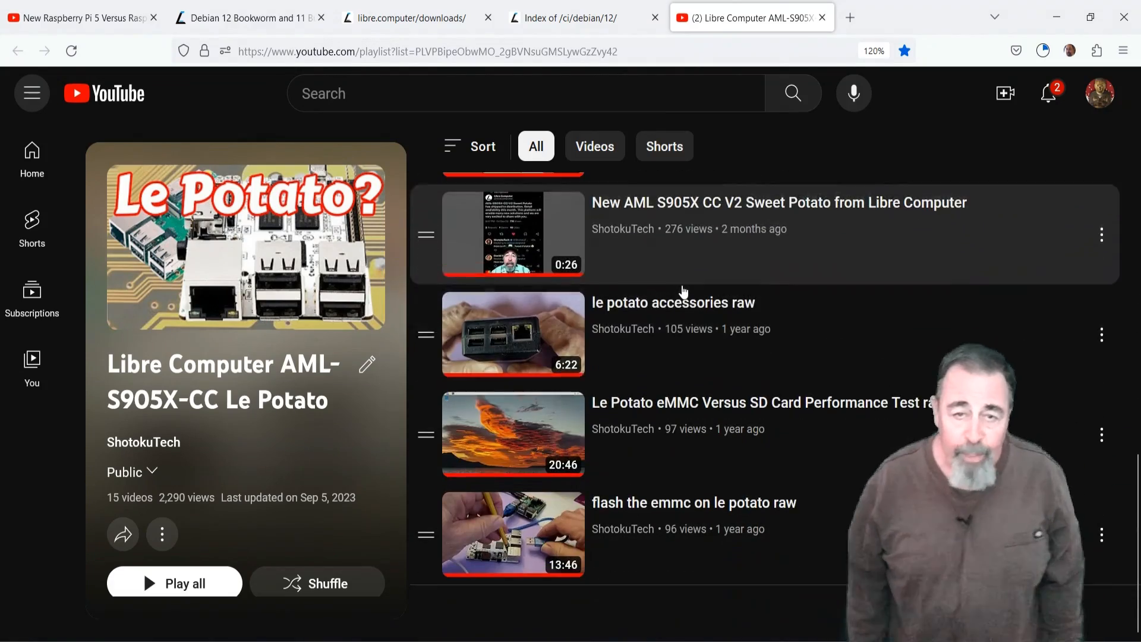